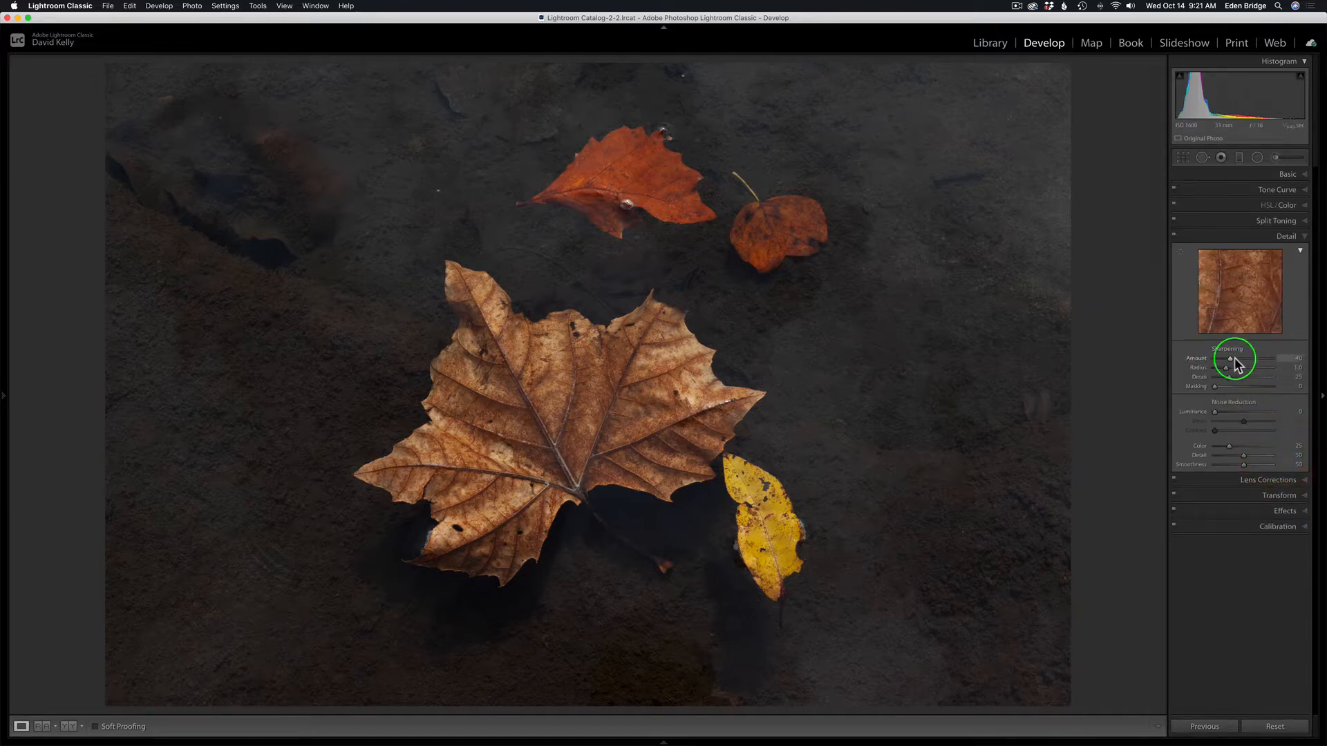
Step: Set Sharpening Amount to 0, collapse the Detail panel, and show the Basic panel
drag(1230, 357, 1215, 357)
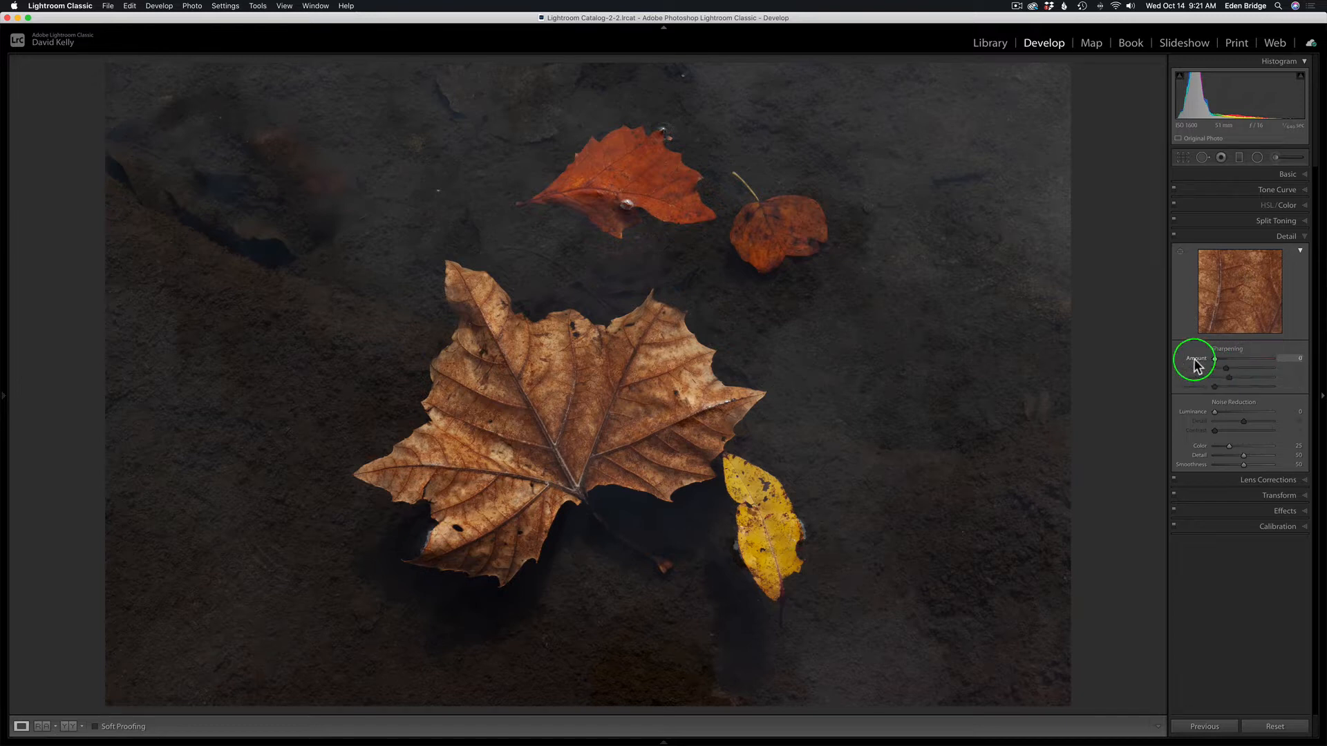
mouse_move(1251, 245)
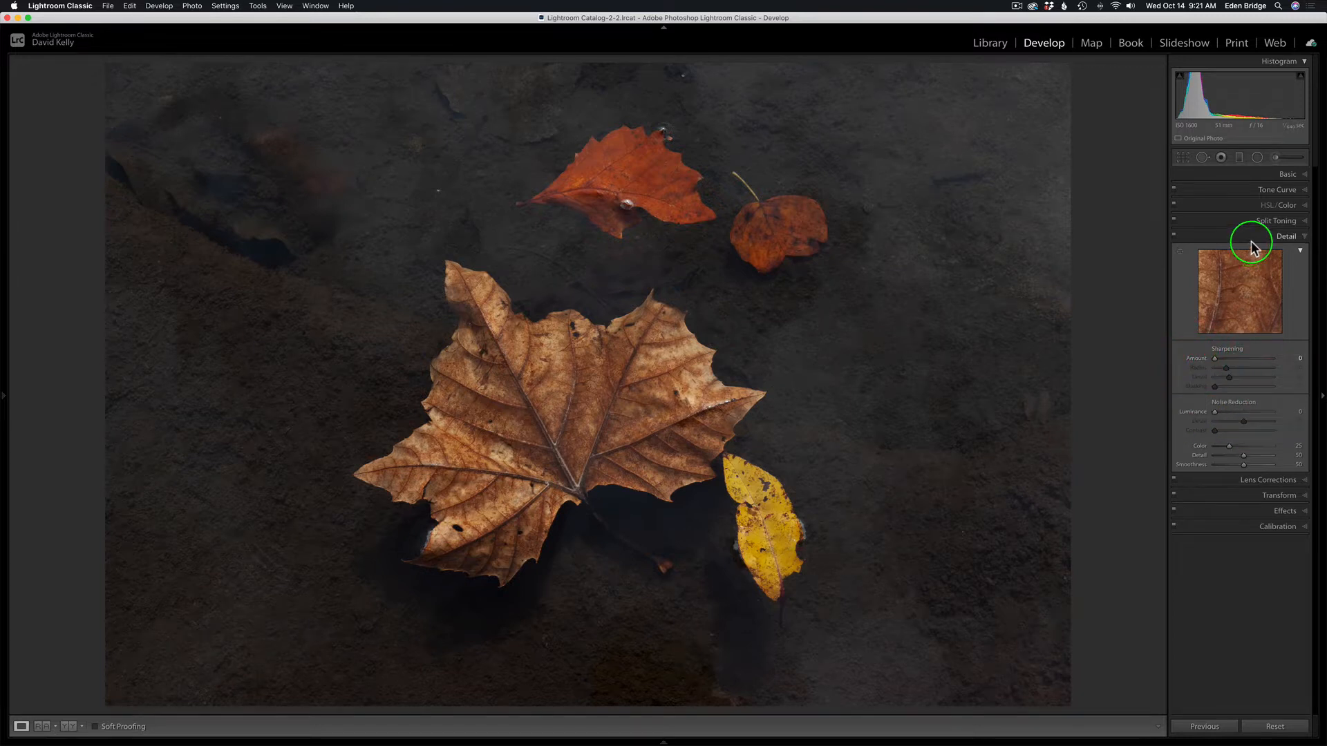
click(1286, 237)
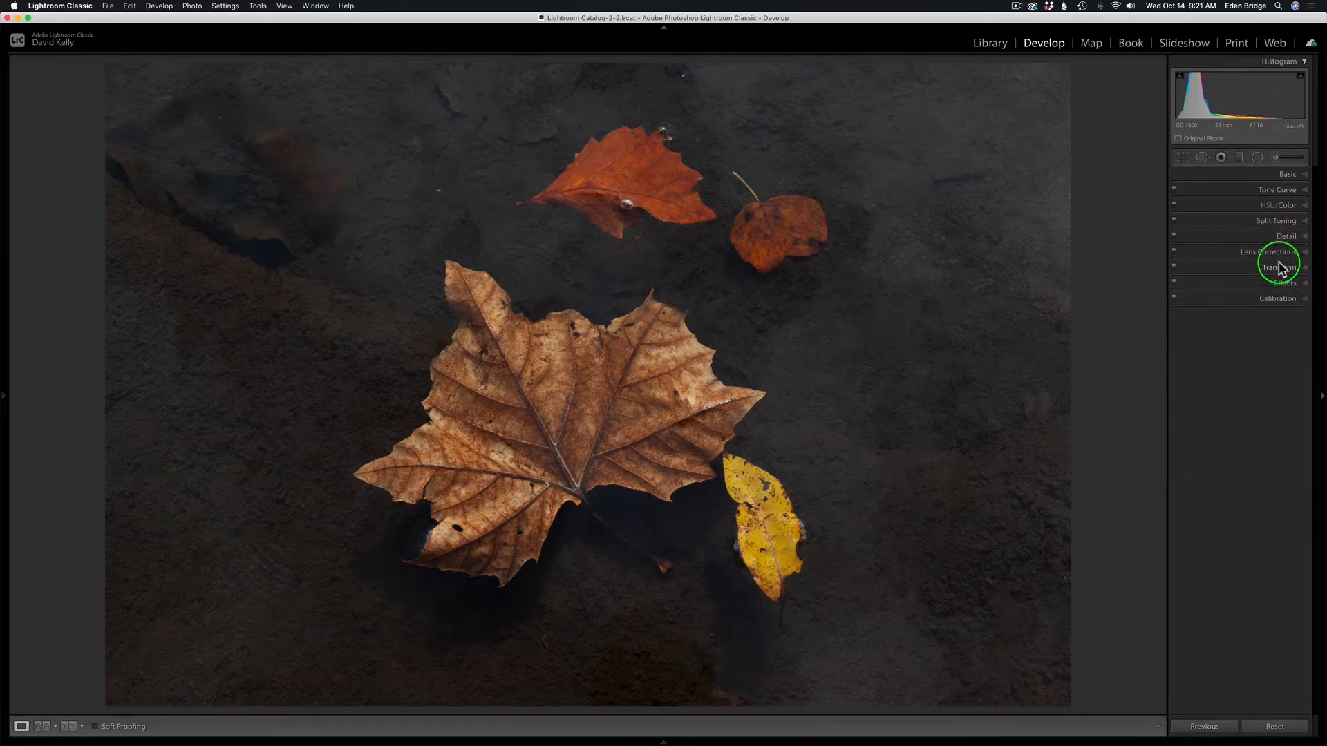
click(1277, 252)
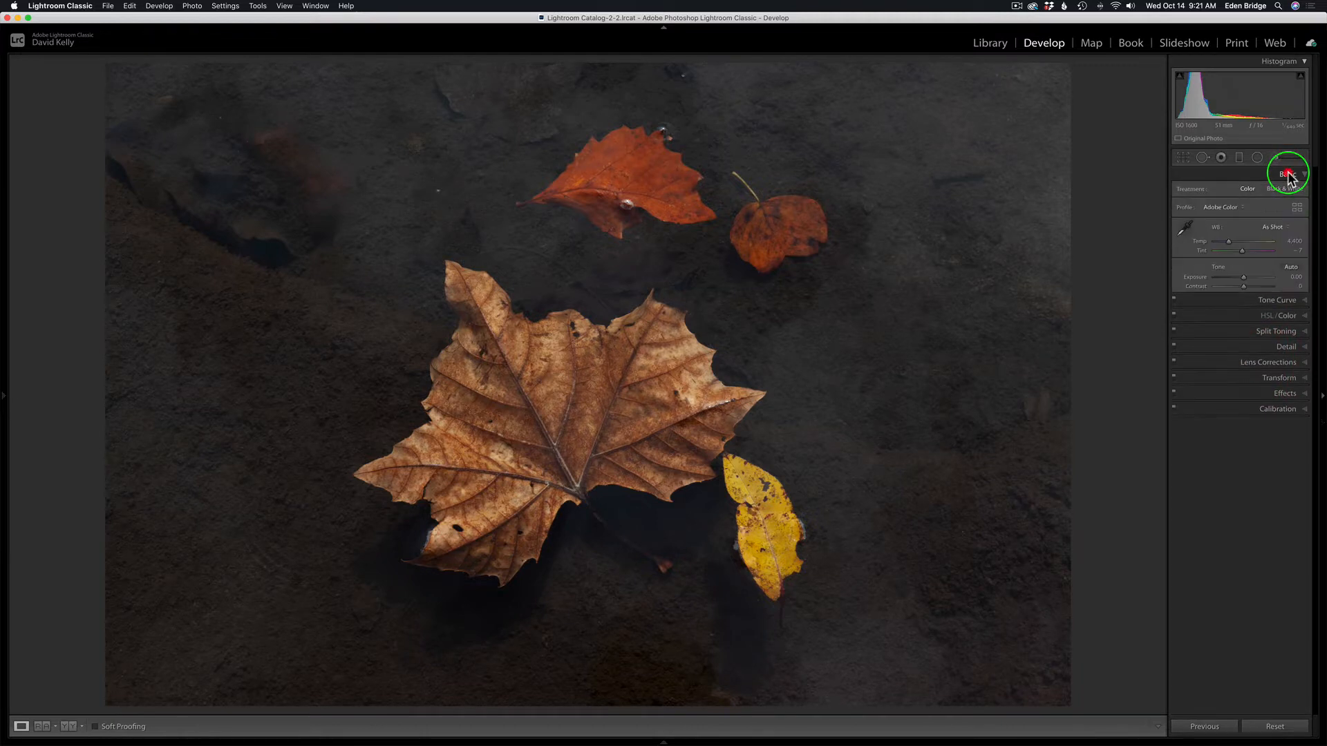
click(1287, 173)
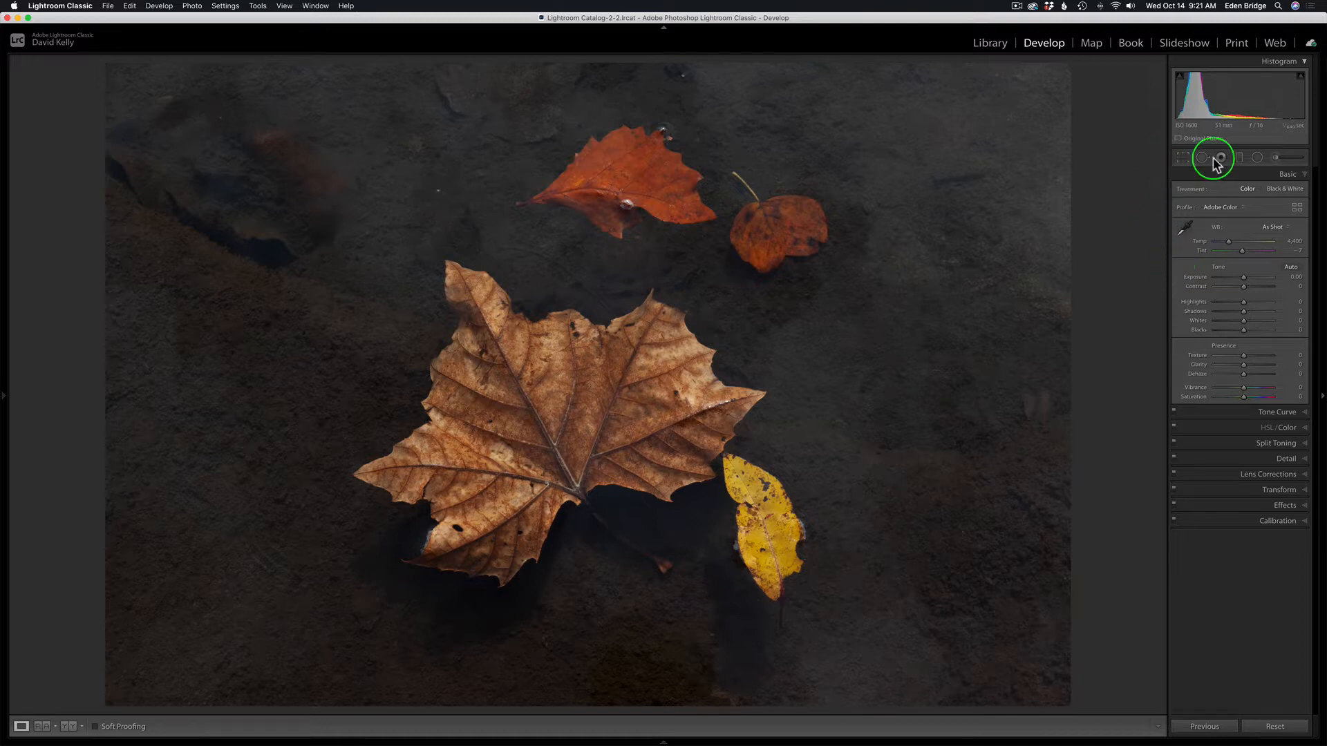
Step: Tighten the crop around the leaves with the Crop Overlay tool
click(1184, 157)
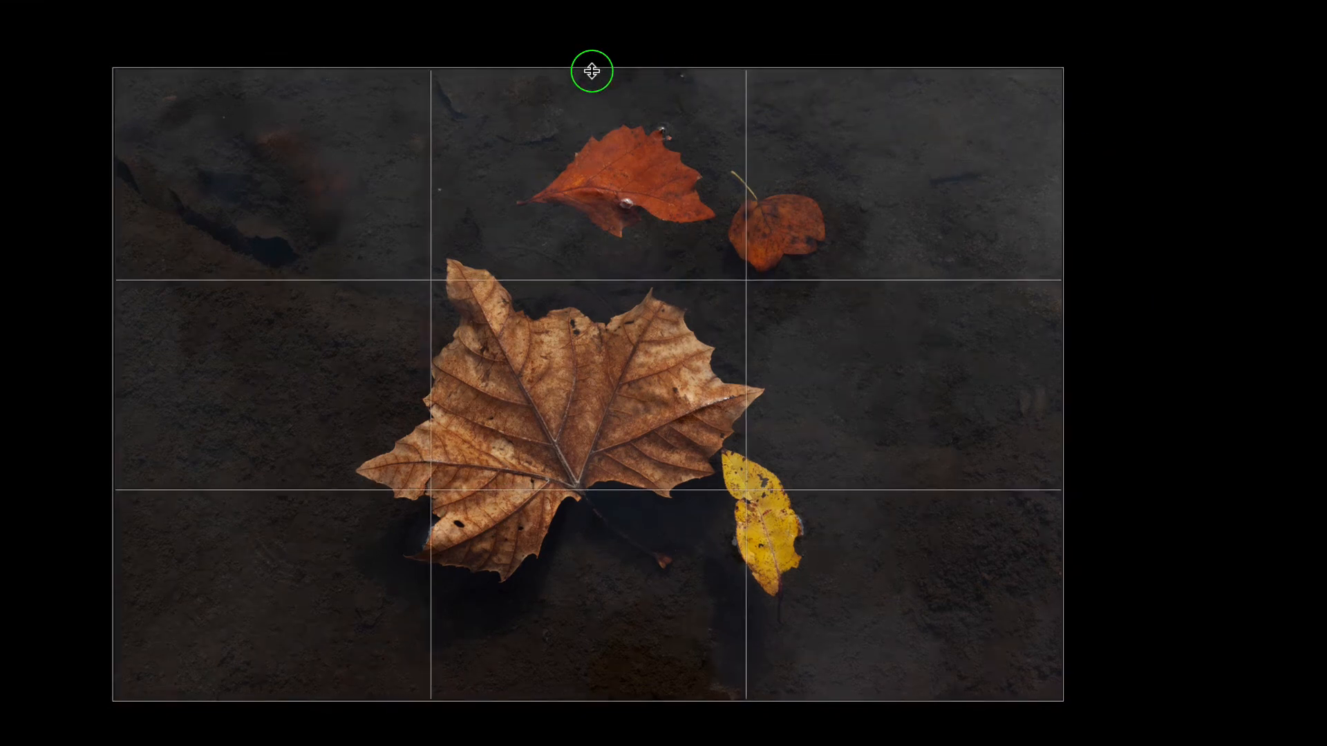
drag(591, 71, 595, 100)
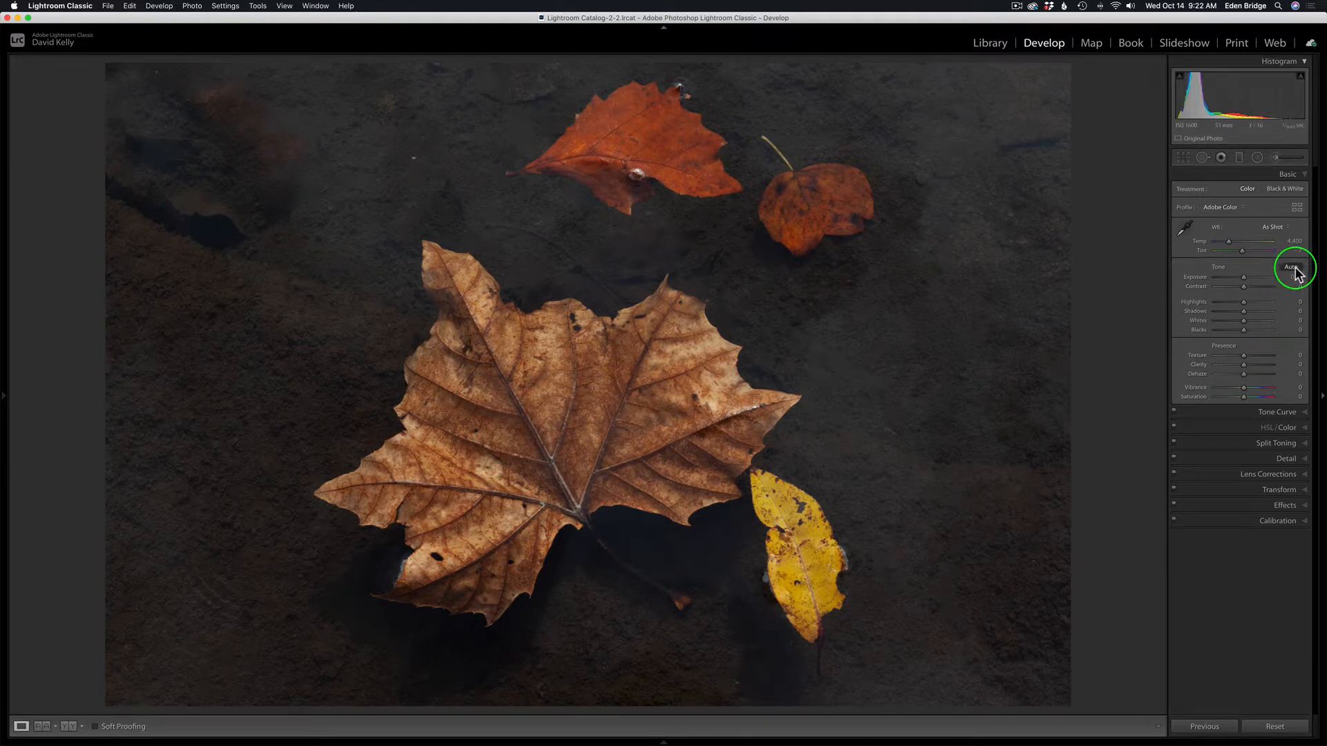
Step: Try Auto tone, reset it, then set Exposure to -0.20 and Contrast to +10
click(1291, 267)
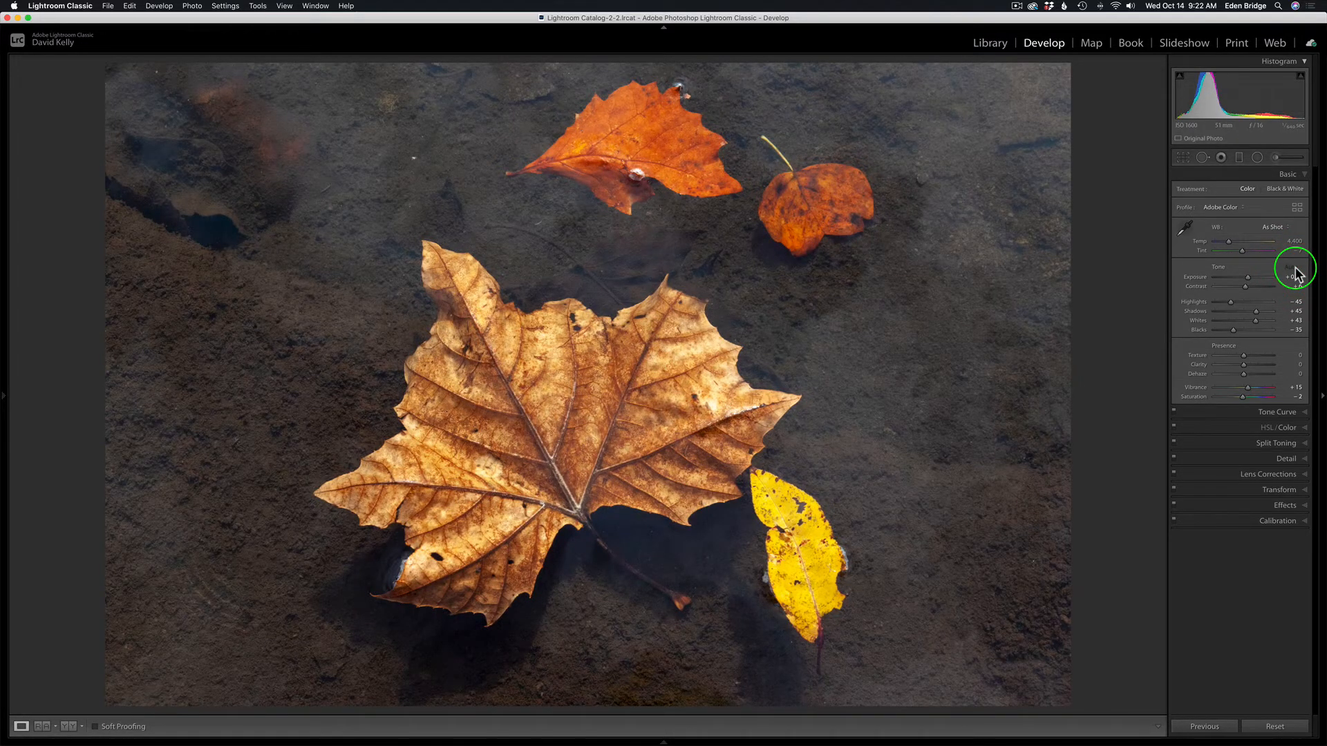
click(1291, 267)
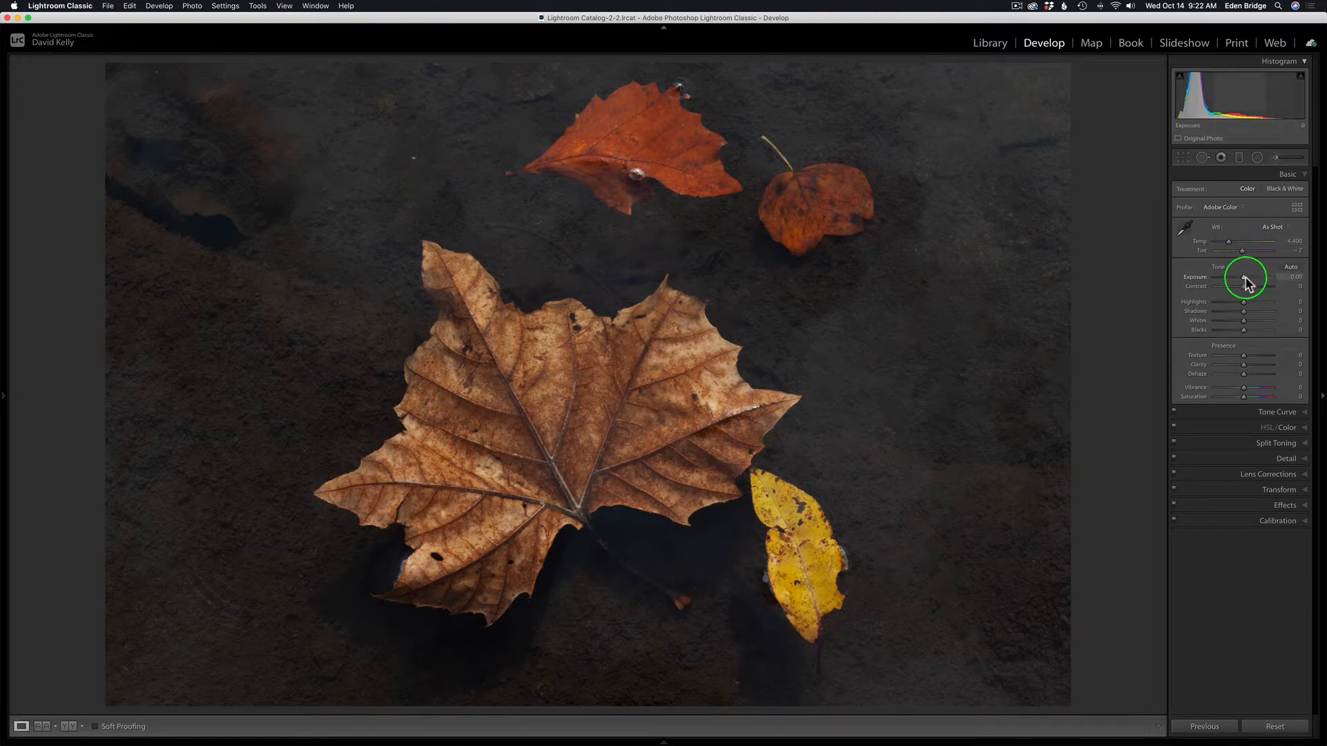
mouse_move(1244, 282)
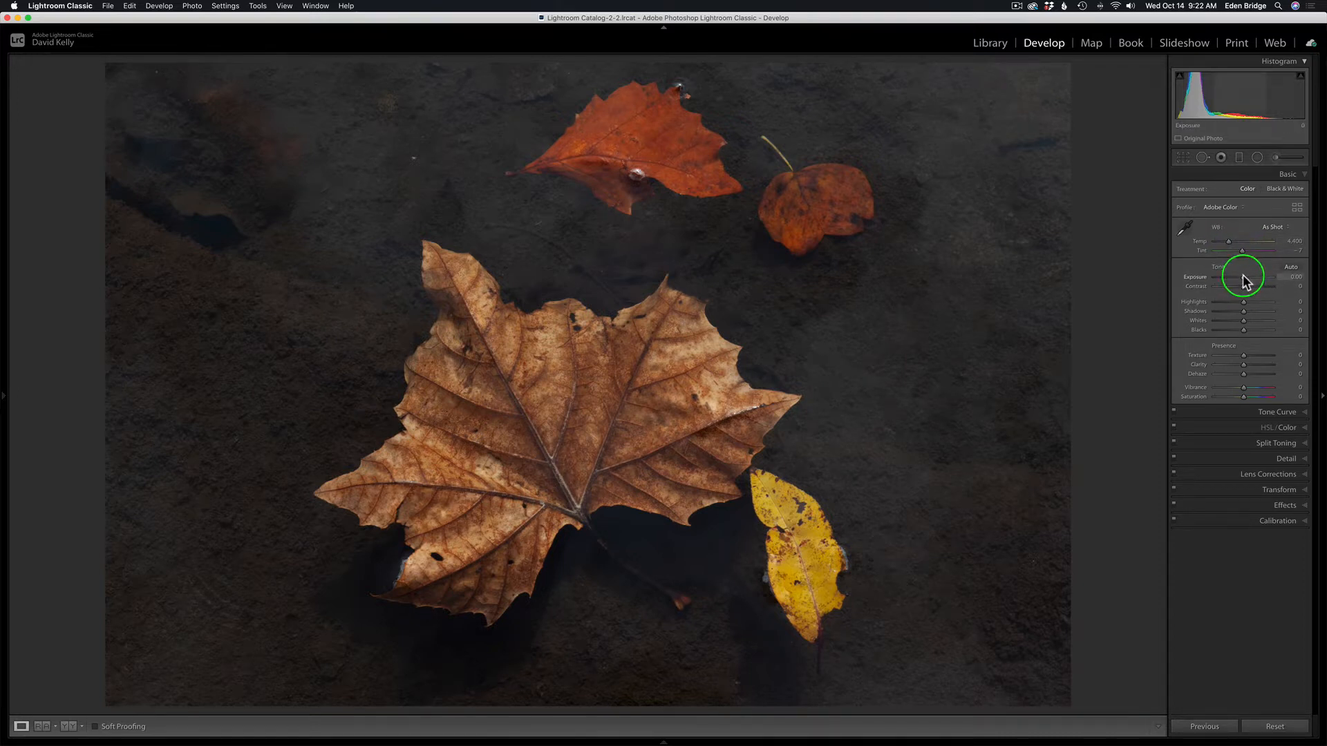
drag(1257, 277, 1244, 278)
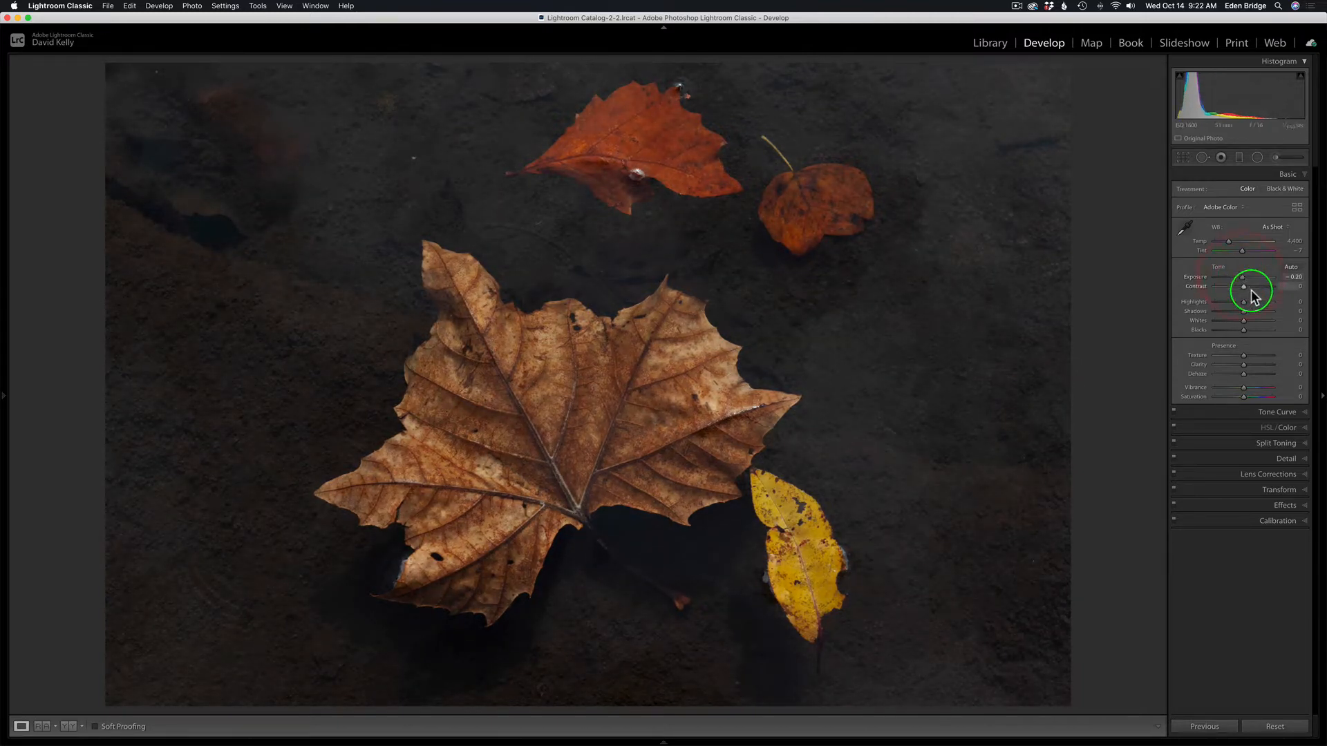
drag(1243, 286, 1261, 286)
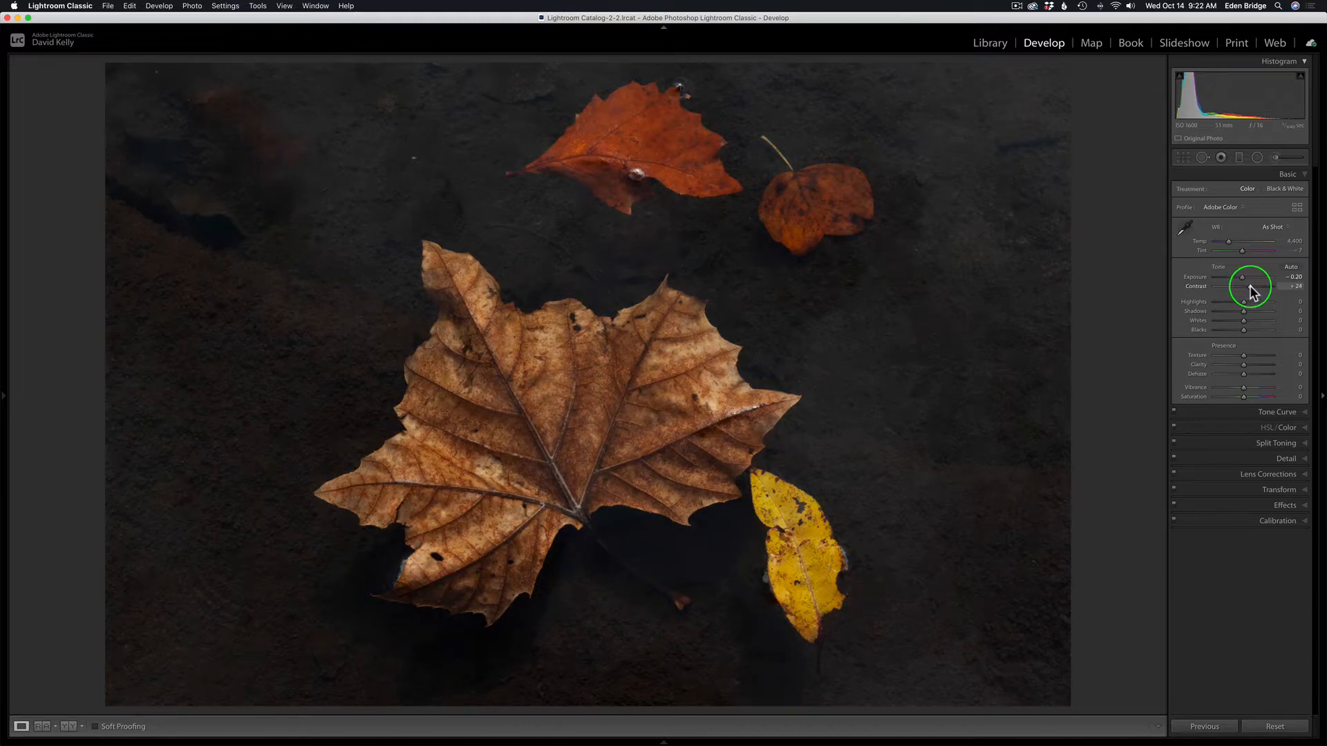
drag(1251, 285, 1240, 286)
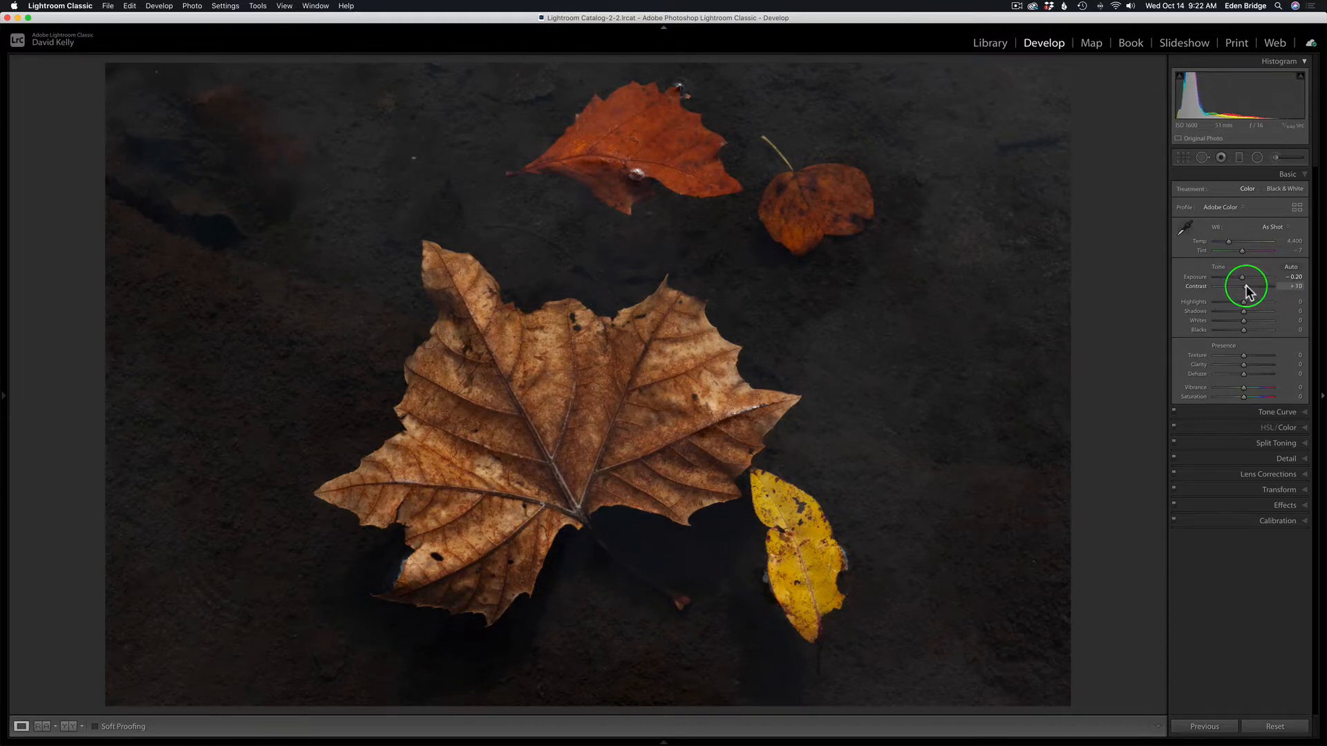
drag(1244, 302, 1234, 302)
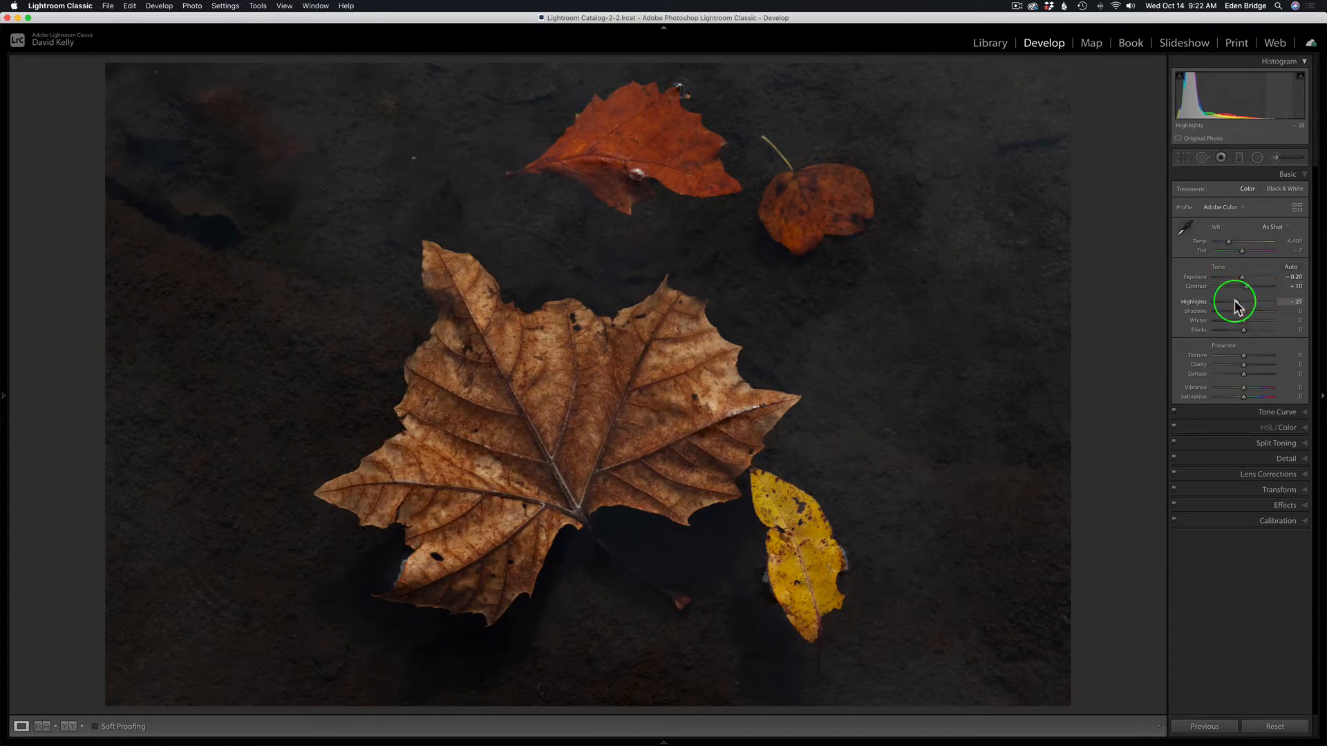
Step: Set Highlights -21, Shadows +29, Whites +25 and Blacks -1
drag(1244, 302, 1245, 311)
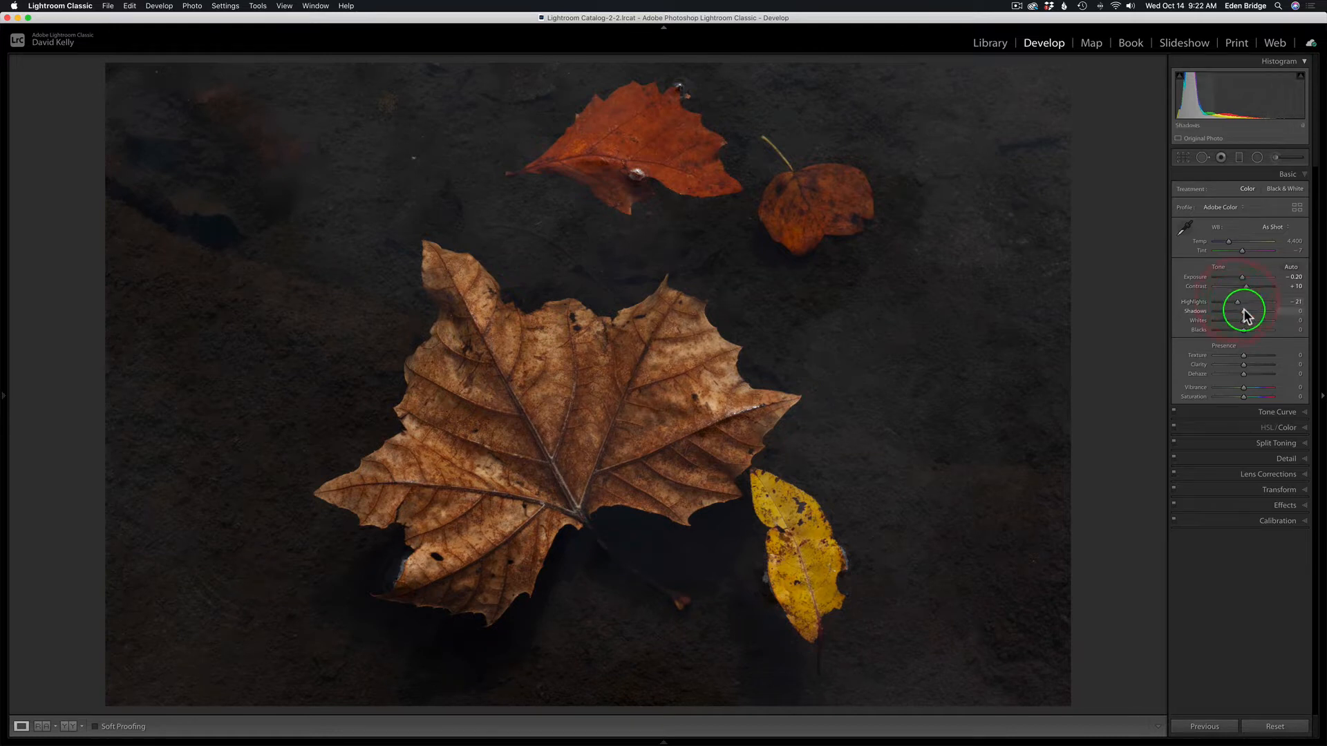
drag(1244, 310, 1261, 311)
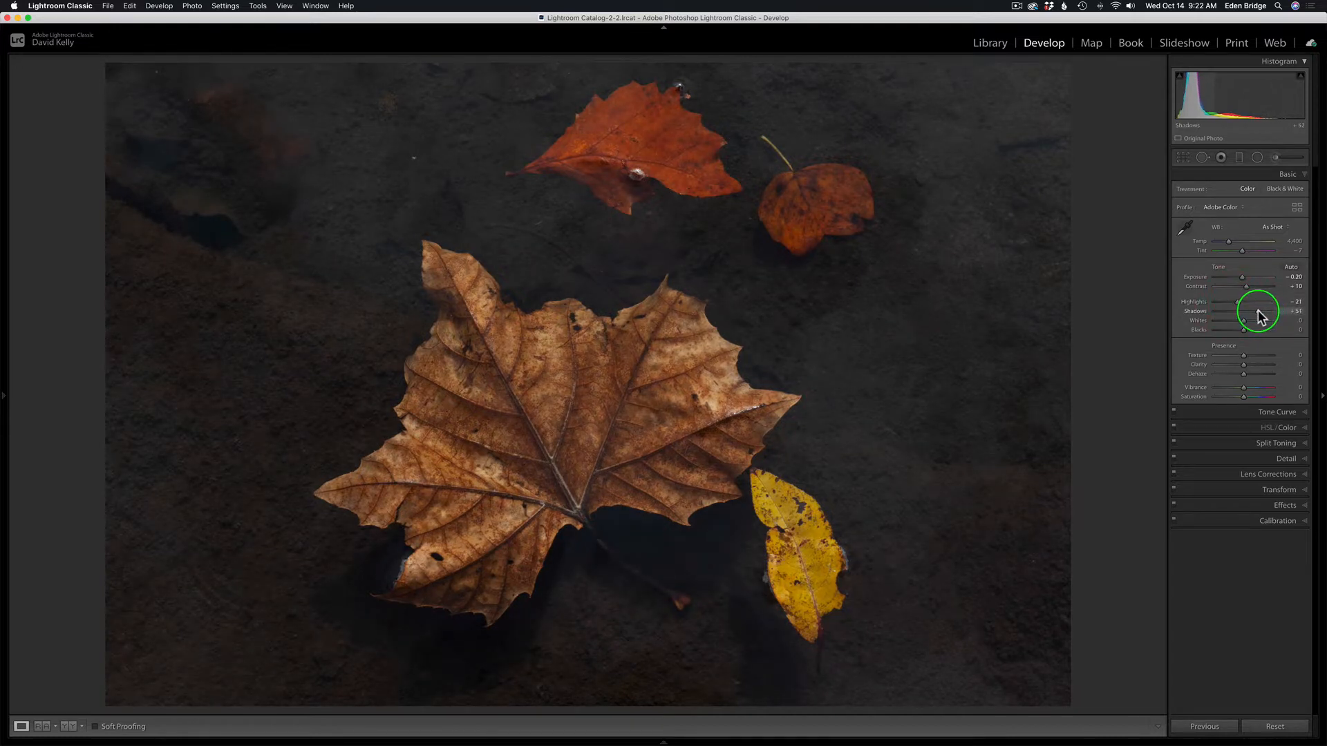
drag(1260, 310, 1244, 311)
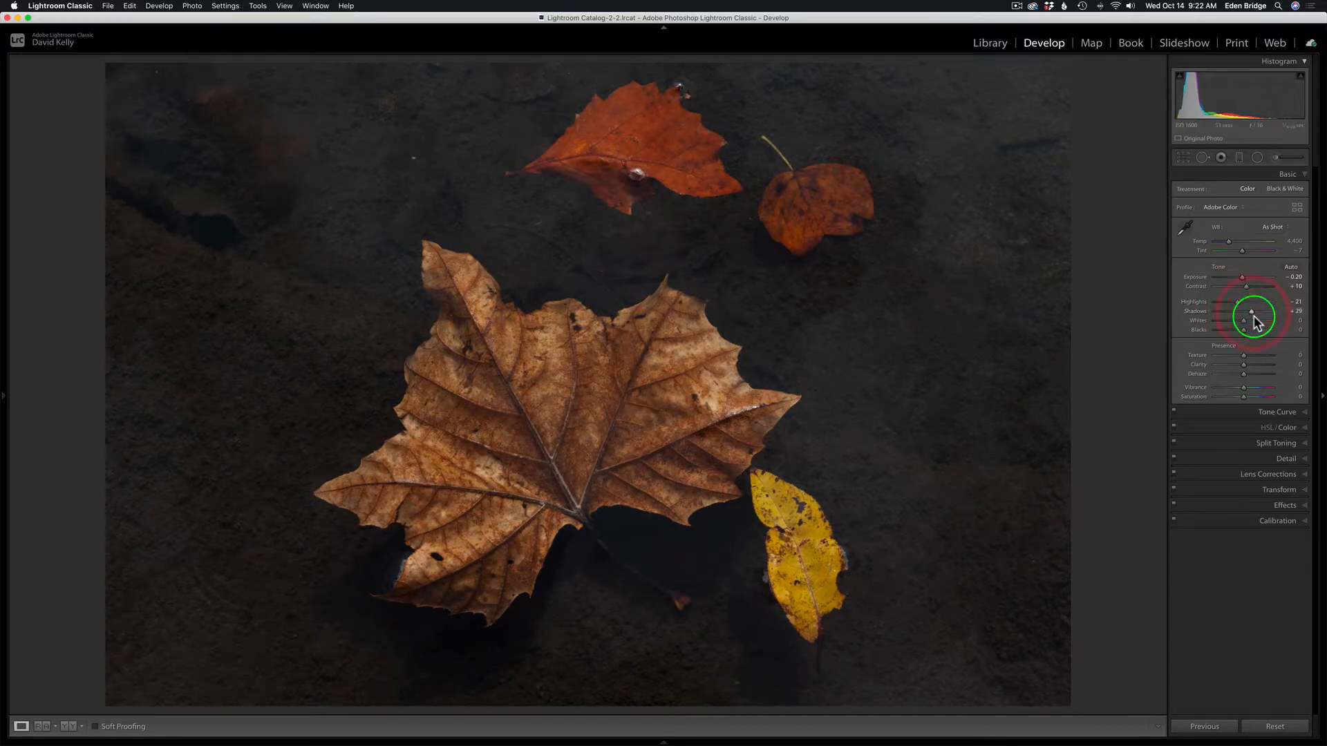
drag(1255, 320, 1244, 323)
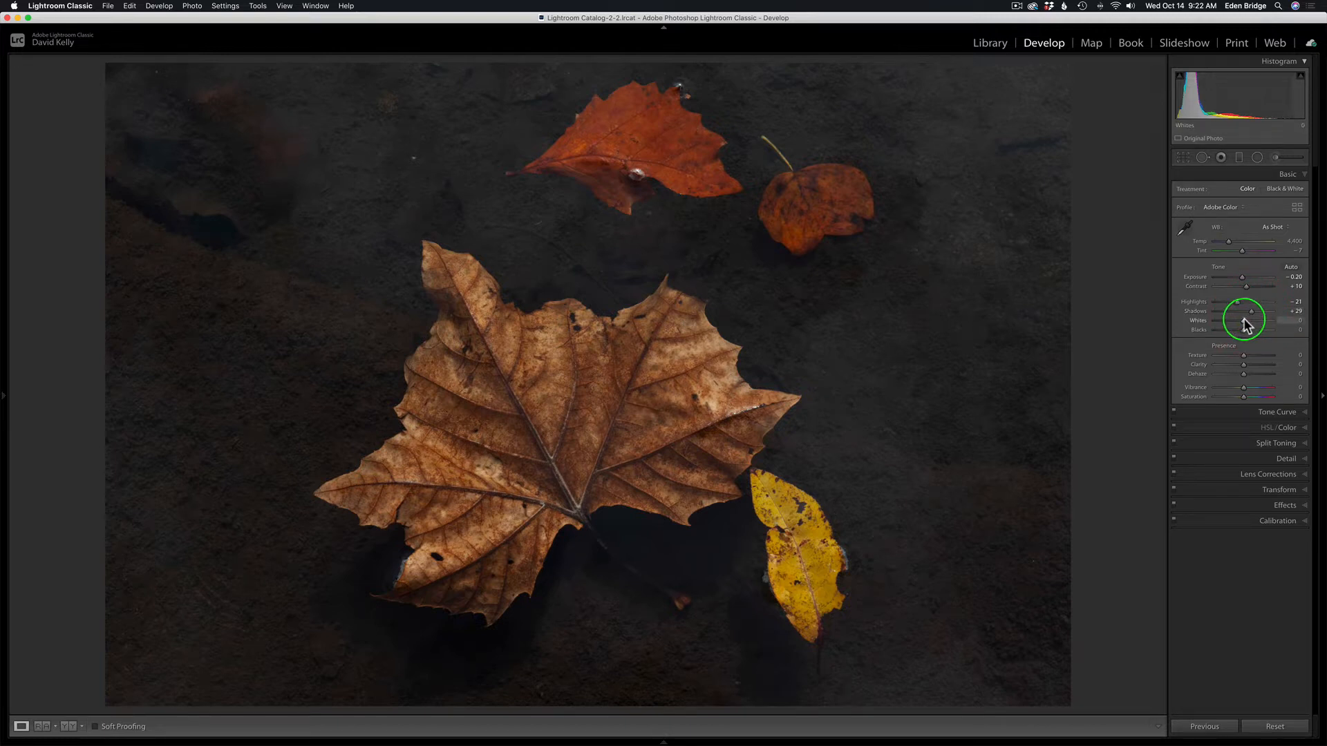
drag(1242, 320, 1252, 320)
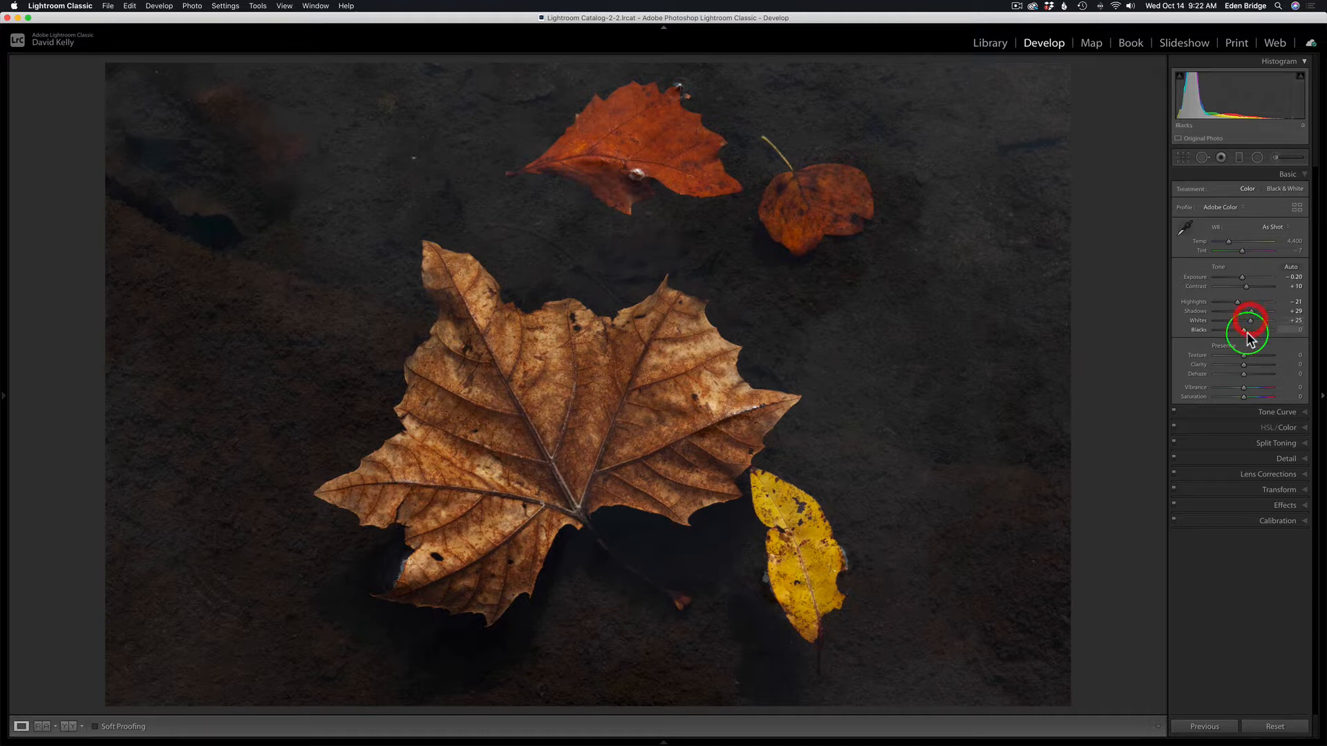
drag(1248, 331, 1240, 330)
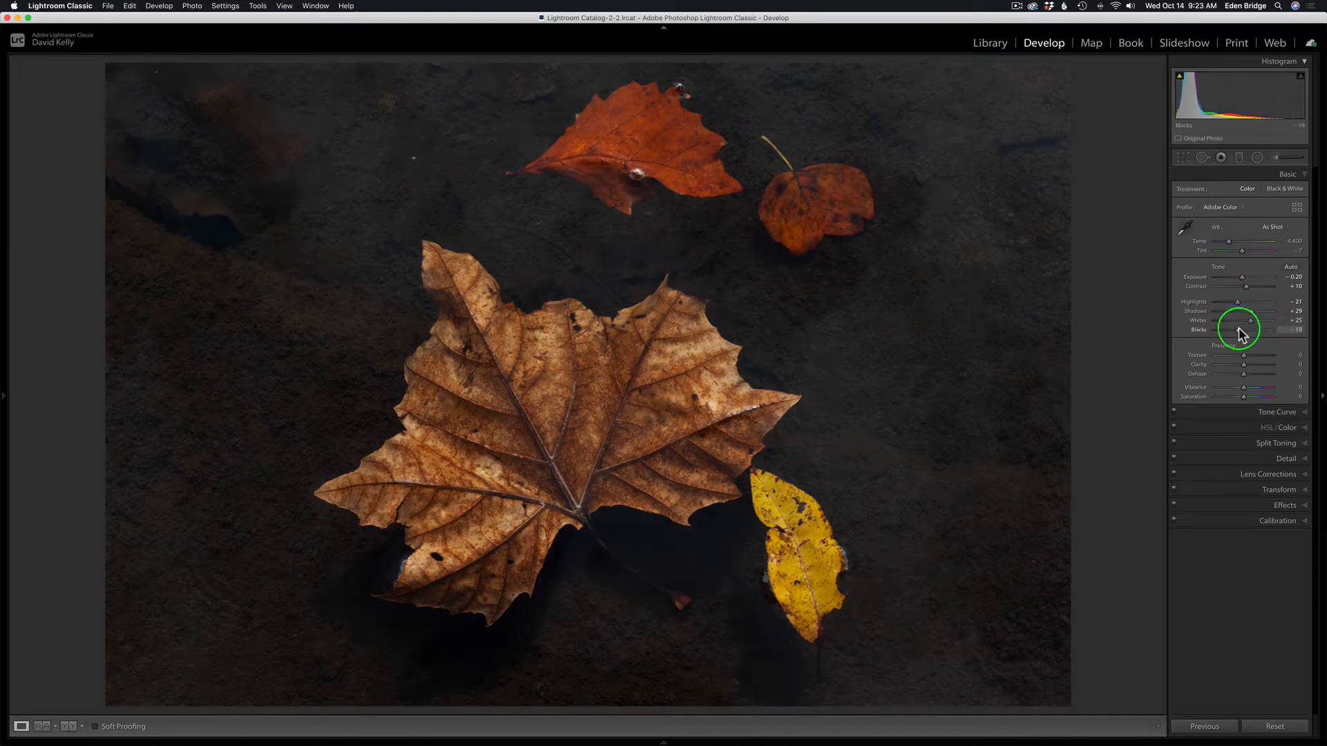
drag(1261, 331, 1244, 331)
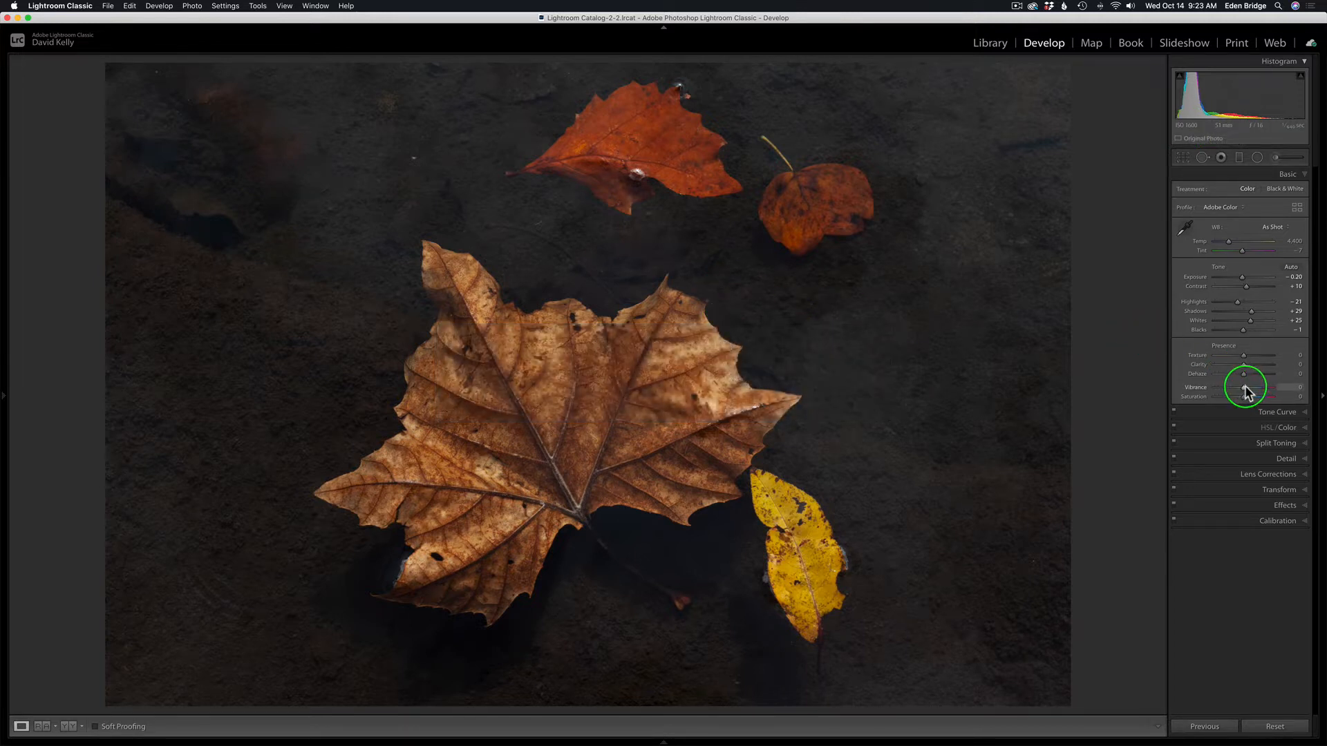
Step: Set Vibrance to +48 and Saturation to +4 in the Presence section
drag(1245, 396, 1278, 396)
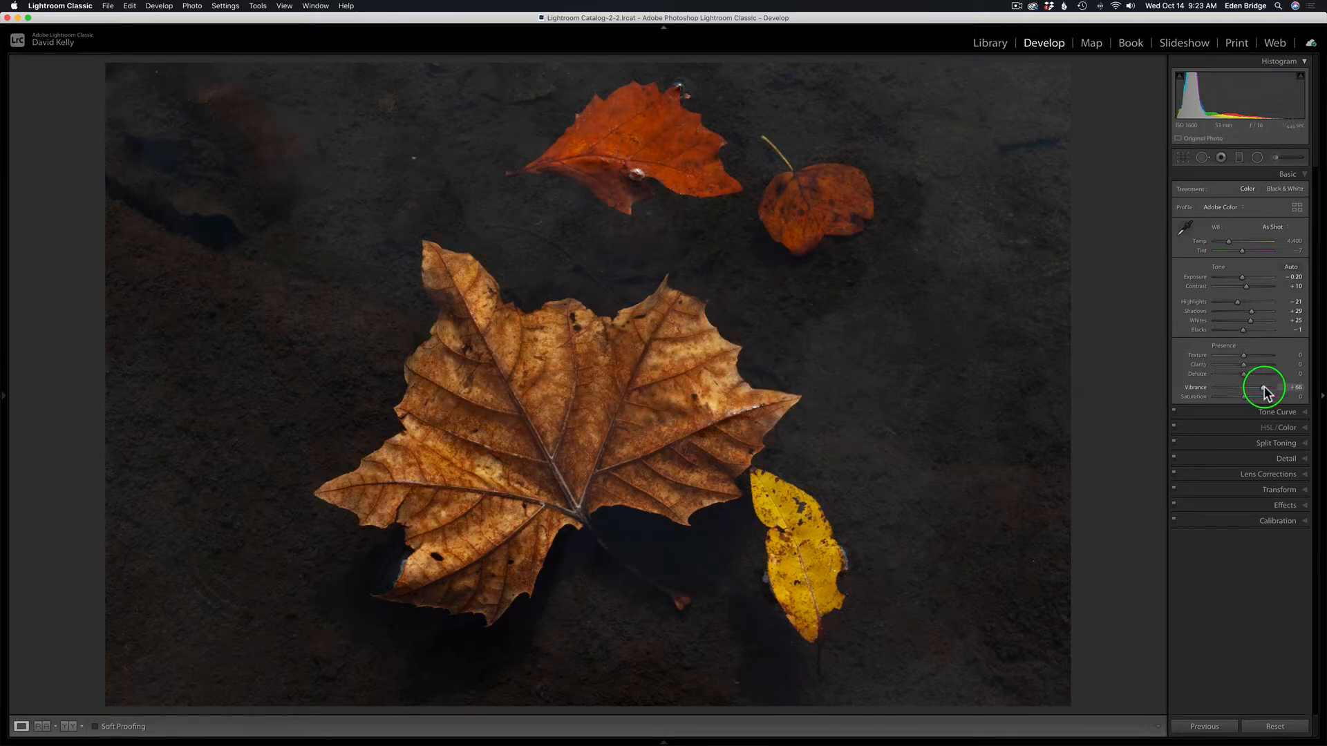
drag(1267, 395, 1256, 395)
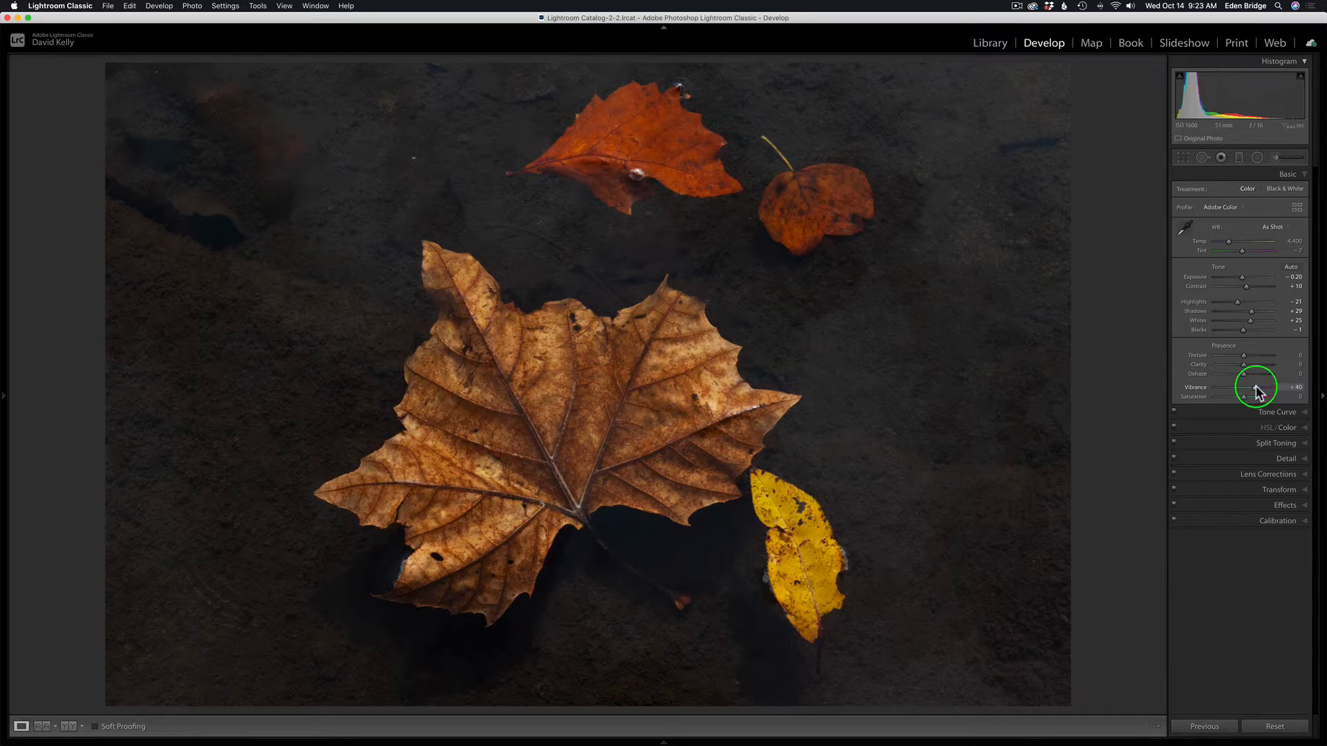
drag(1267, 393, 1272, 393)
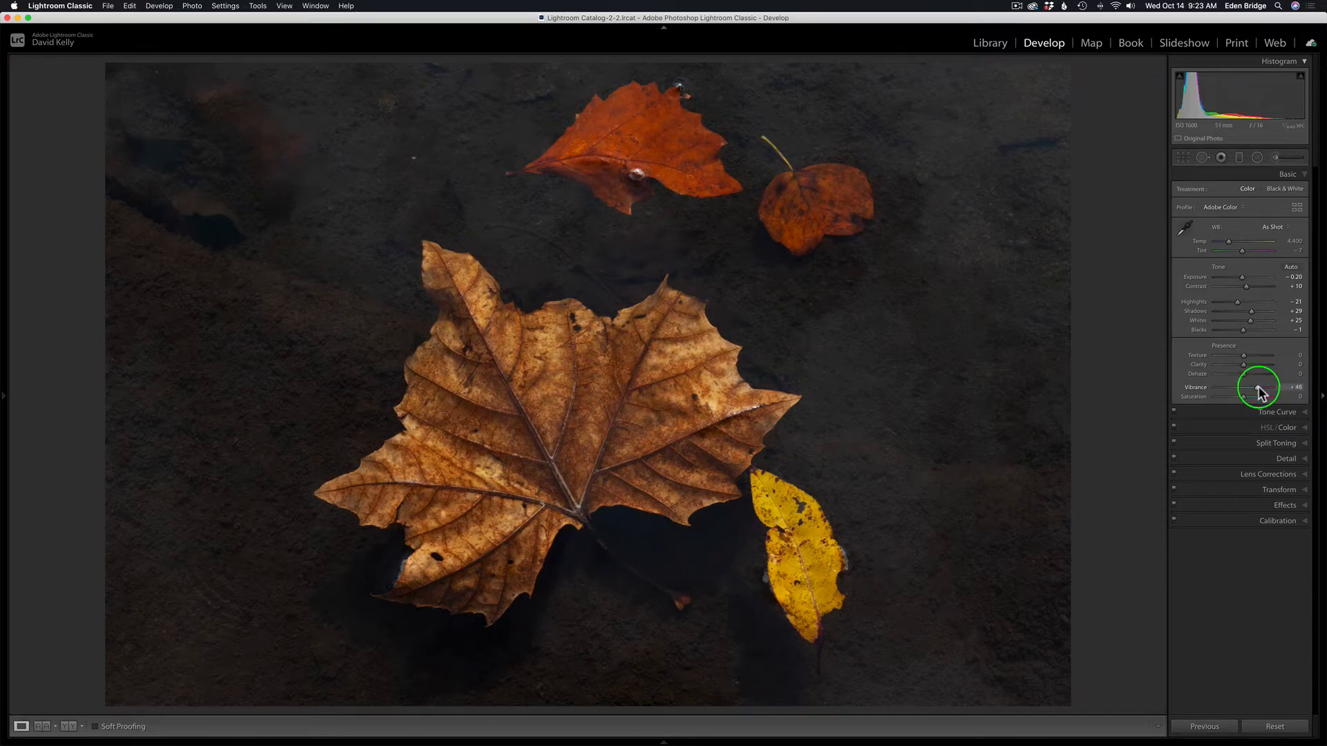
drag(1244, 396, 1261, 396)
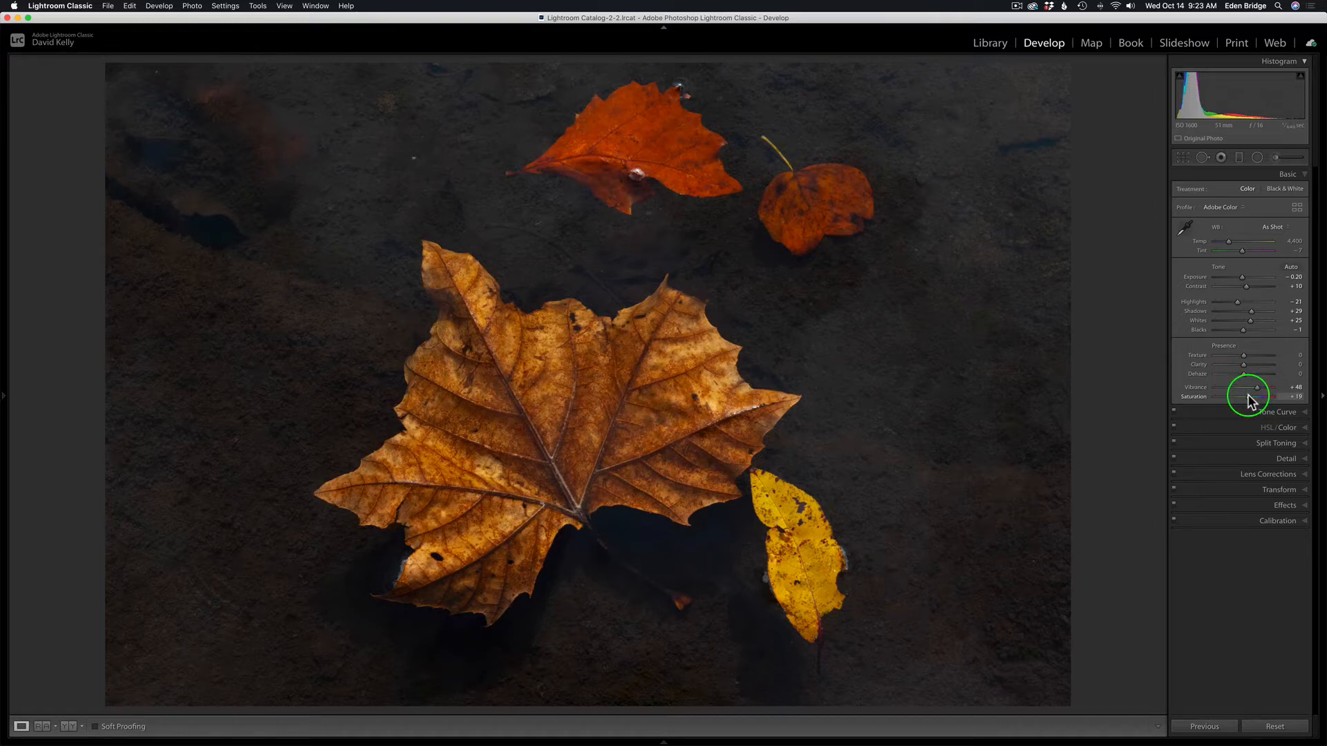
drag(1253, 397, 1244, 397)
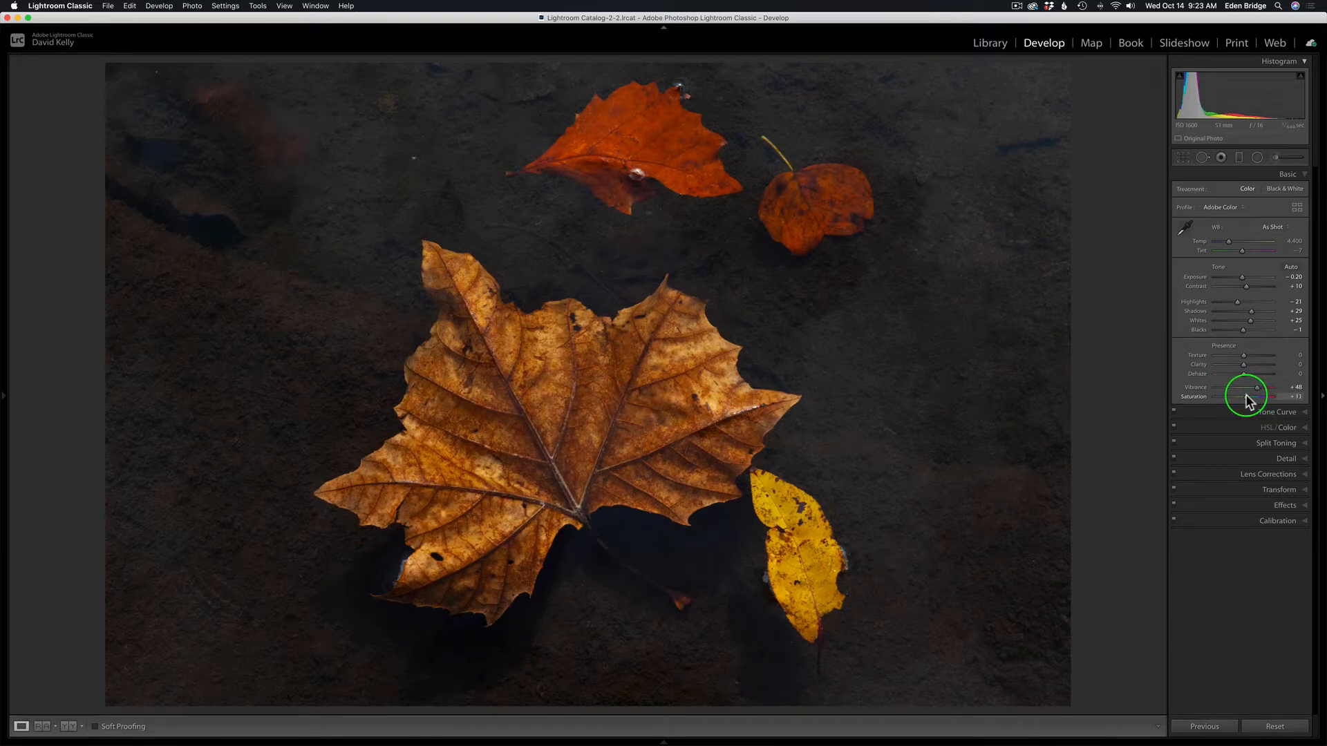
drag(1256, 396, 1244, 396)
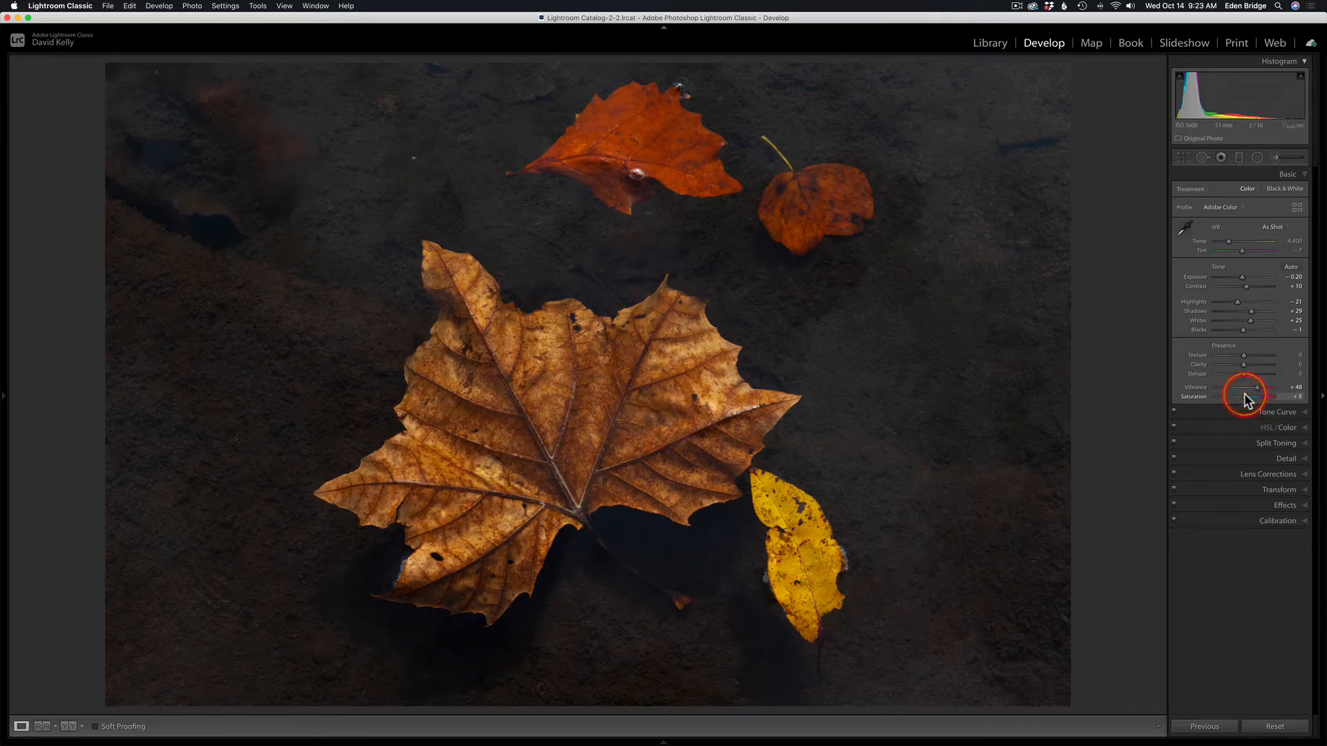
drag(1252, 387, 1245, 387)
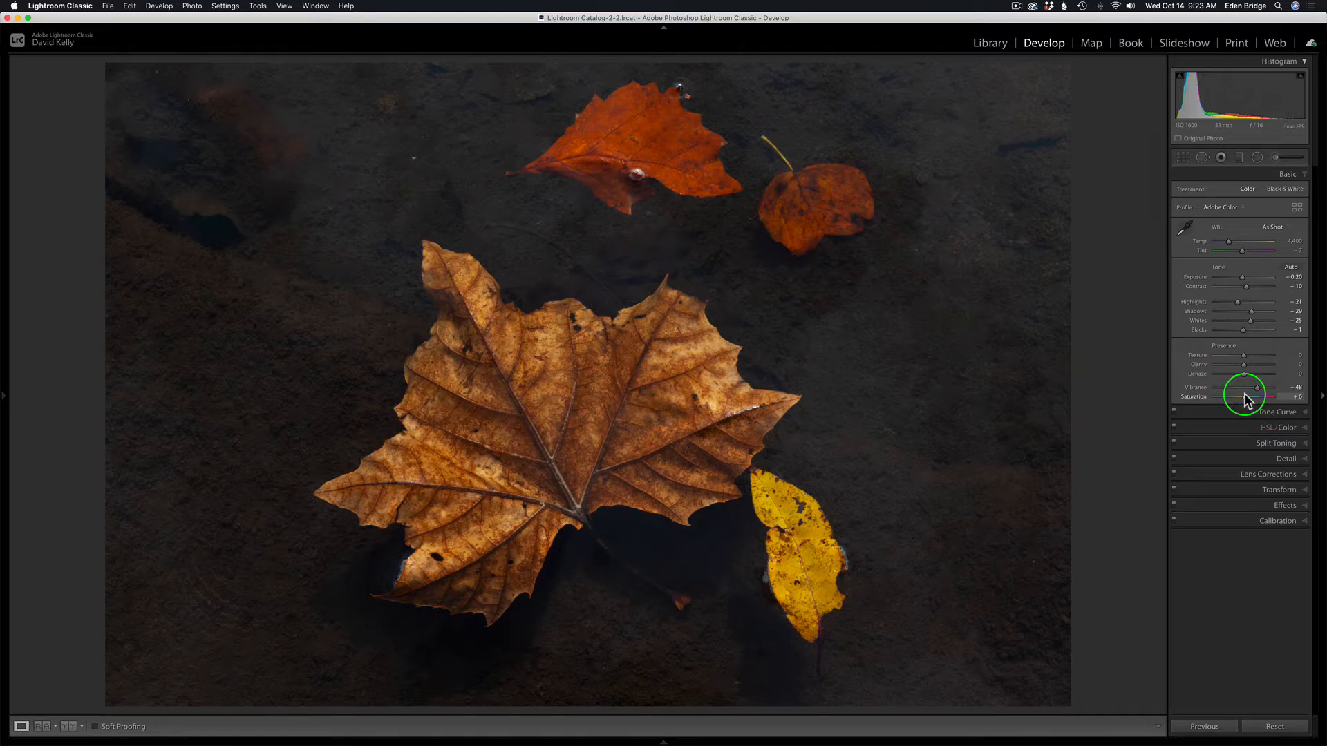
drag(1252, 395, 1245, 396)
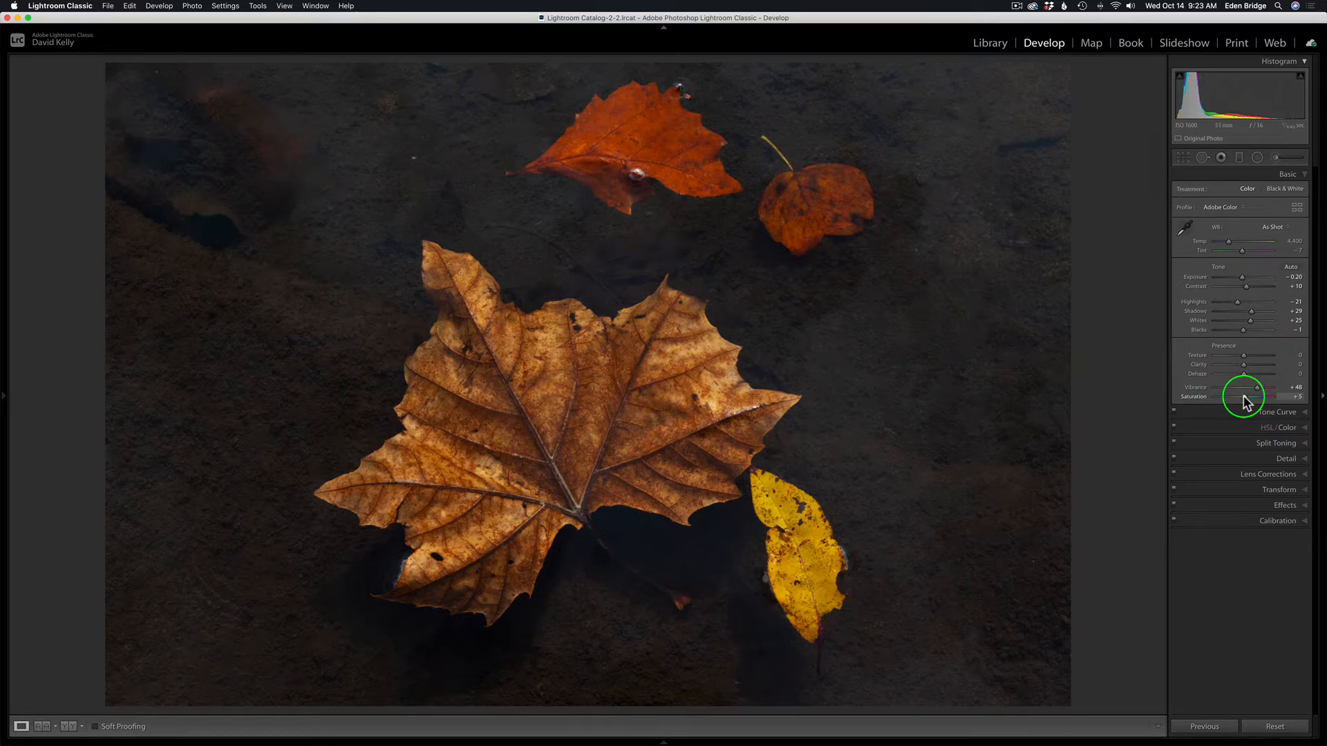
drag(1260, 396, 1244, 396)
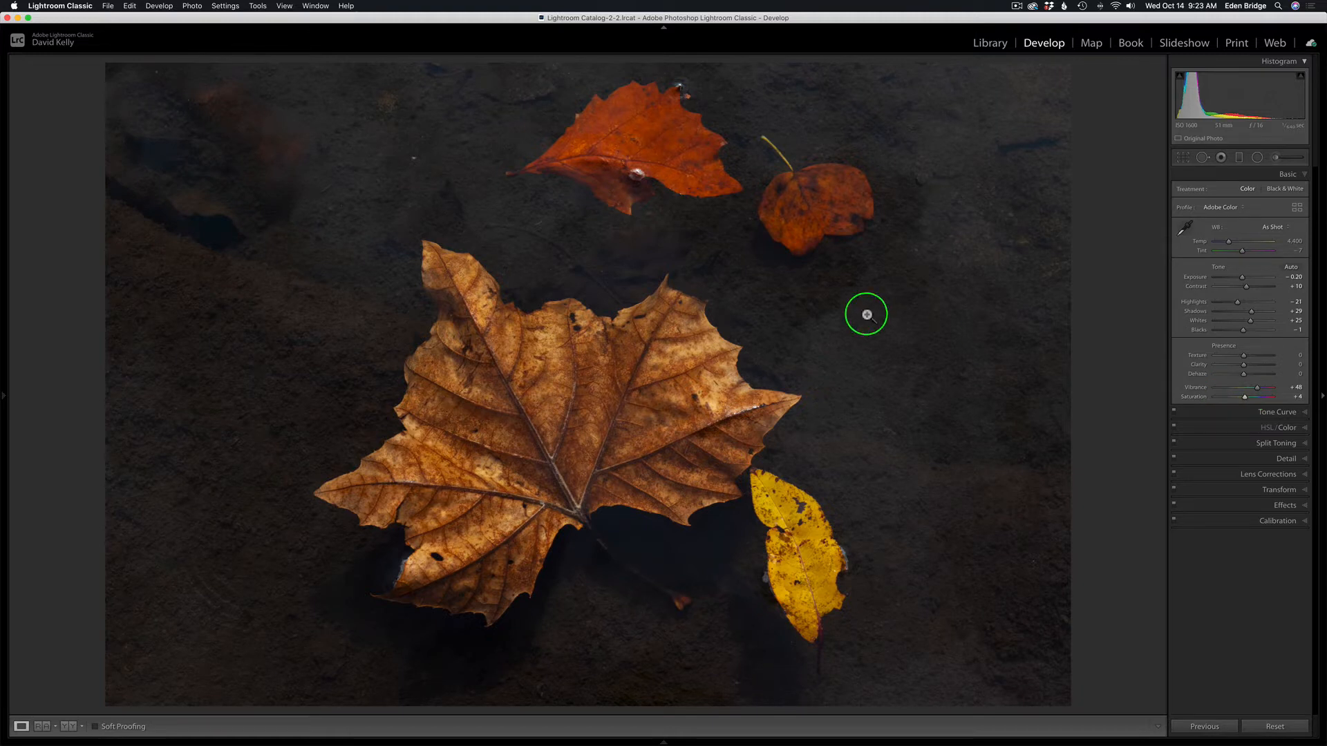
Step: Open the photo in Adobe Photoshop 2020 via Edit In
right_click(866, 314)
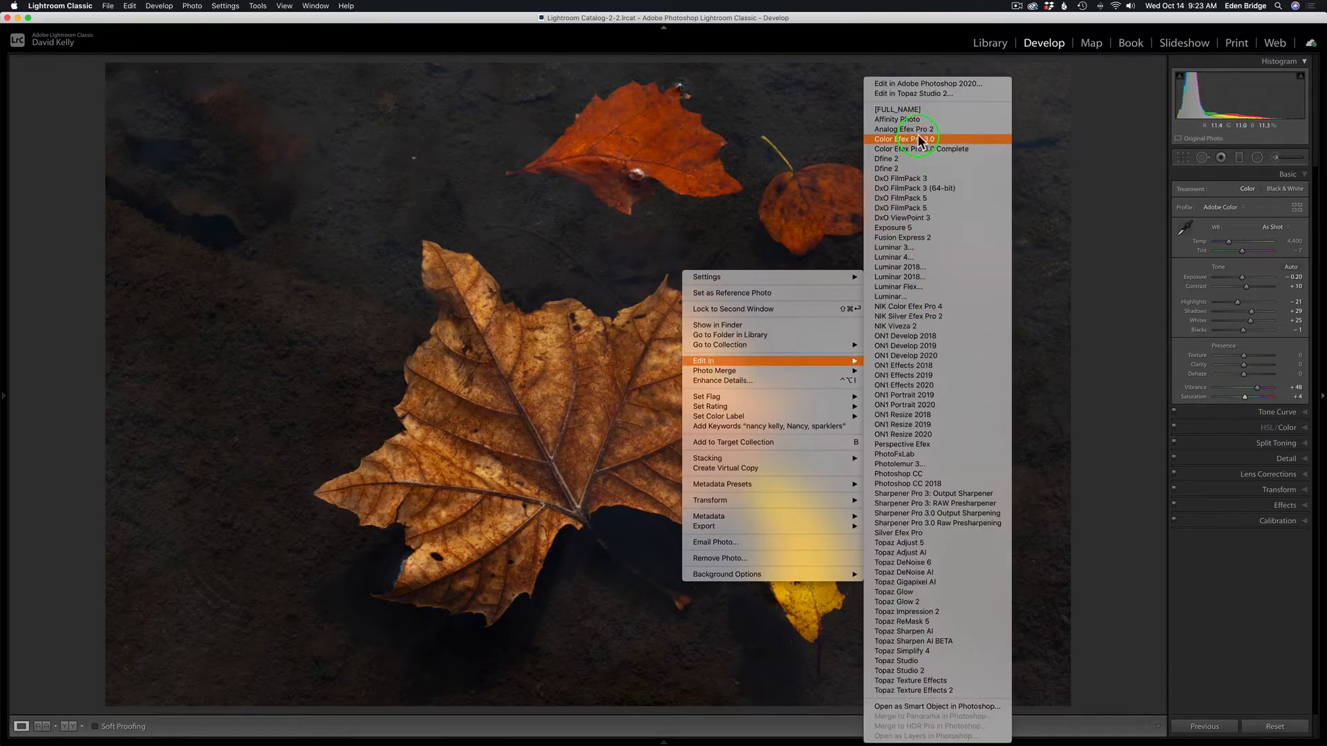
click(906, 139)
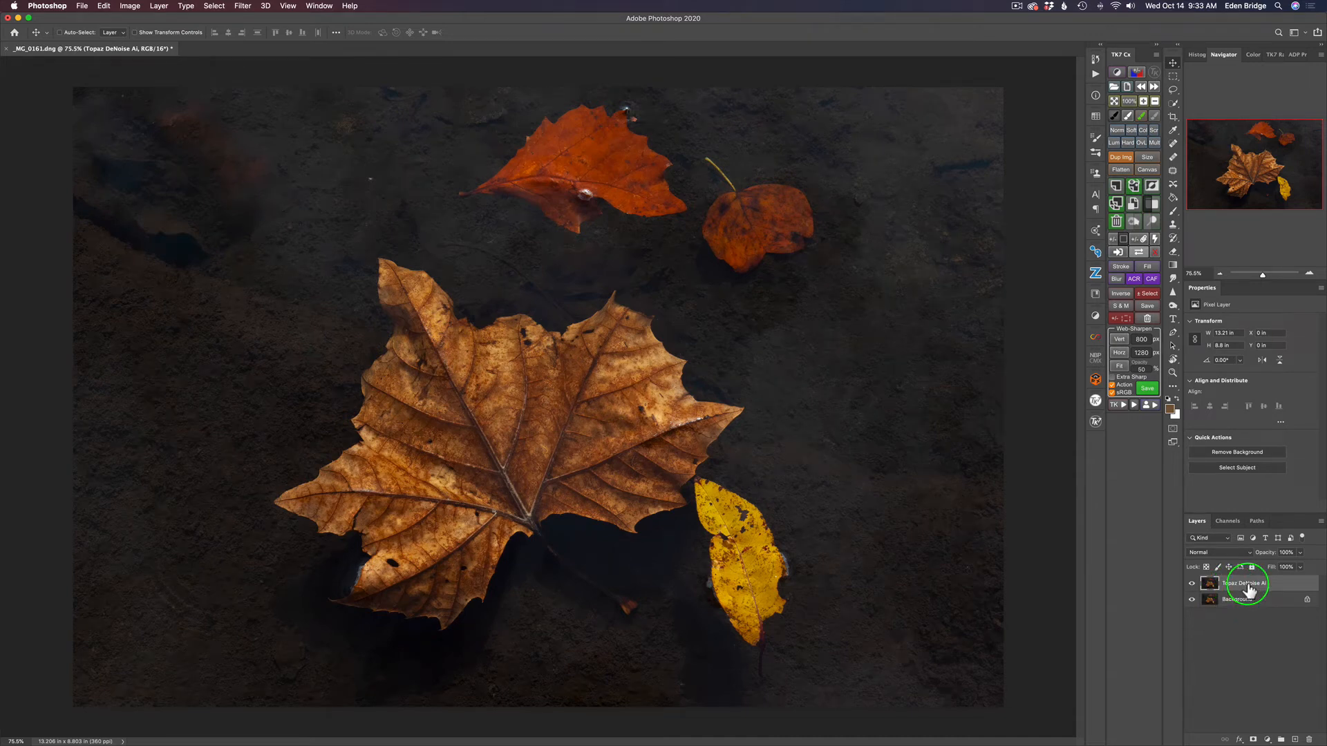
mouse_move(1245, 588)
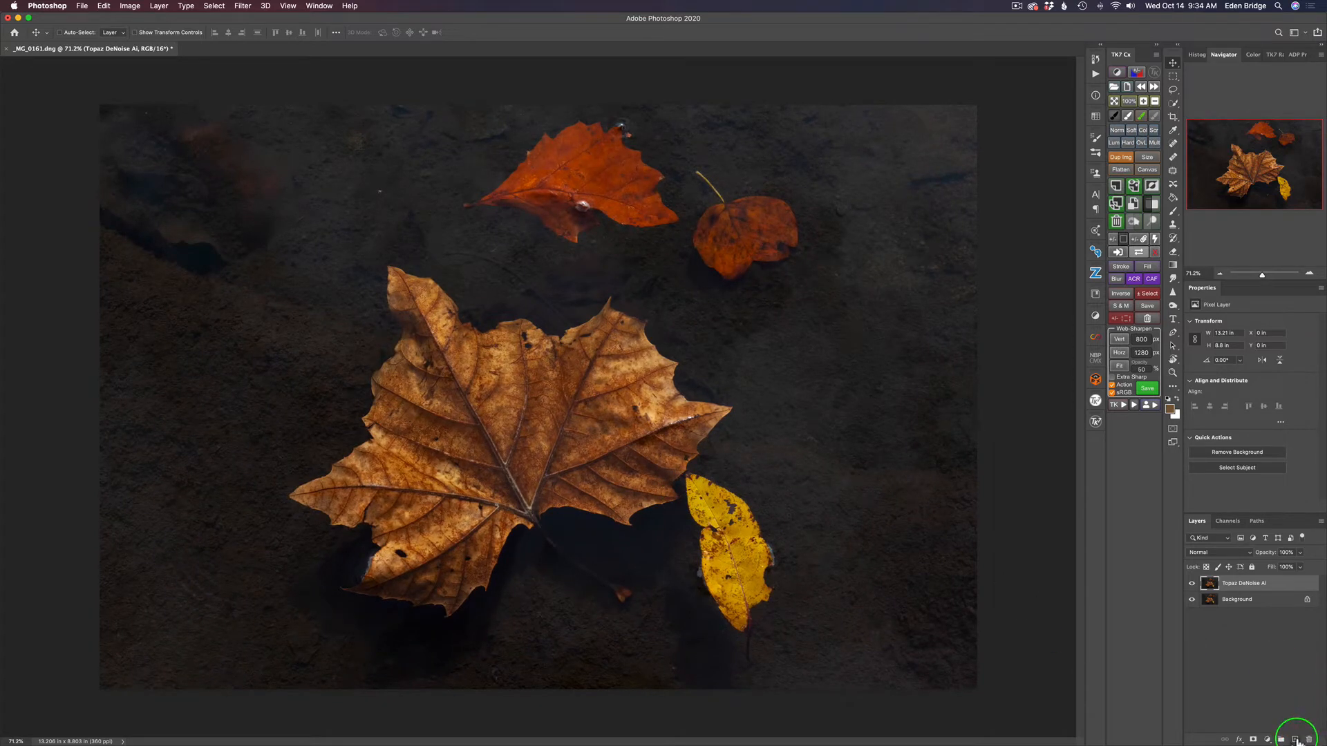
Step: Add a blank layer and spot-heal a blemish in the upper-left water
click(1294, 738)
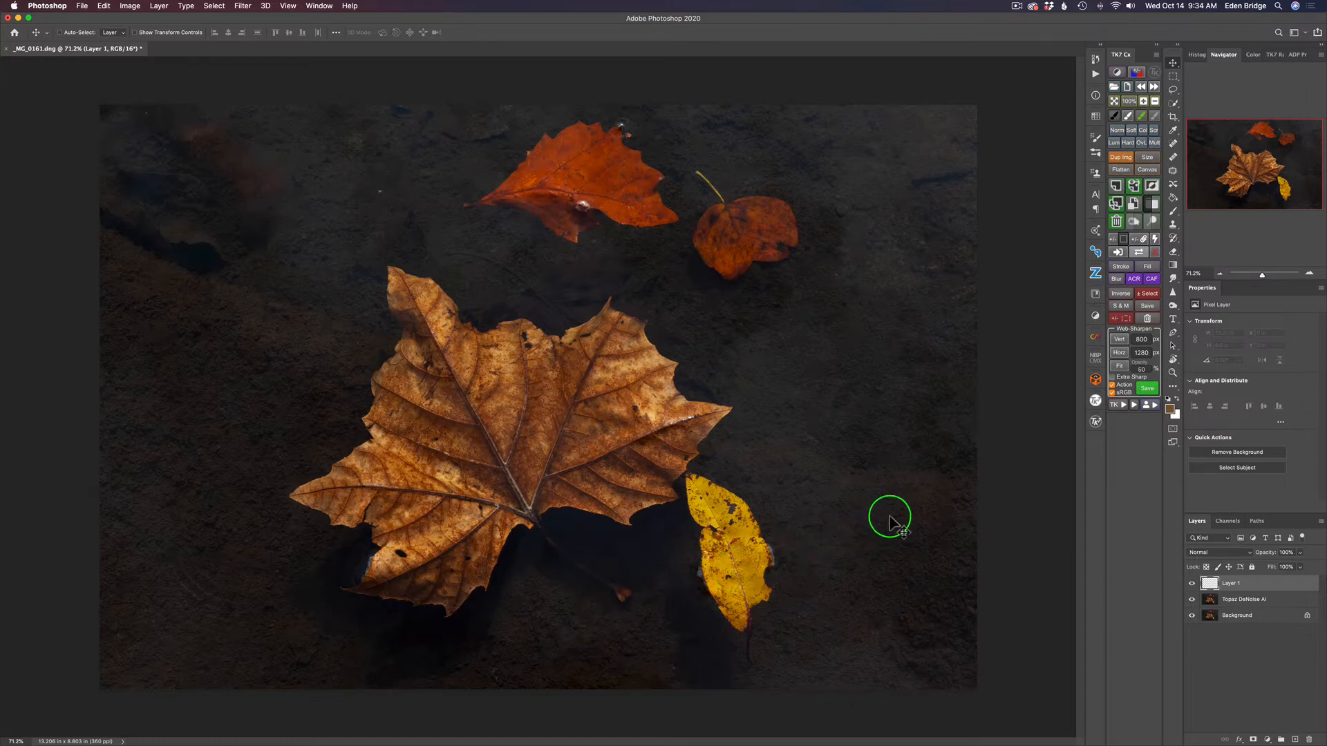
mouse_move(523, 170)
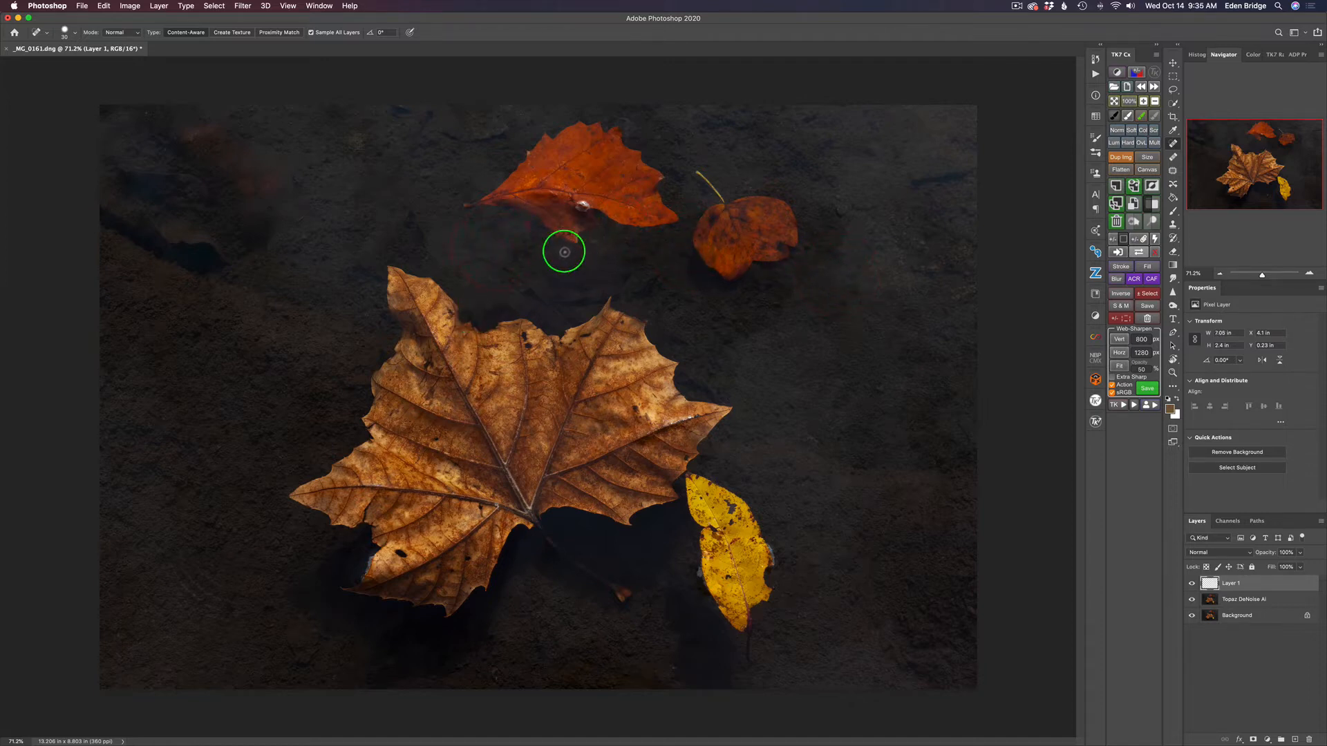
mouse_move(304, 238)
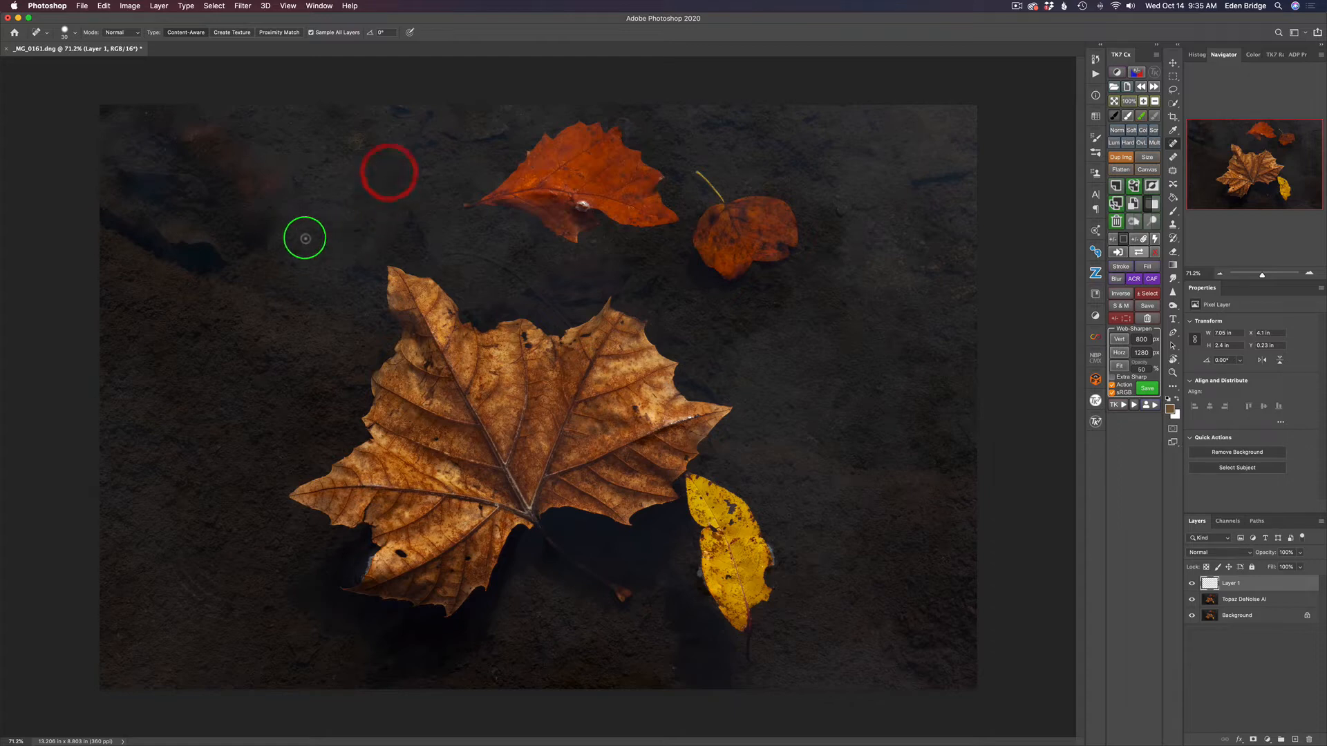
drag(305, 237, 241, 204)
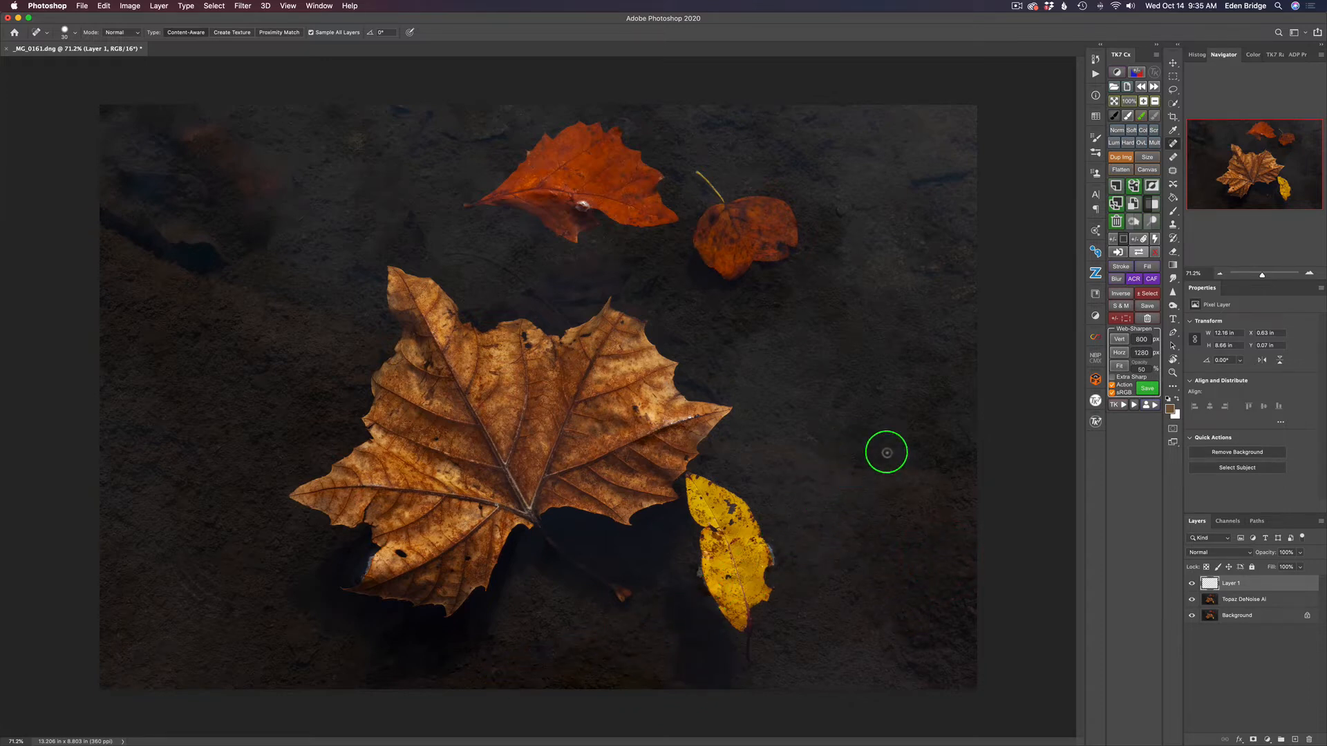
mouse_move(553, 653)
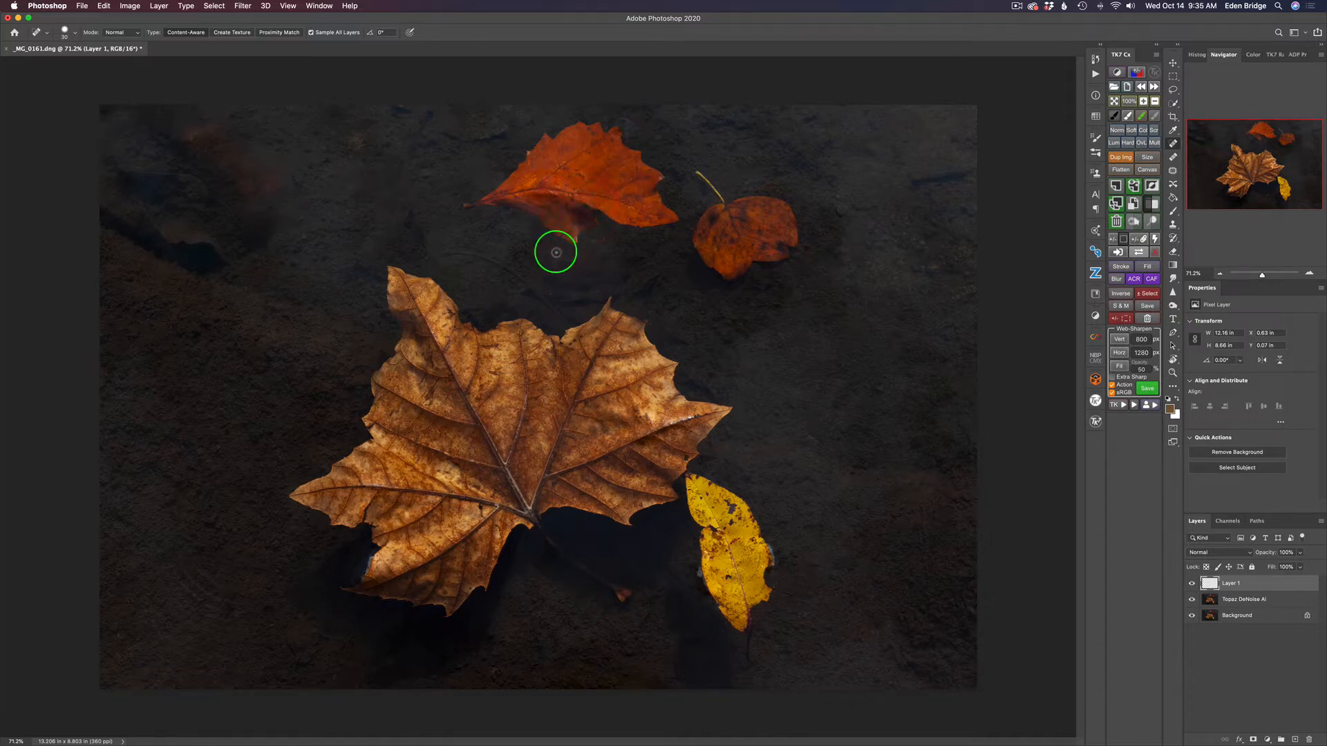
mouse_move(583, 207)
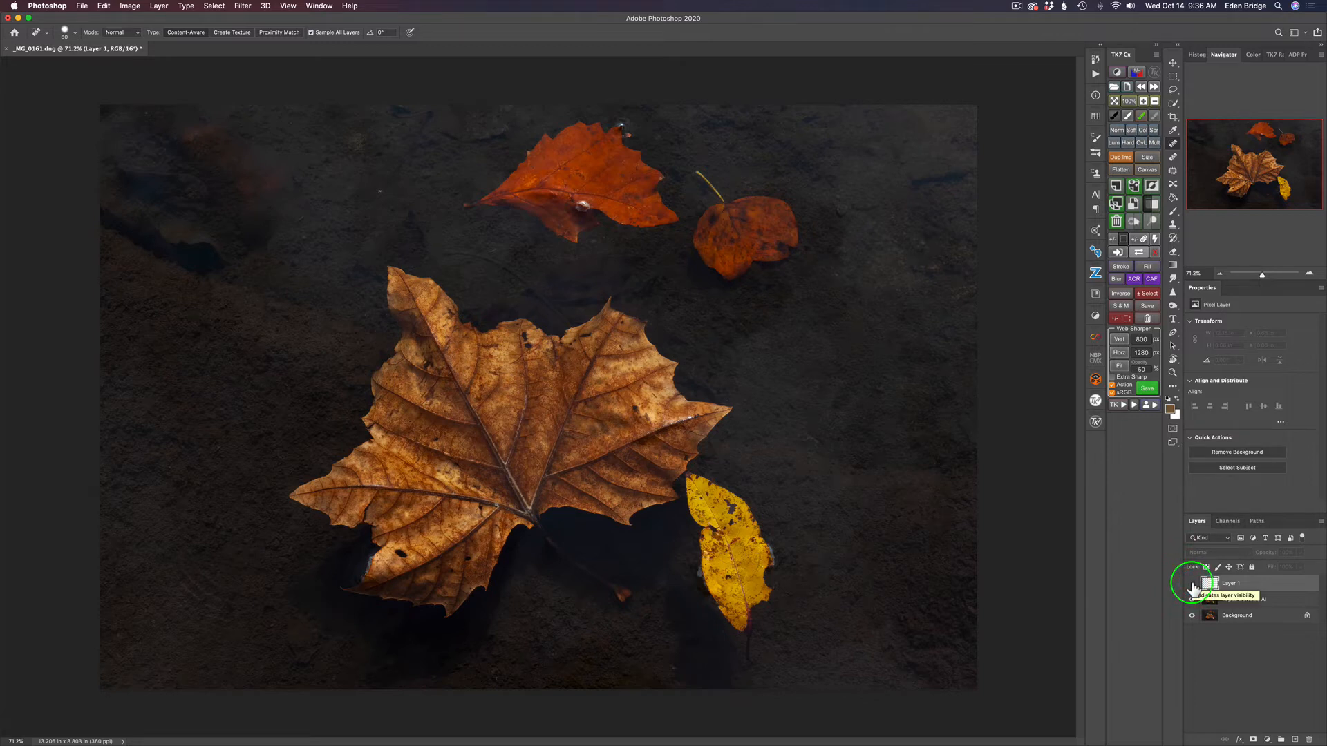
Step: Turn Layer 1 back on and begin renaming it to 'Healing'
click(1192, 583)
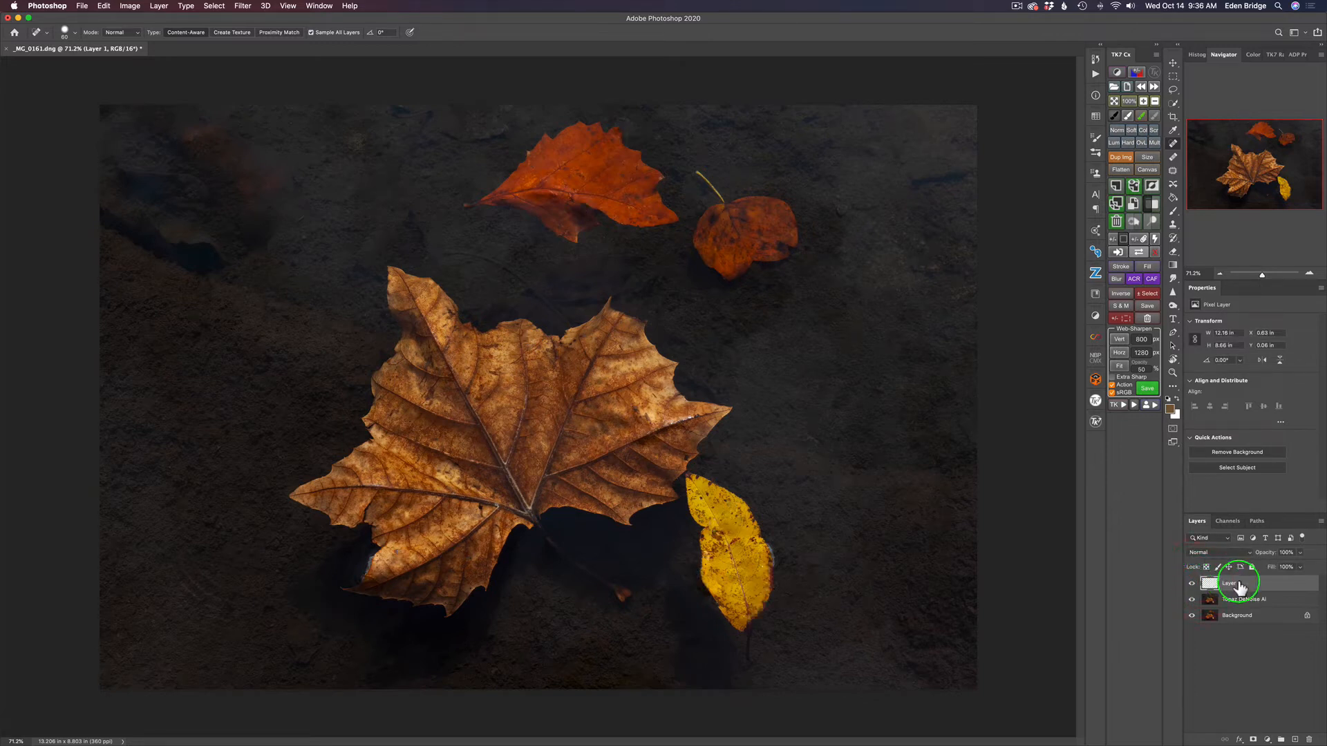
double_click(1225, 583)
text(Healing)
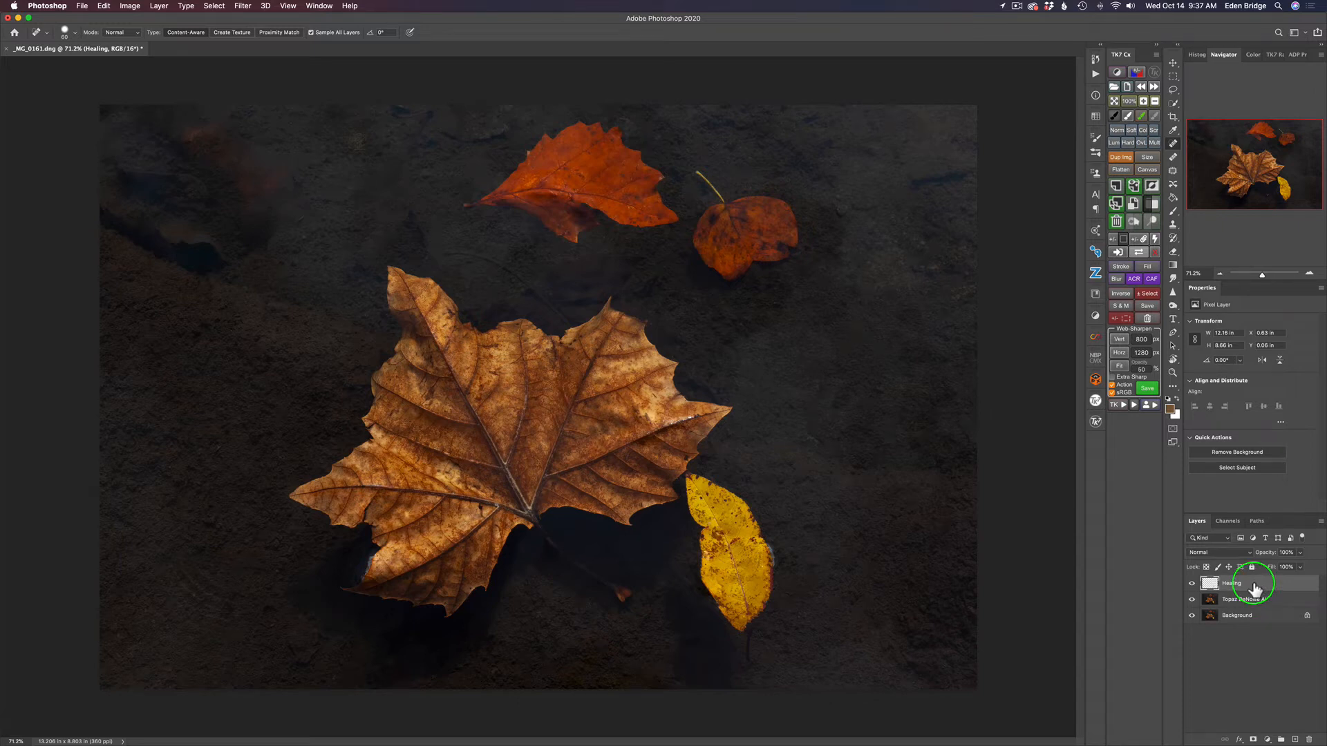
mouse_move(1138, 189)
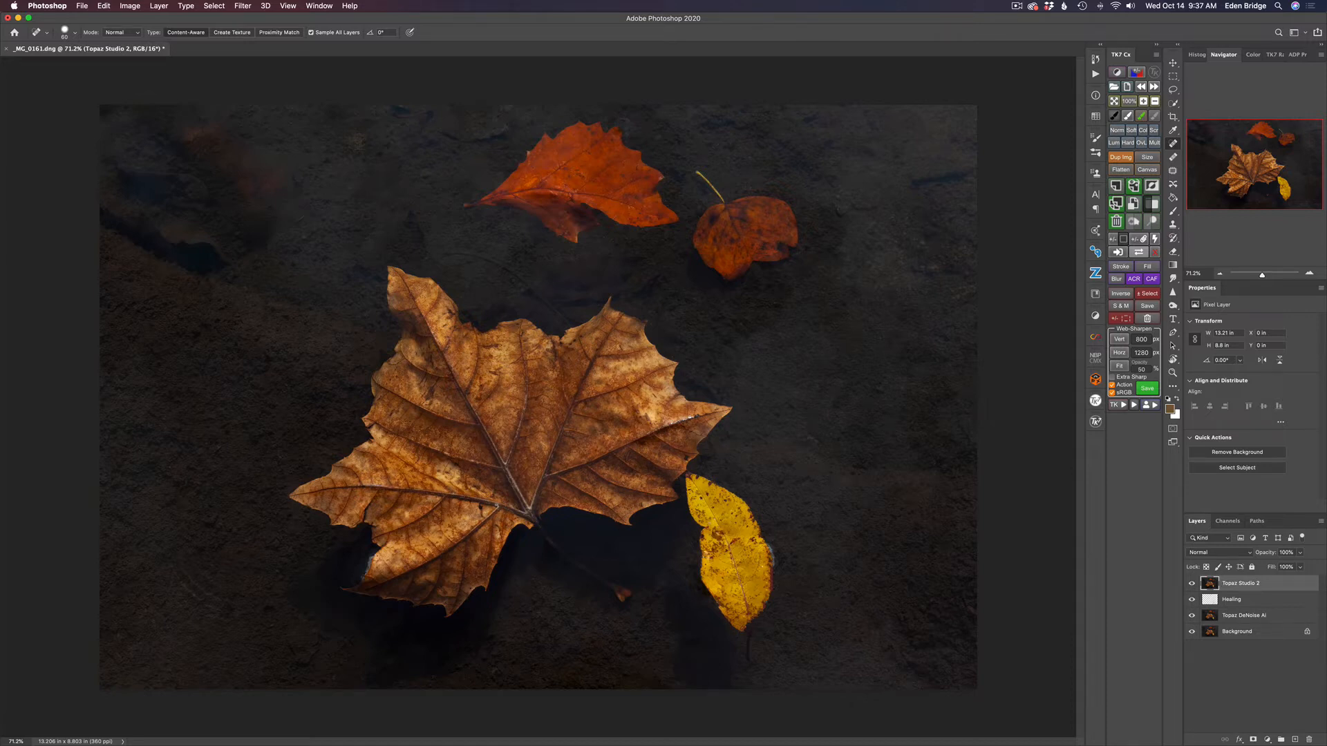
Step: Select the Move tool and launch Topaz Studio 2 on the merged layer
click(14, 33)
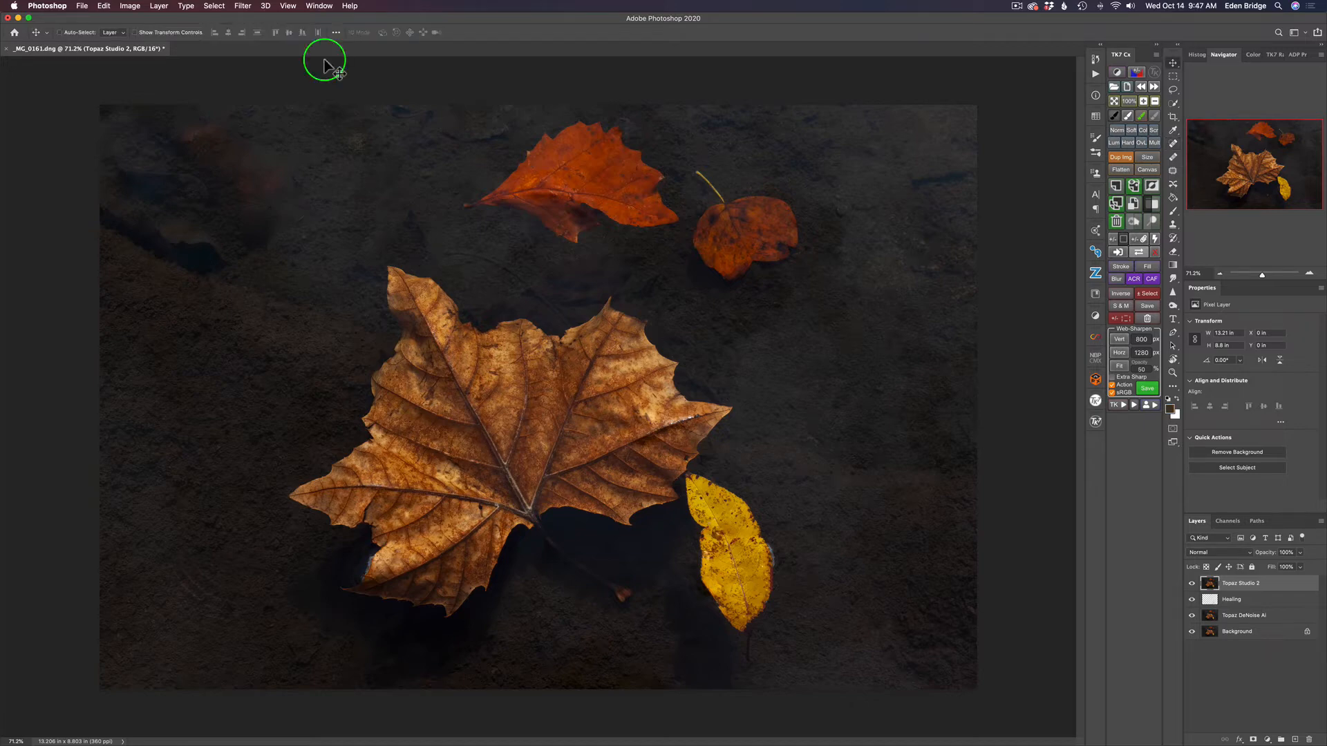
click(243, 7)
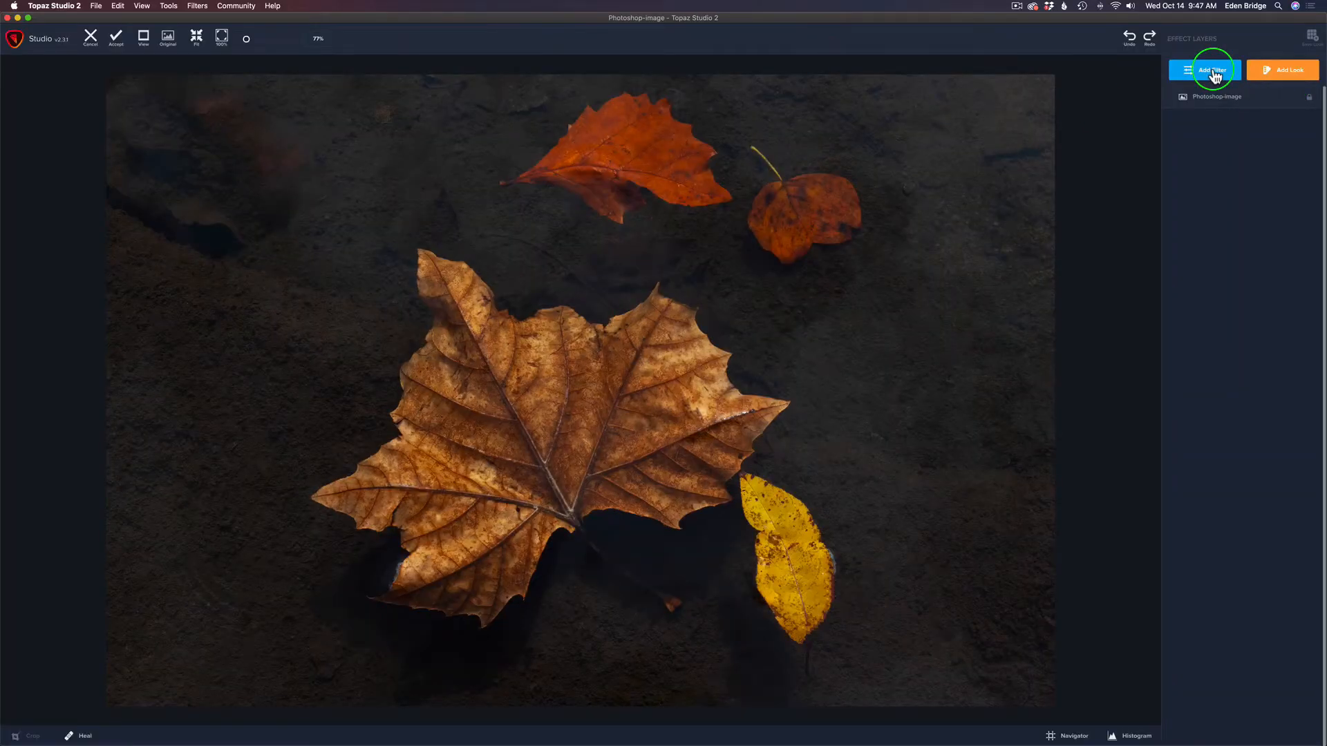
Step: Add a Precision Contrast filter and settle Micro contrast at about 0.64
click(1210, 70)
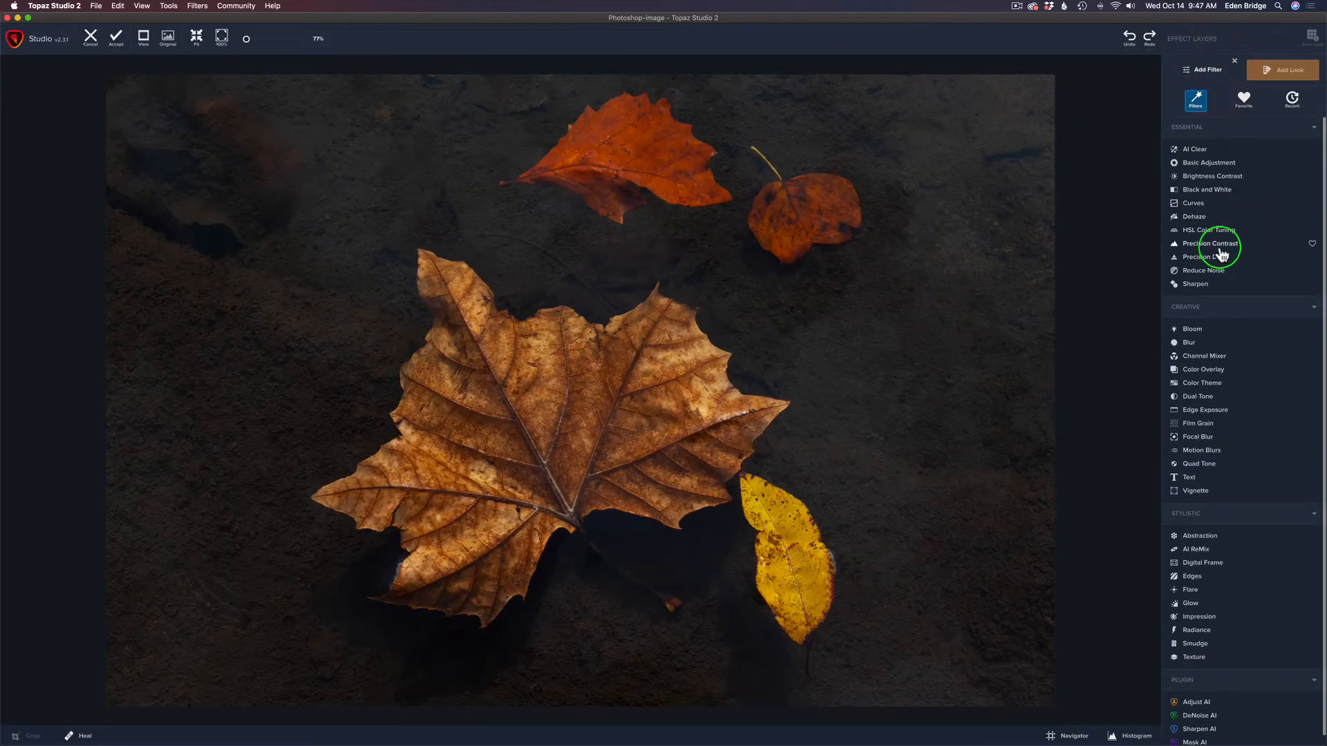
click(1210, 244)
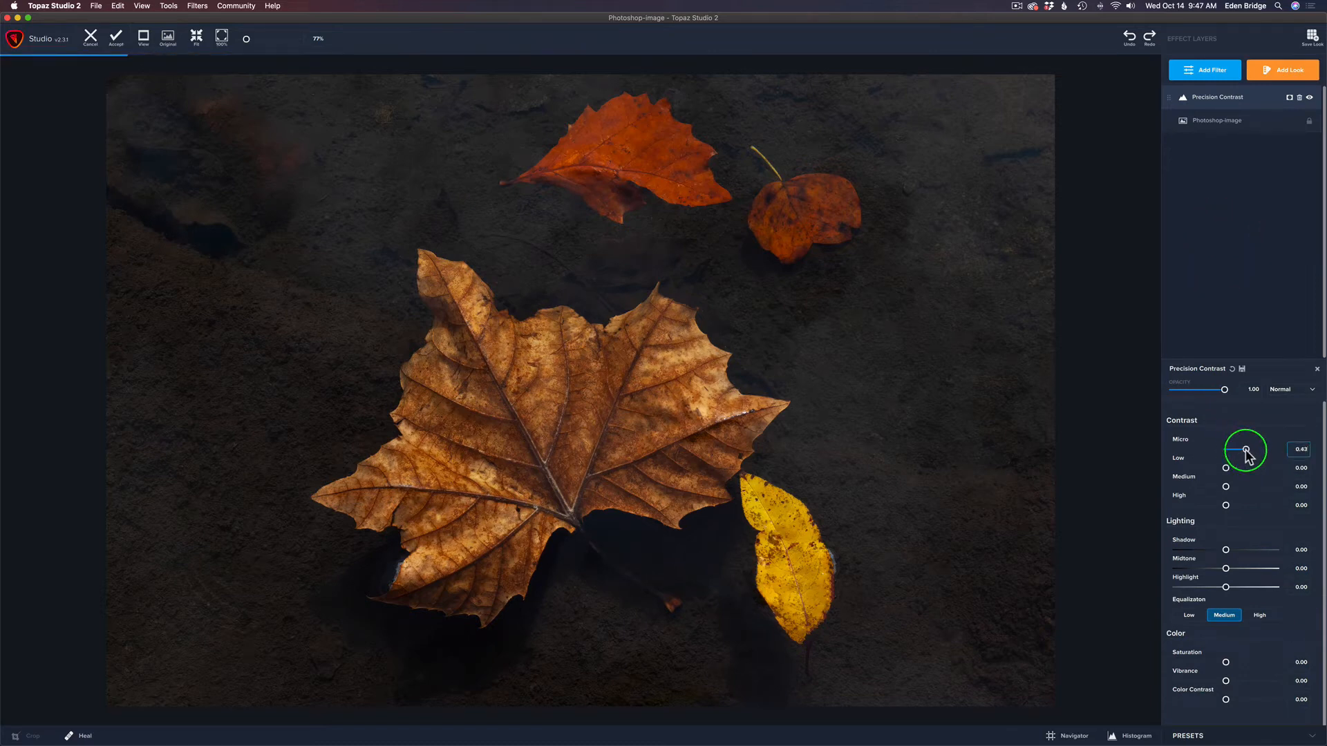
drag(1245, 449, 1238, 449)
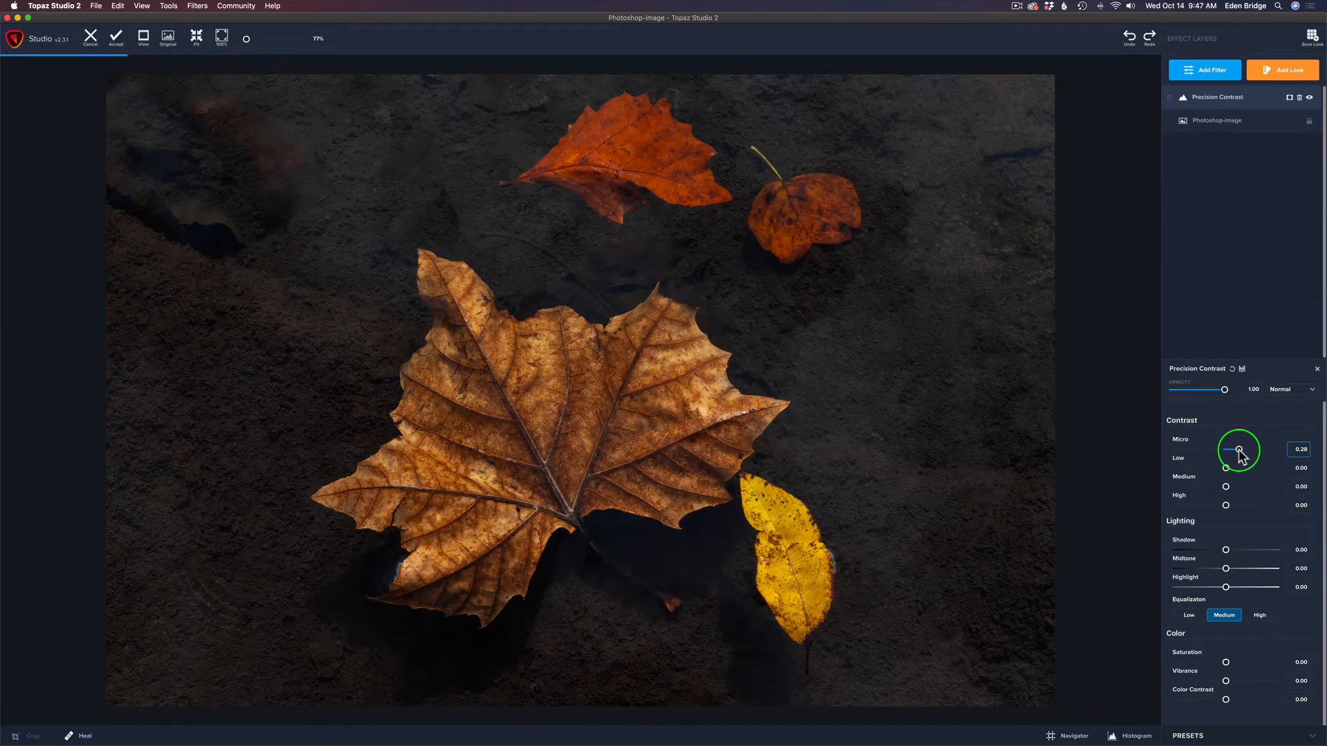
drag(1238, 450, 1234, 449)
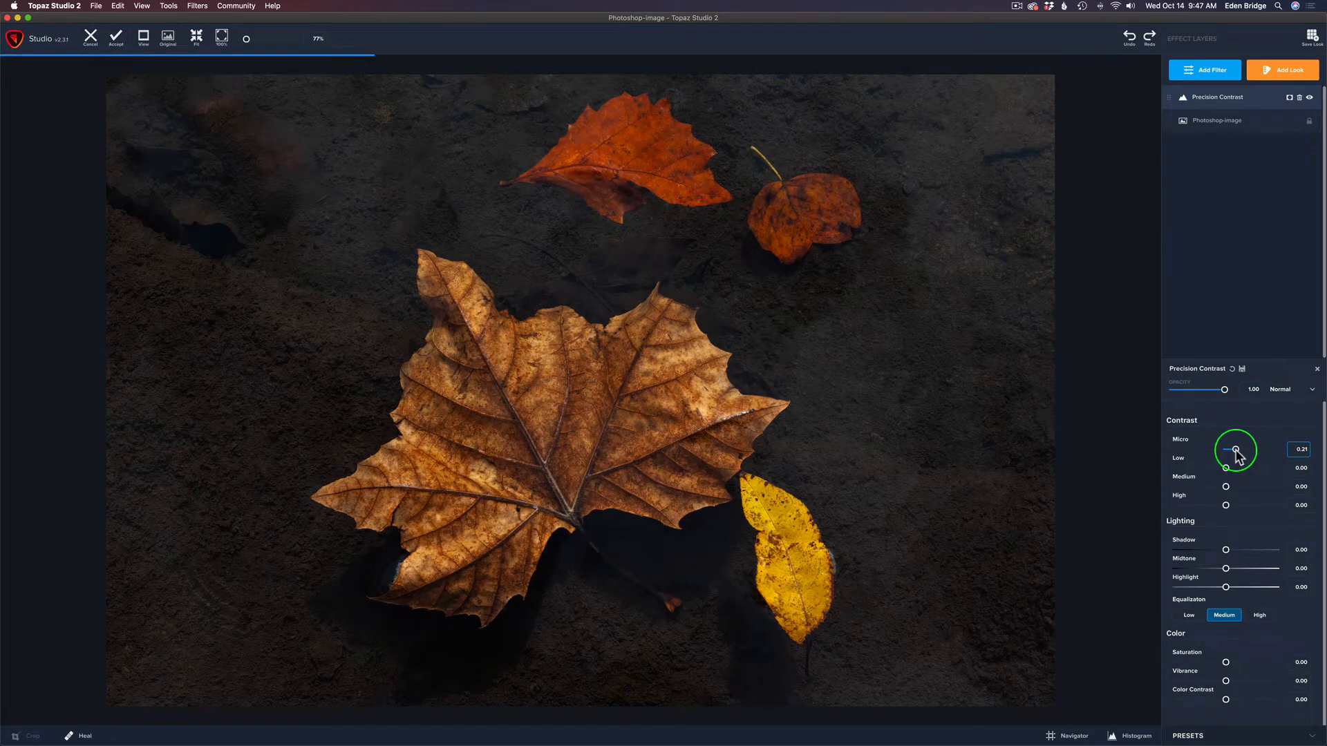
drag(1235, 449, 1262, 449)
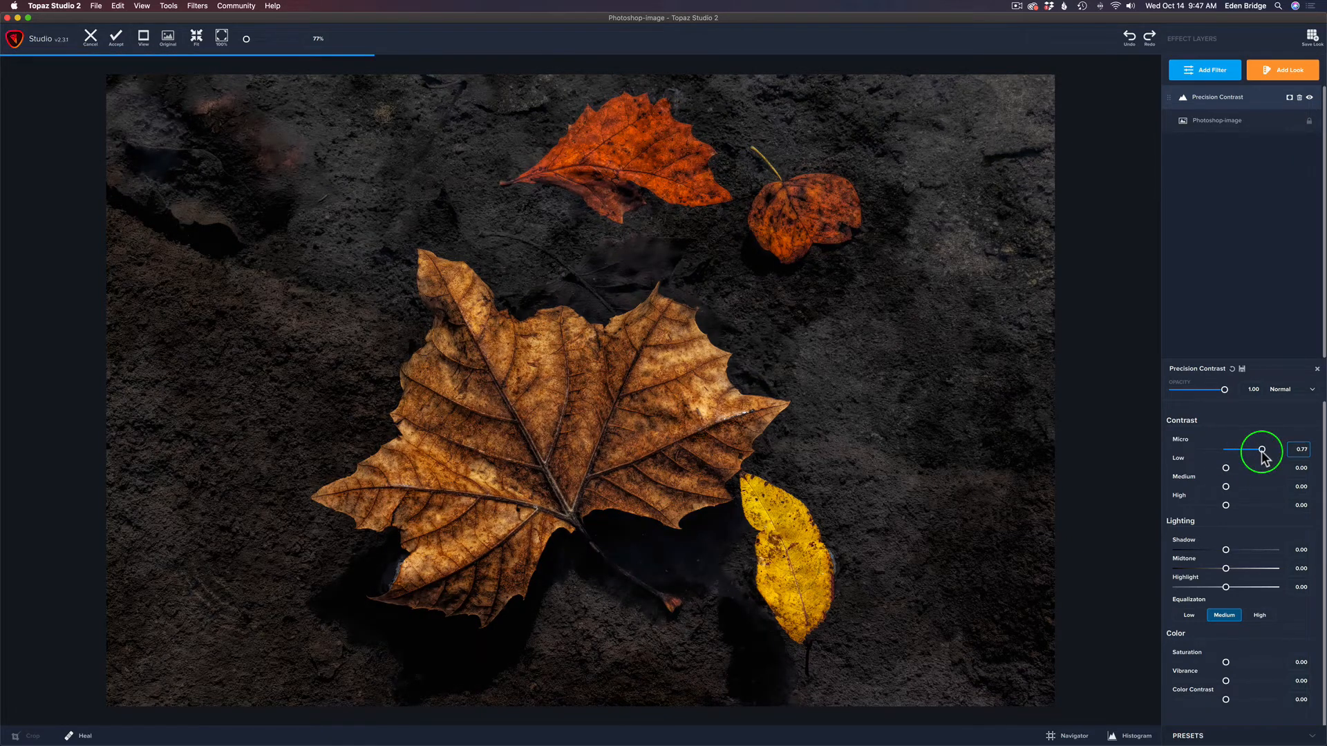
drag(1262, 449, 1270, 449)
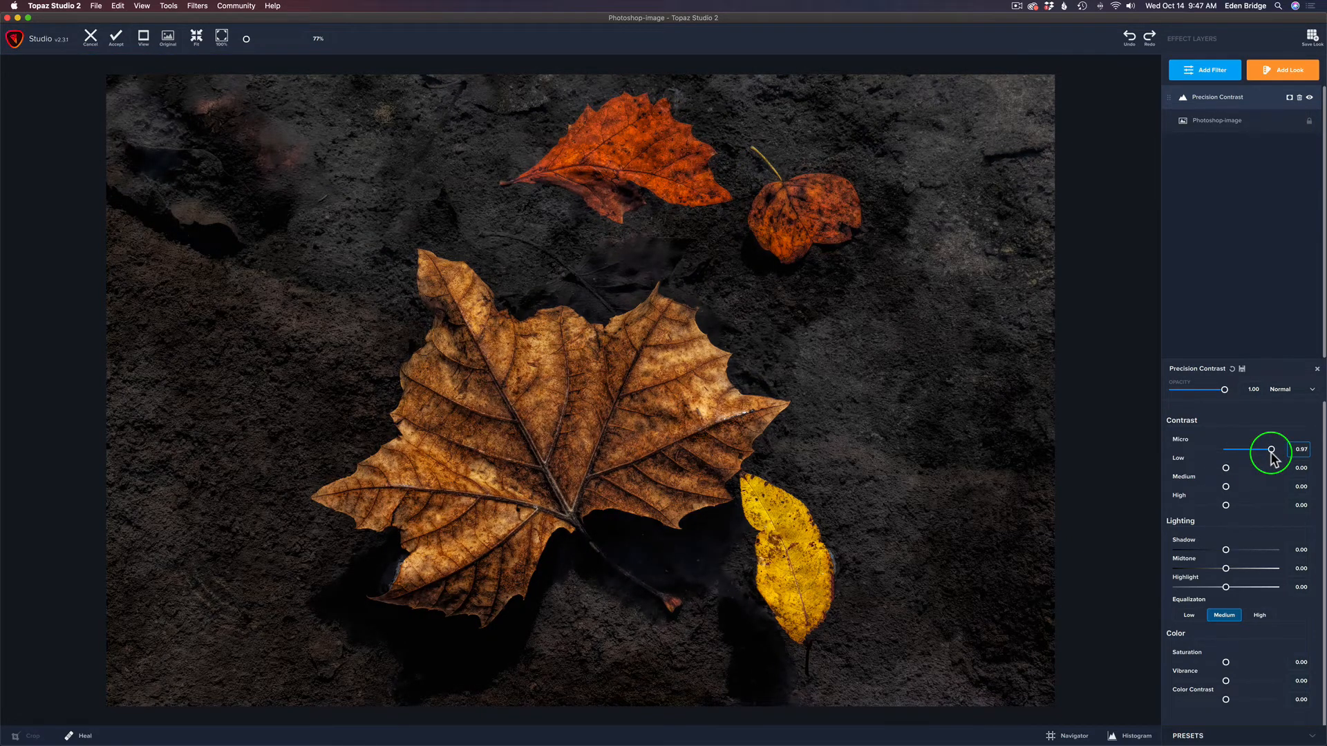
drag(1271, 449, 1270, 450)
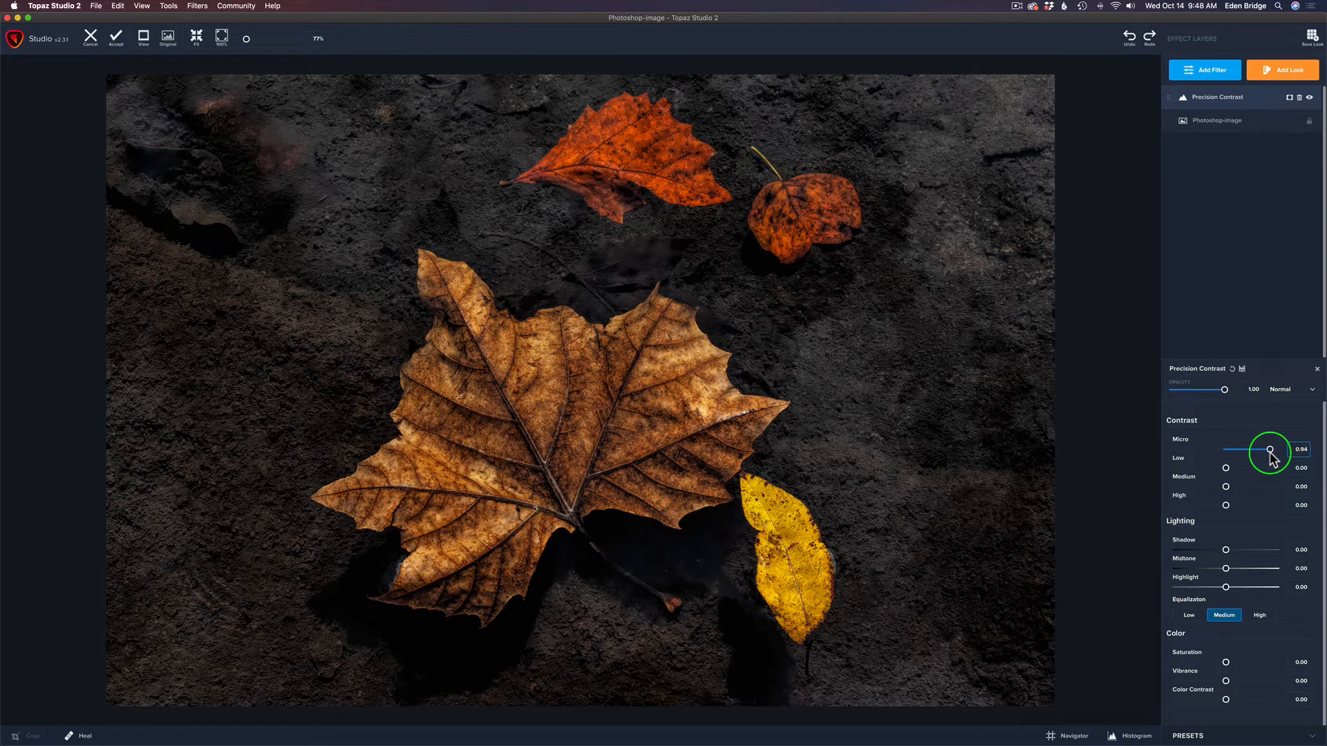
drag(1272, 449, 1269, 449)
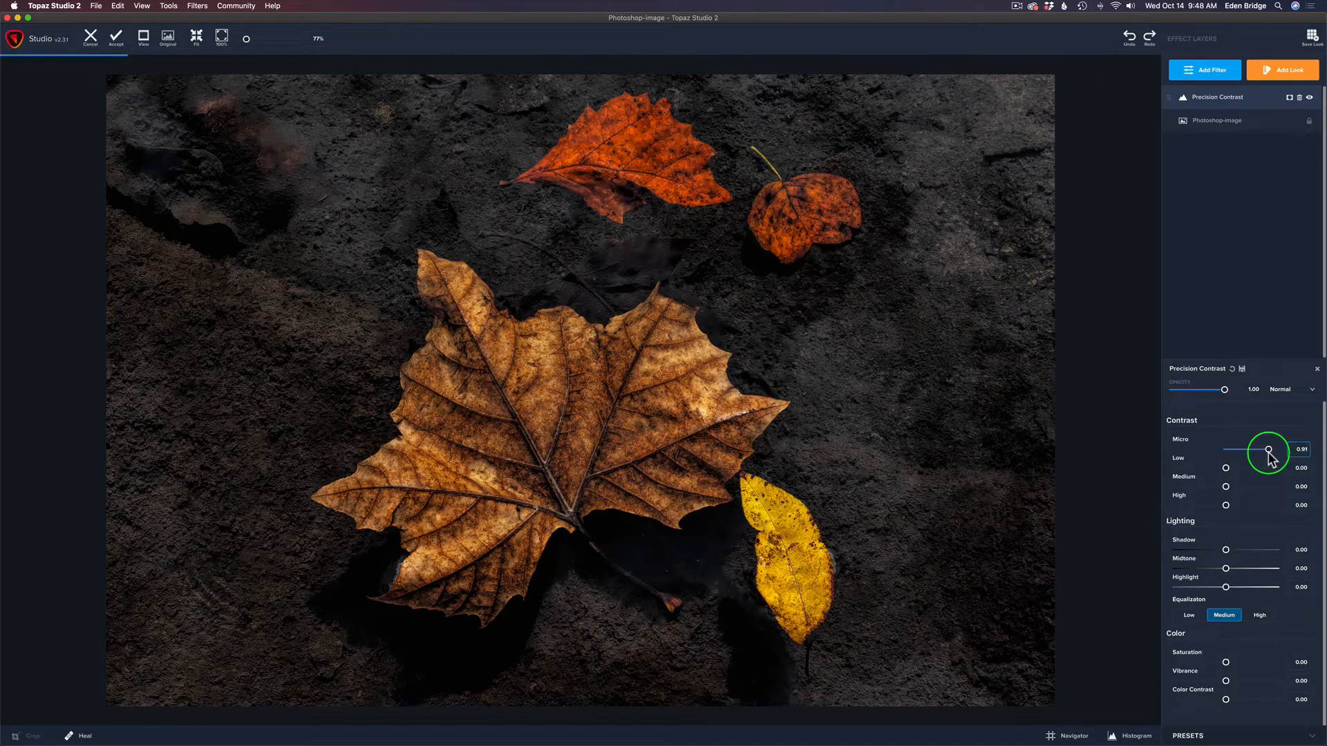
drag(1270, 449, 1260, 449)
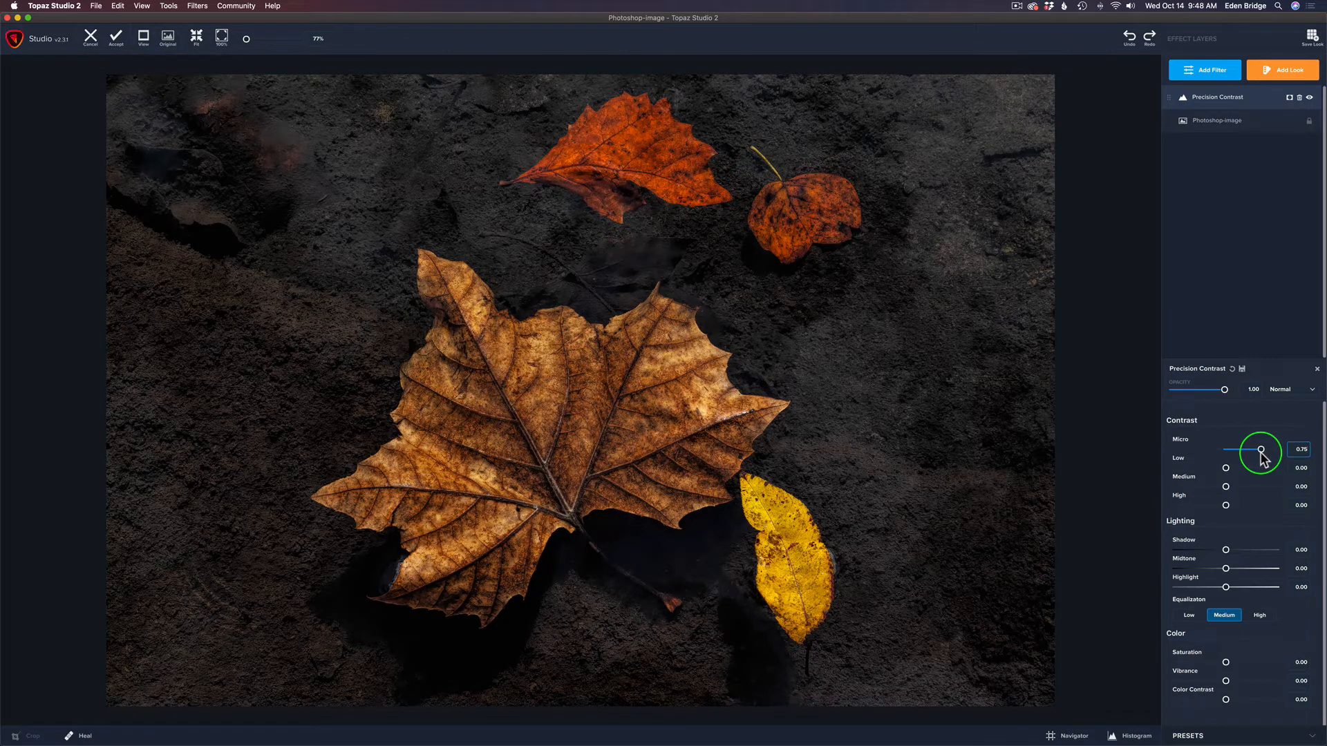
drag(1263, 450, 1257, 449)
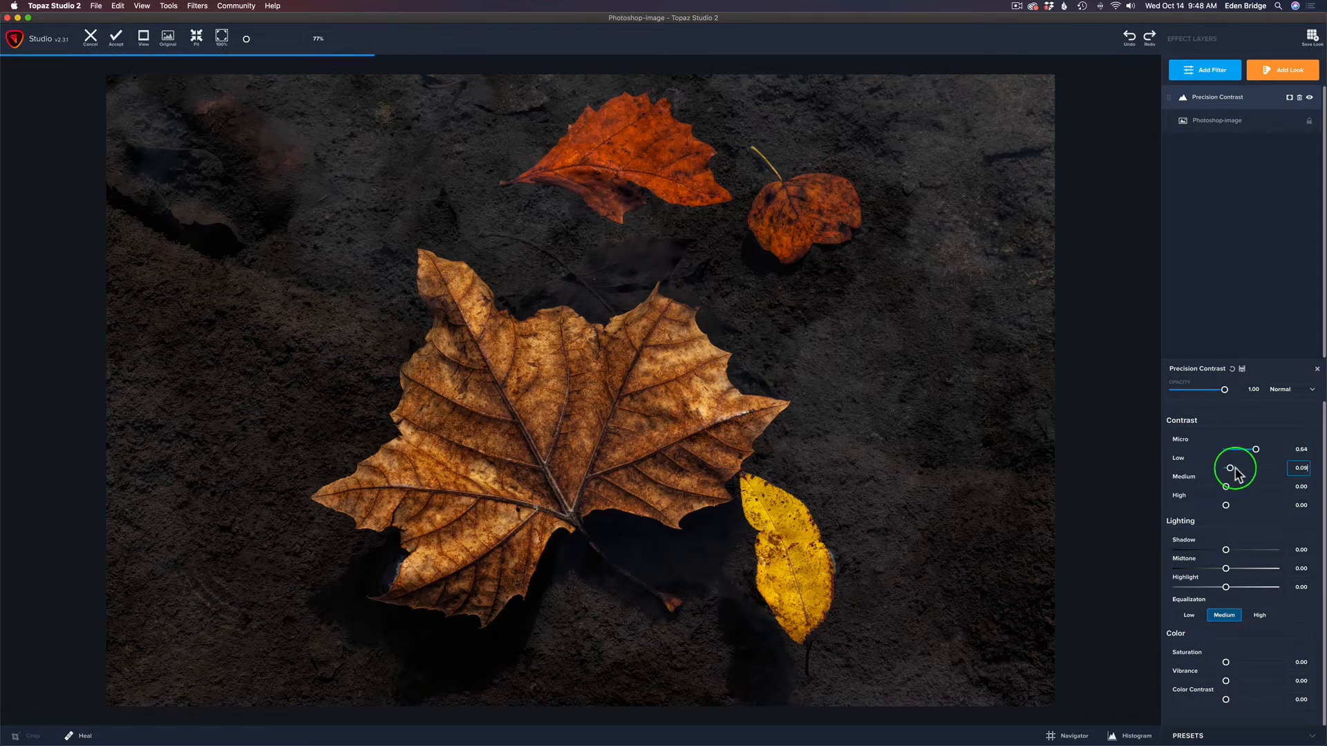
Step: Set Low contrast to about 0.26, Medium to 0.16, and High near zero
drag(1235, 471, 1244, 472)
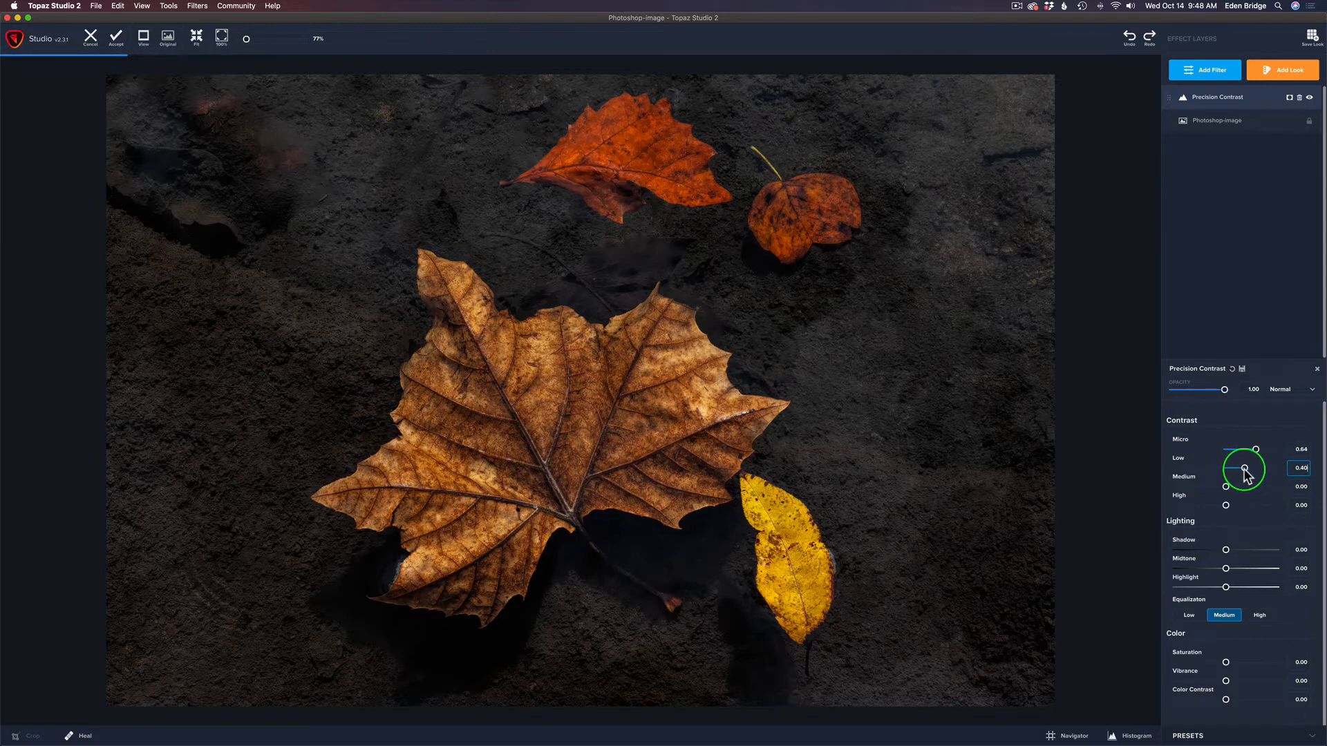
drag(1243, 472, 1240, 471)
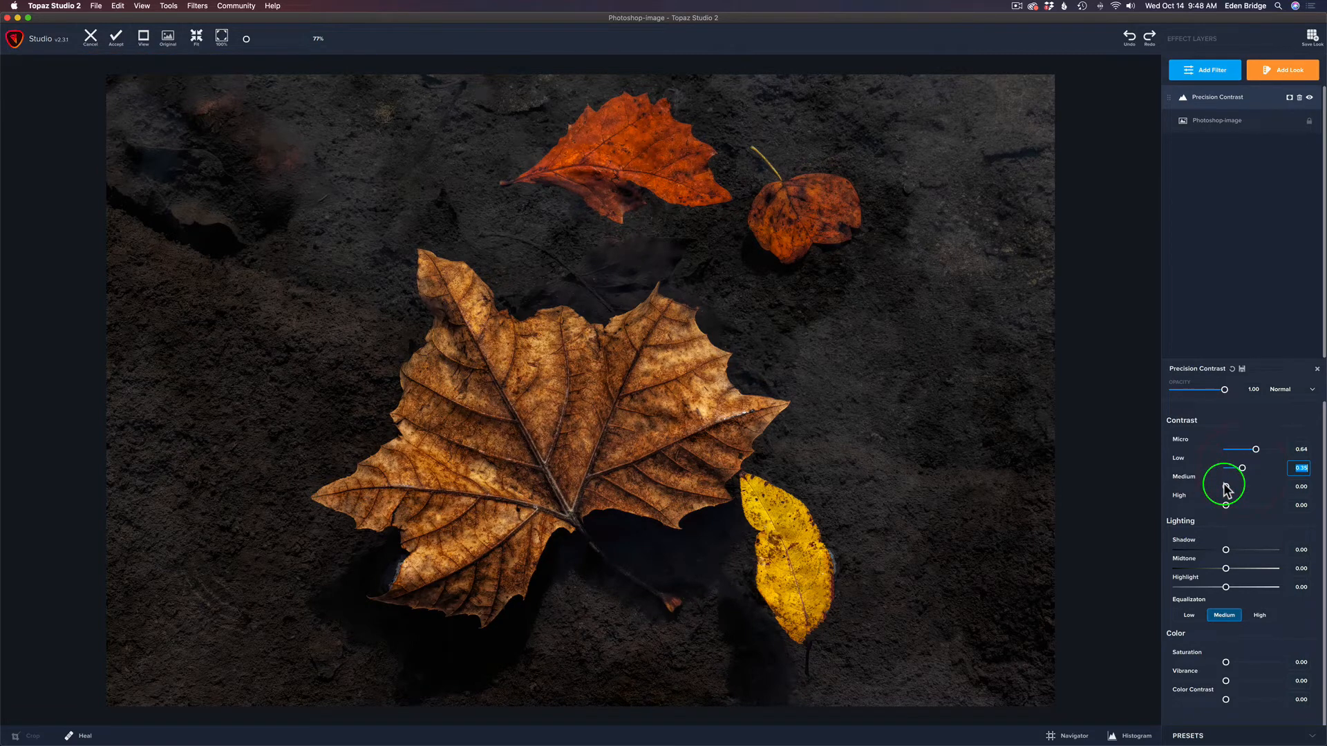
drag(1257, 468, 1242, 486)
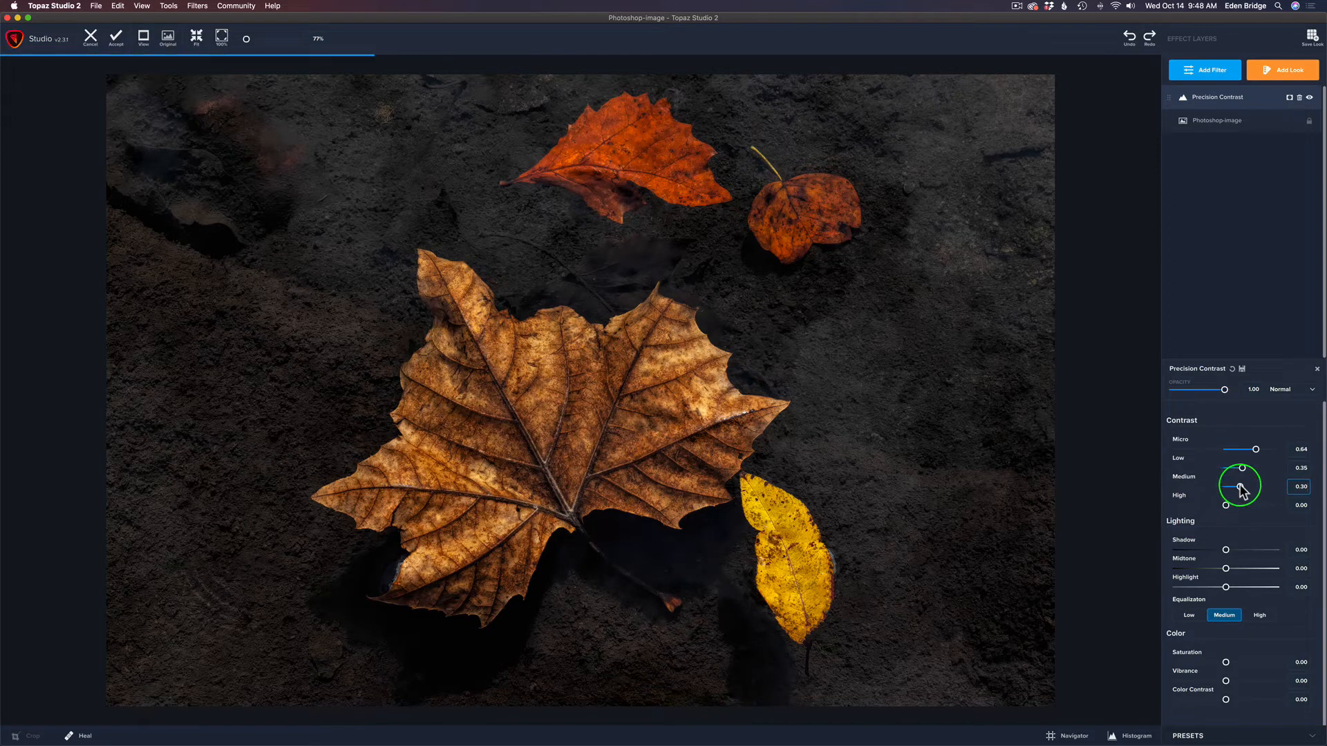
drag(1238, 487, 1228, 508)
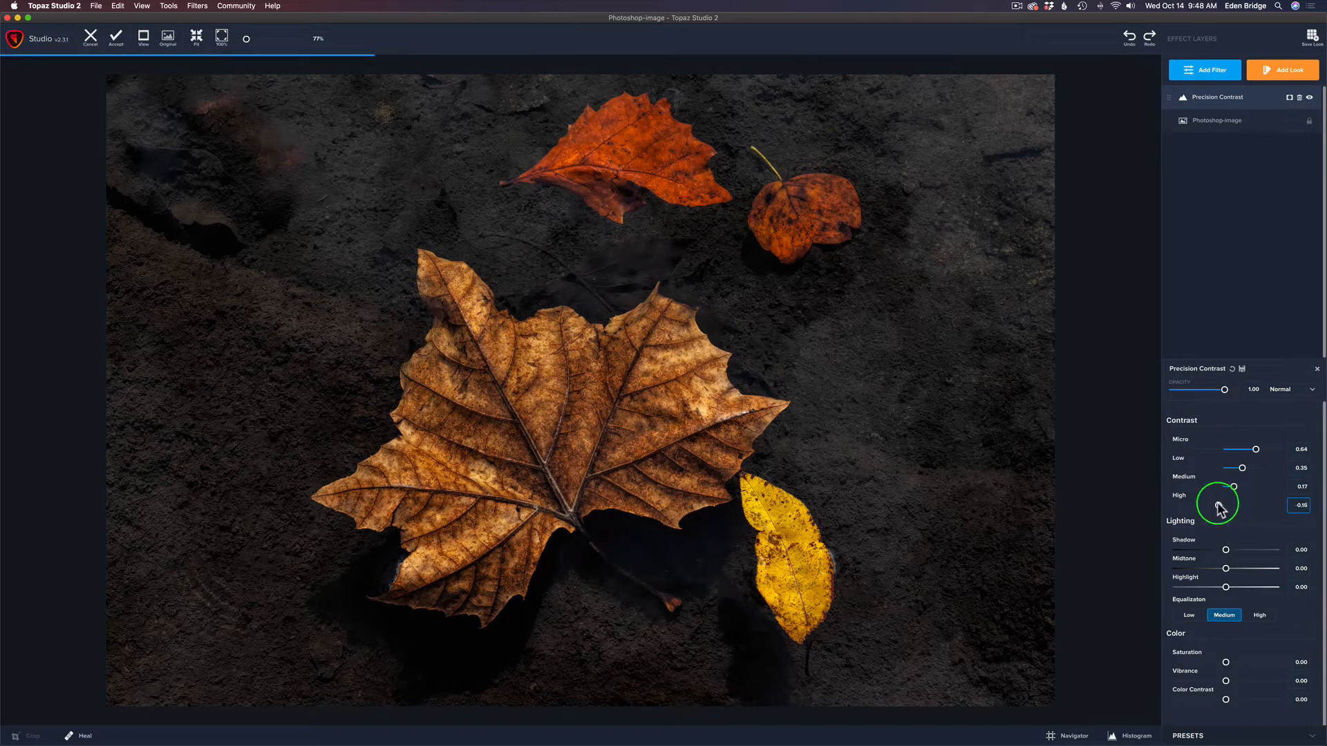
drag(1217, 505, 1224, 505)
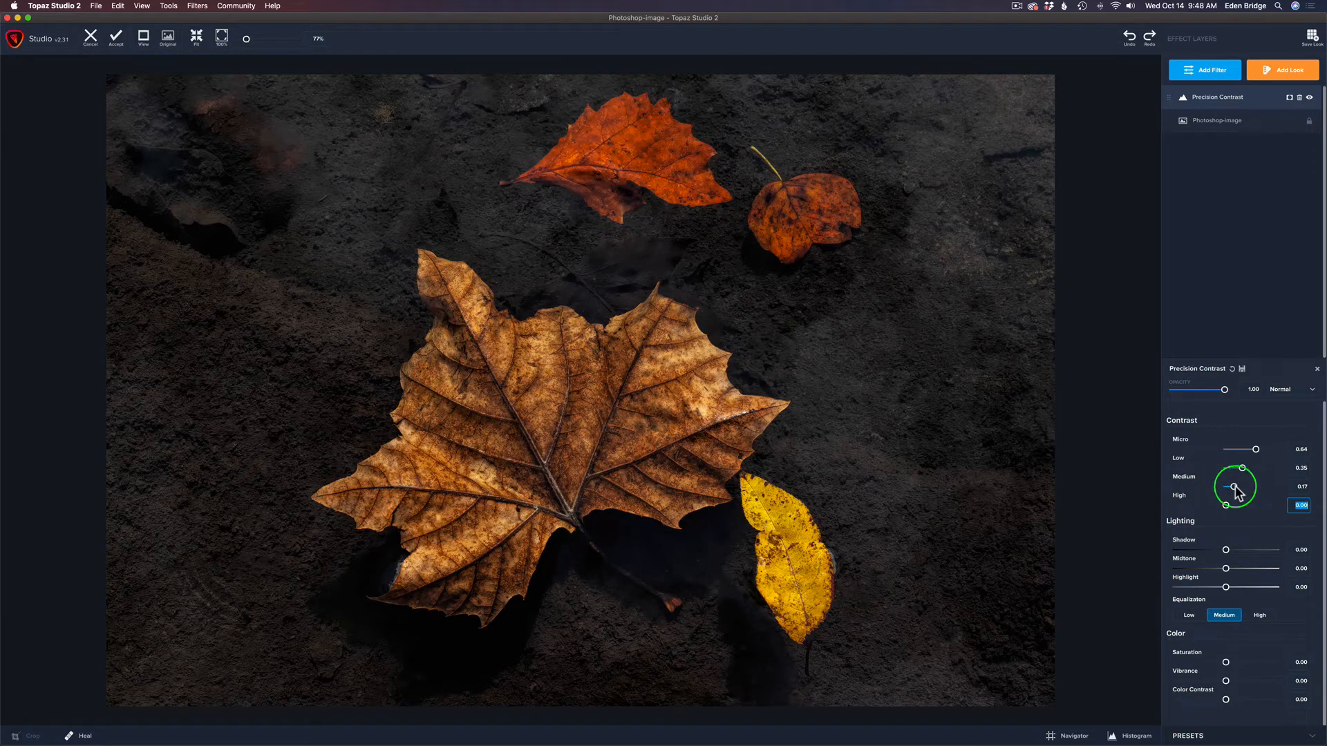
drag(1235, 505, 1230, 485)
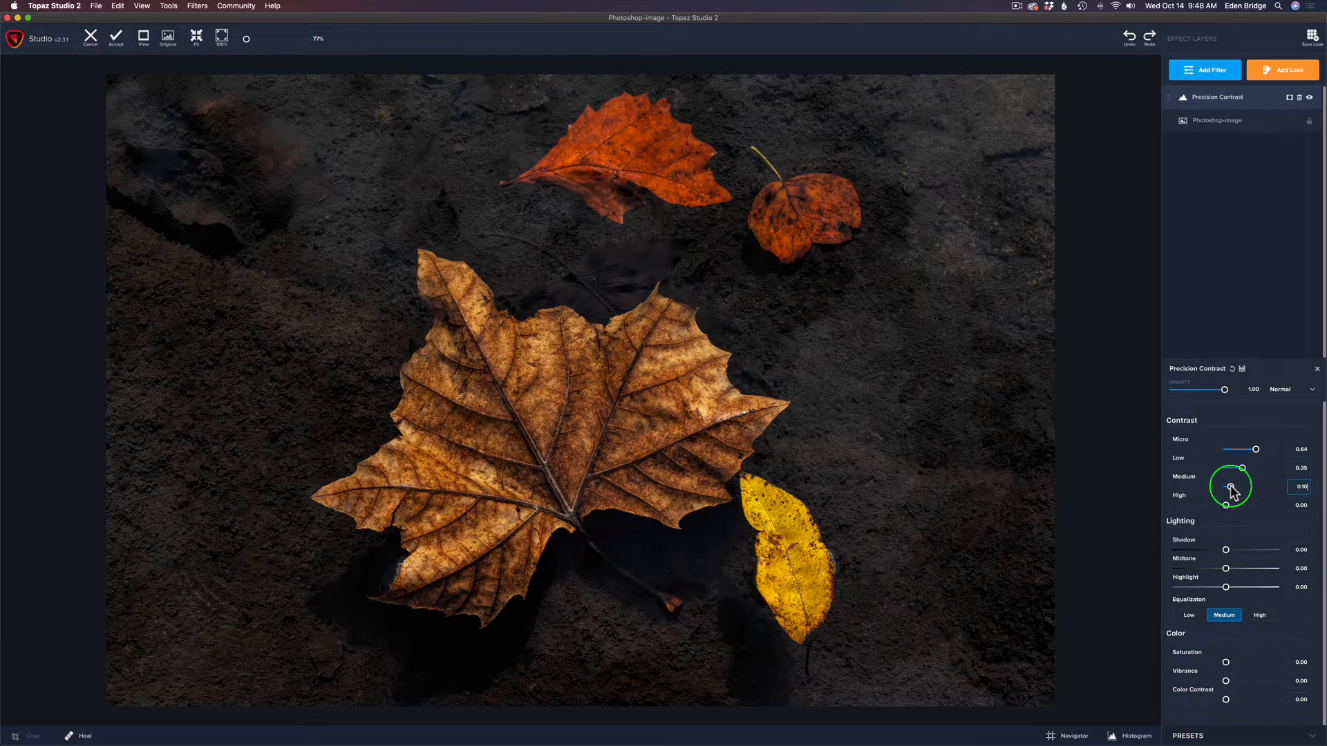
drag(1230, 493, 1243, 474)
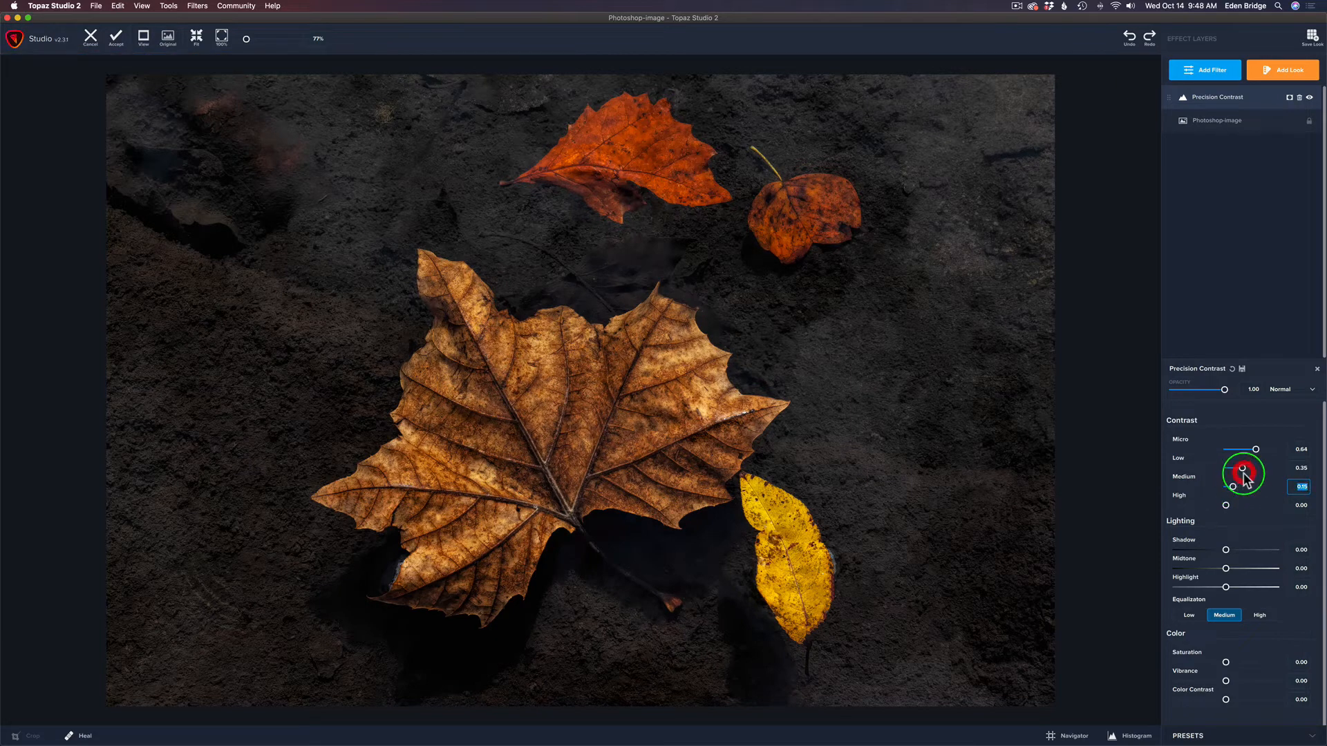
drag(1242, 474, 1235, 468)
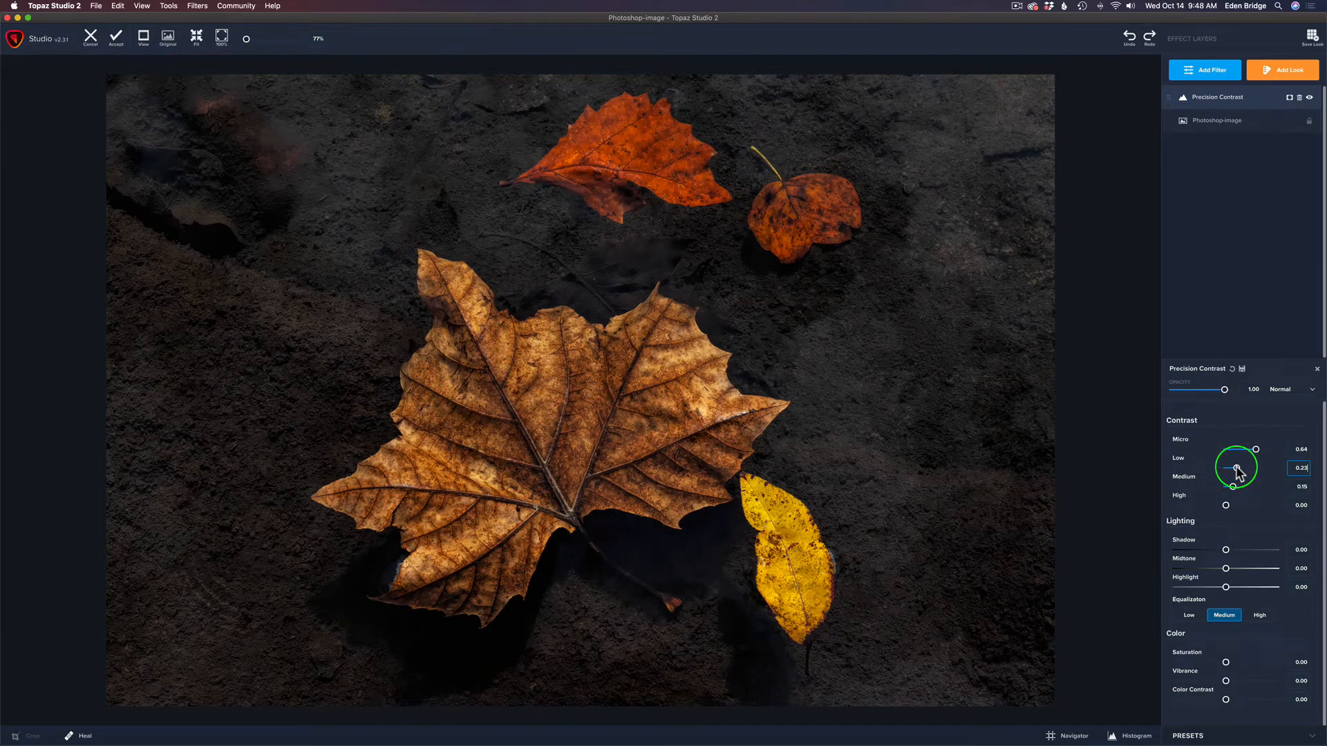
drag(1237, 469, 1227, 469)
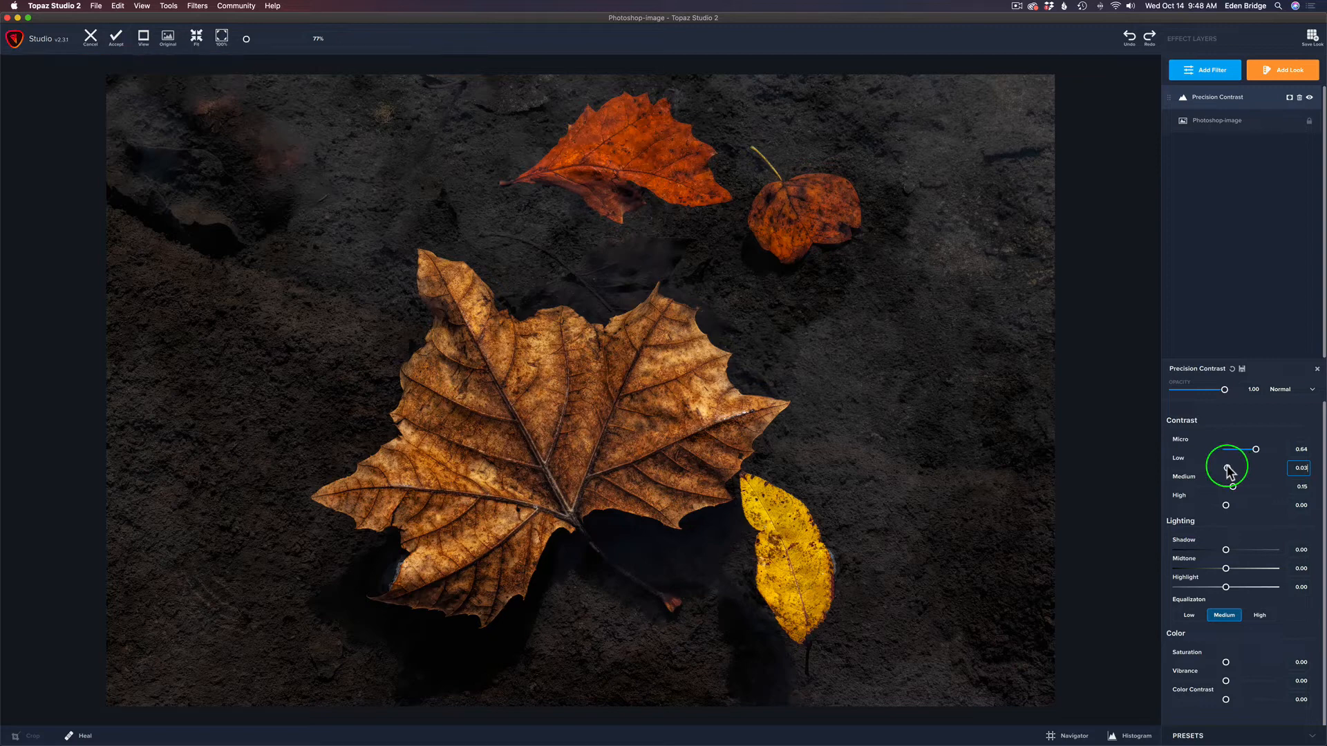
drag(1253, 468, 1236, 471)
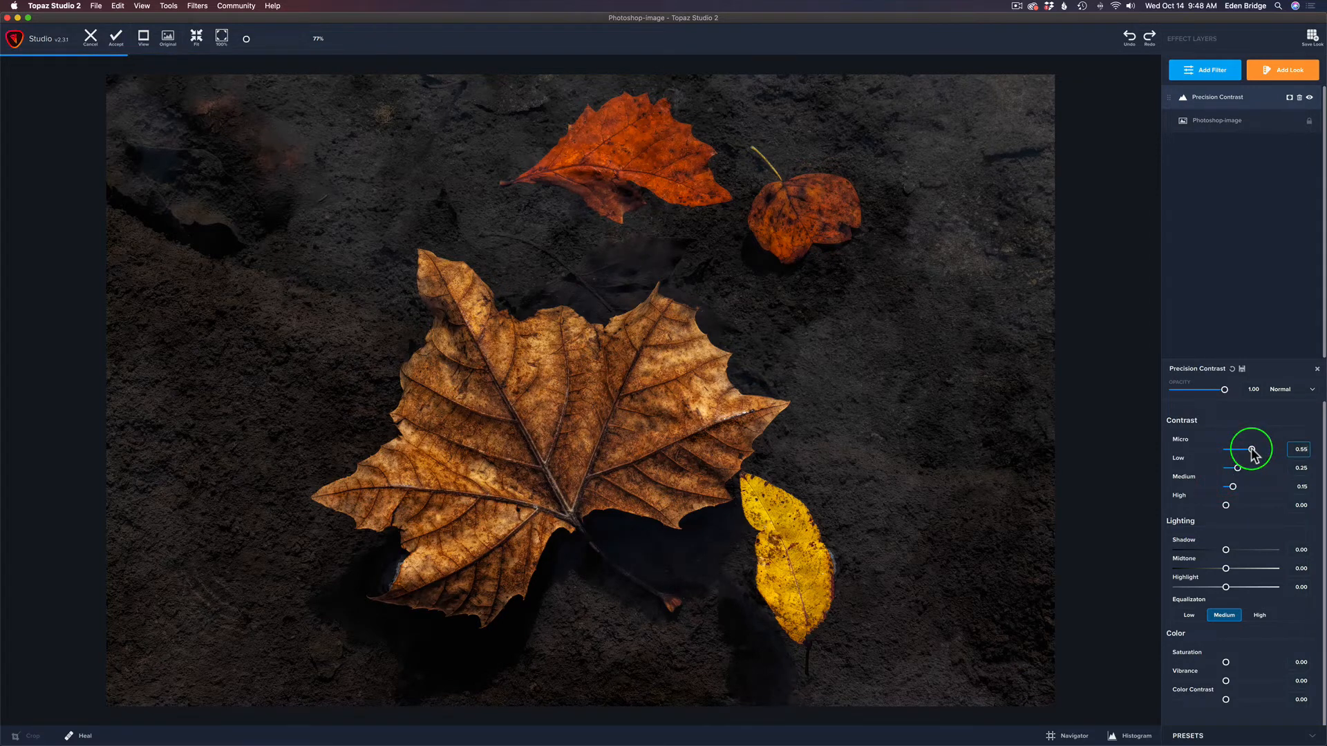
Step: Compare higher Micro contrast values, then settle it at 0.59
drag(1244, 449, 1250, 449)
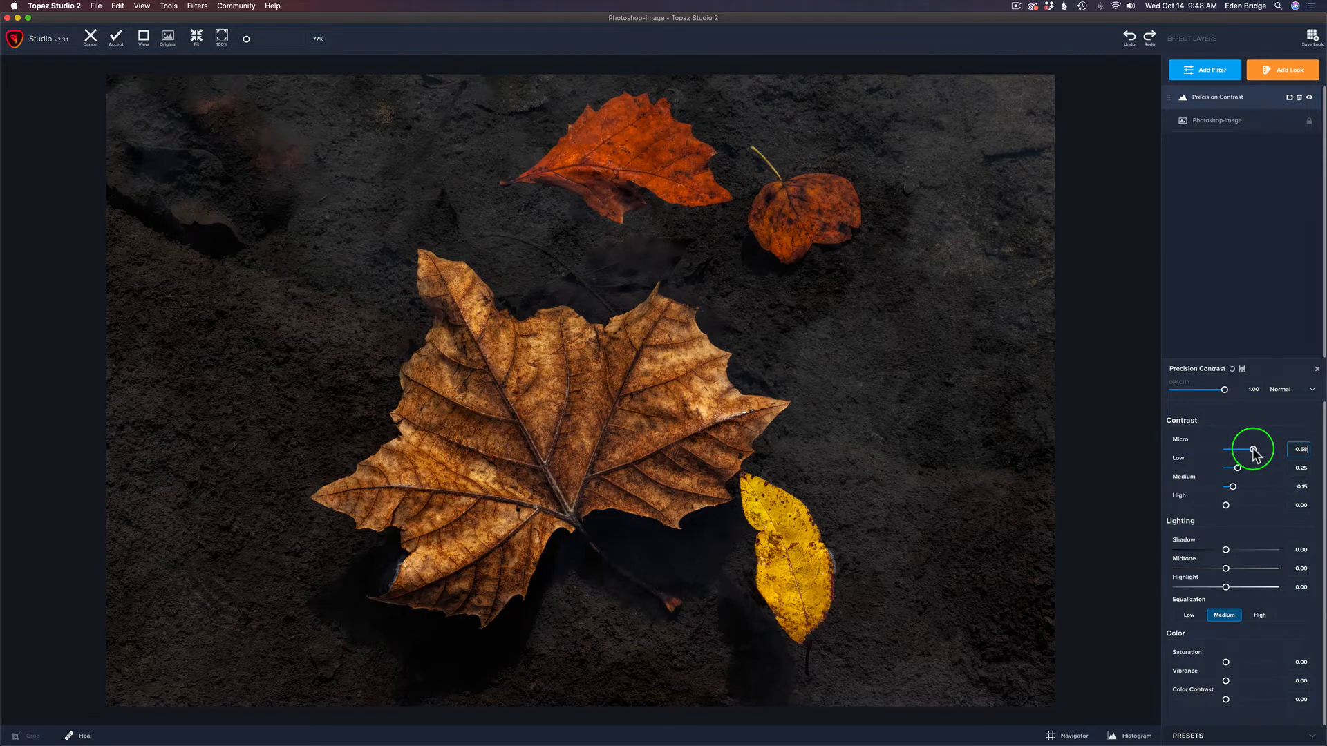
drag(1256, 448, 1252, 449)
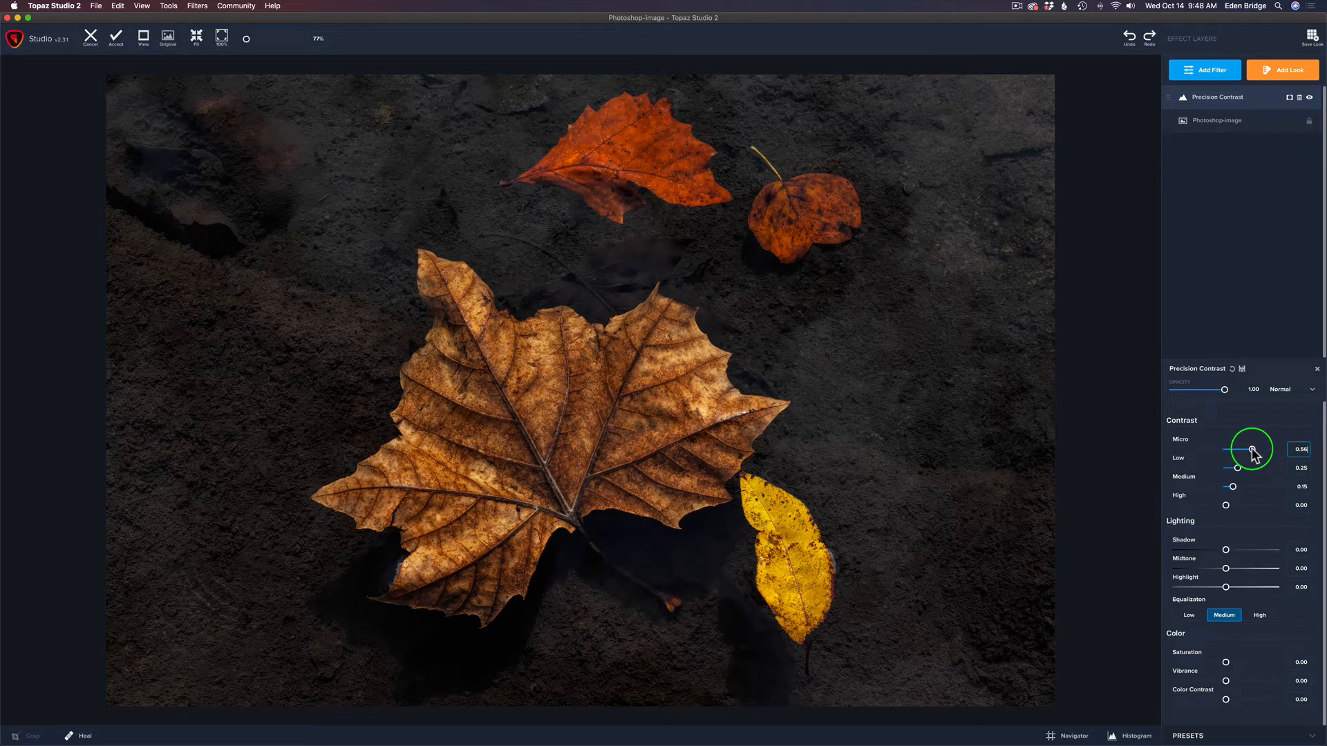
drag(1251, 449, 1267, 449)
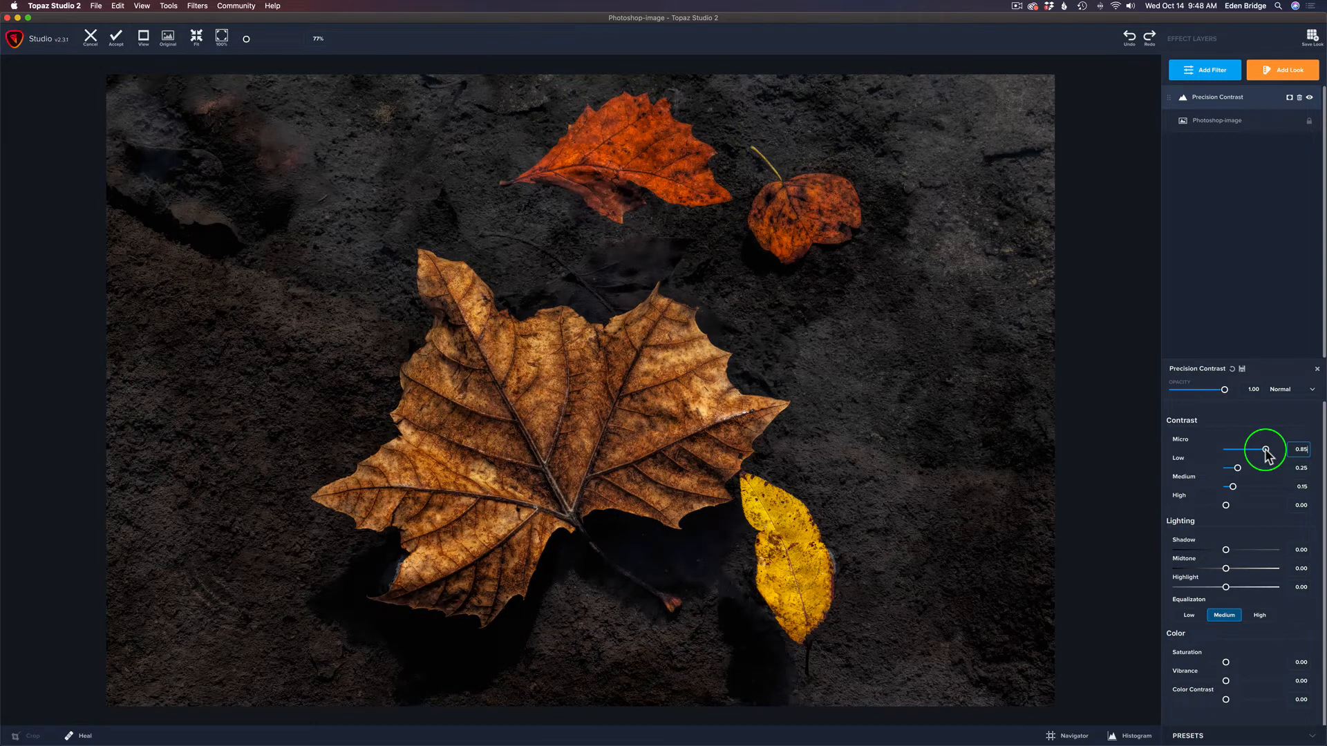
drag(1267, 449, 1256, 449)
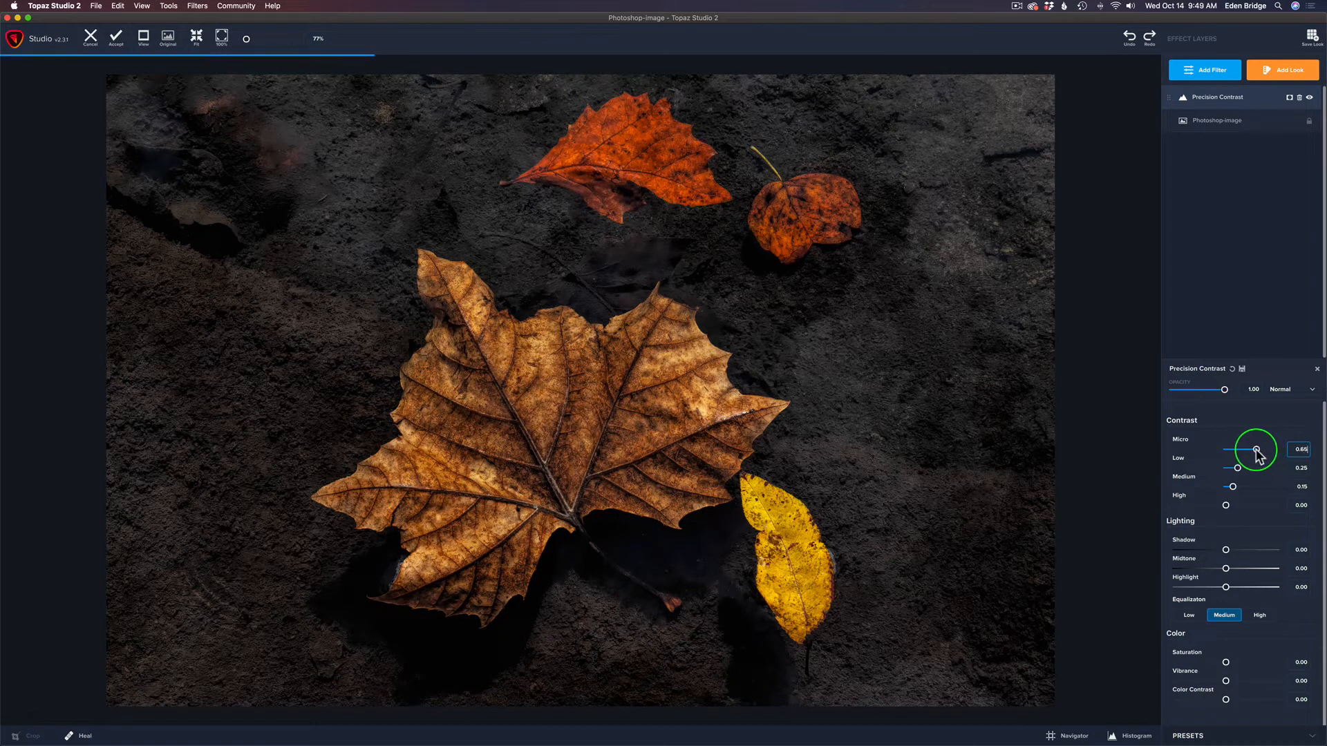
drag(1261, 450, 1252, 449)
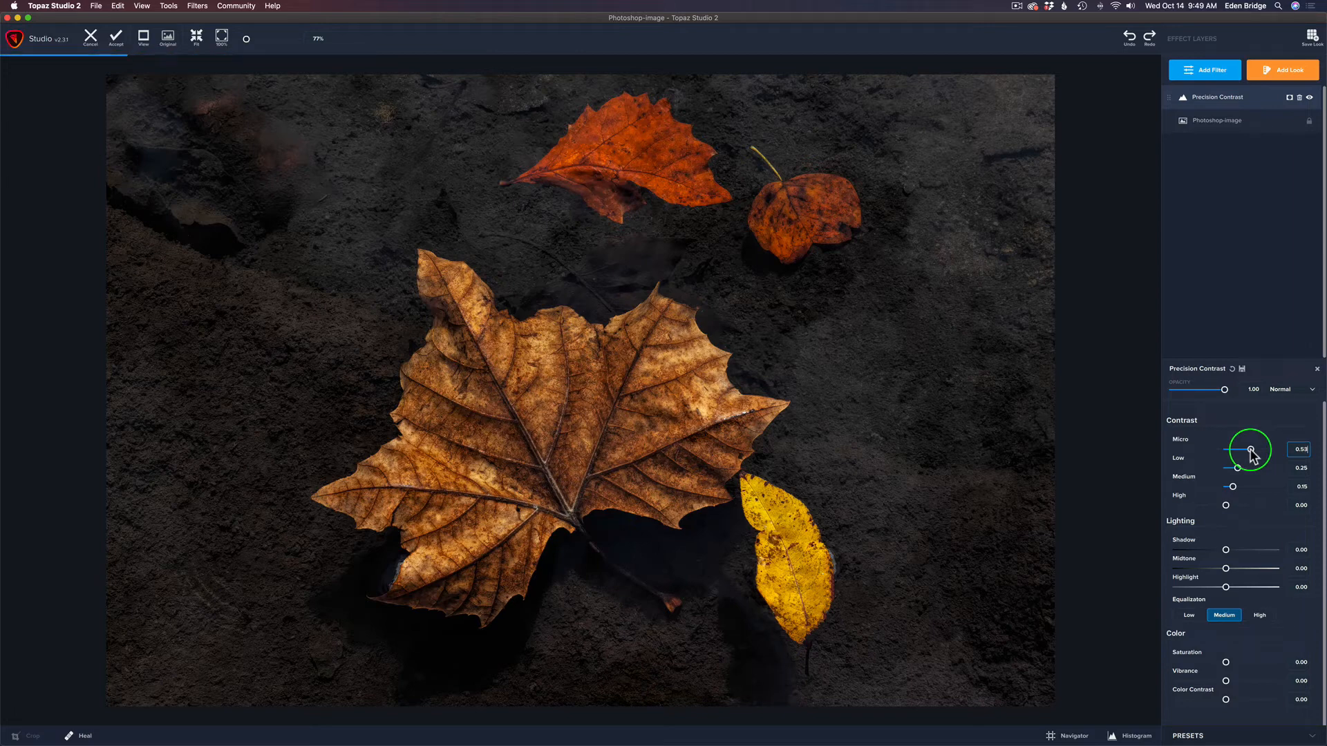
drag(1250, 450, 1255, 449)
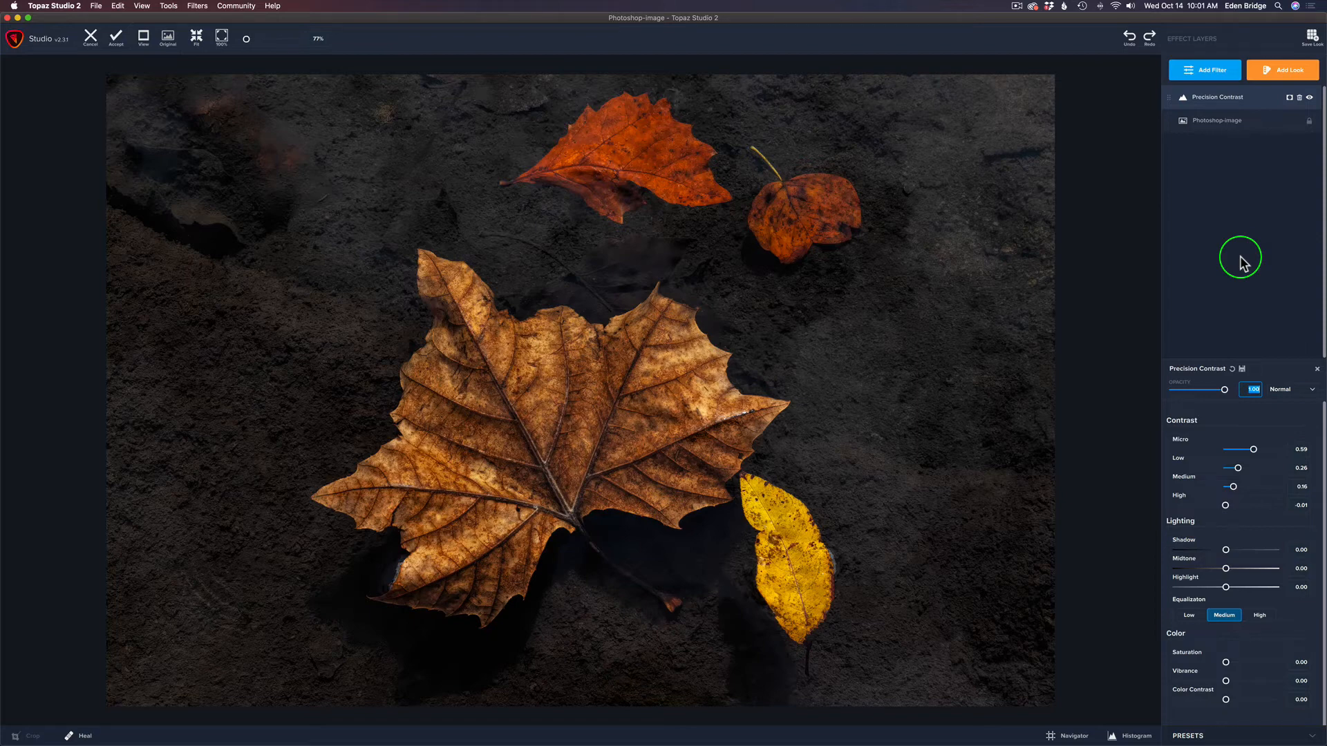
mouse_move(1219, 404)
text(0.79)
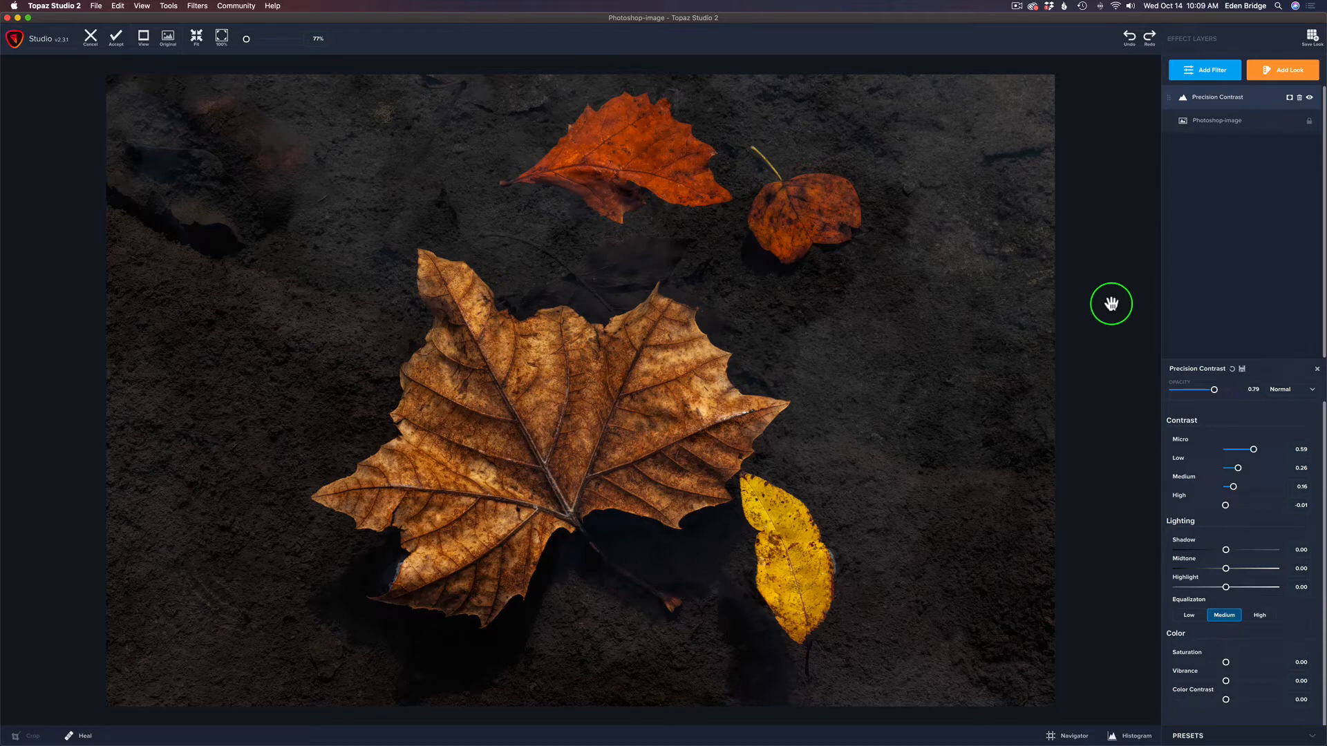
Step: Add a Precision Detail filter and raise its overall medium and large detail sliders
click(1203, 69)
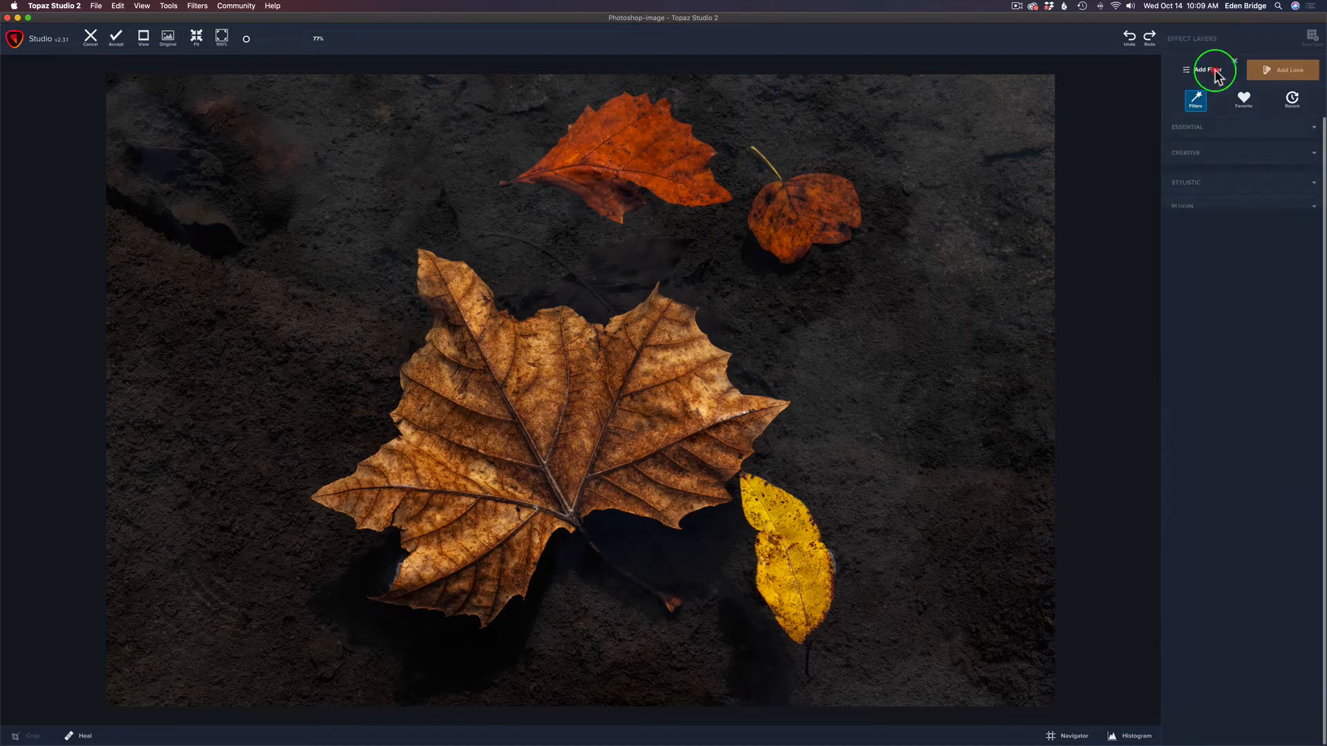
click(1215, 69)
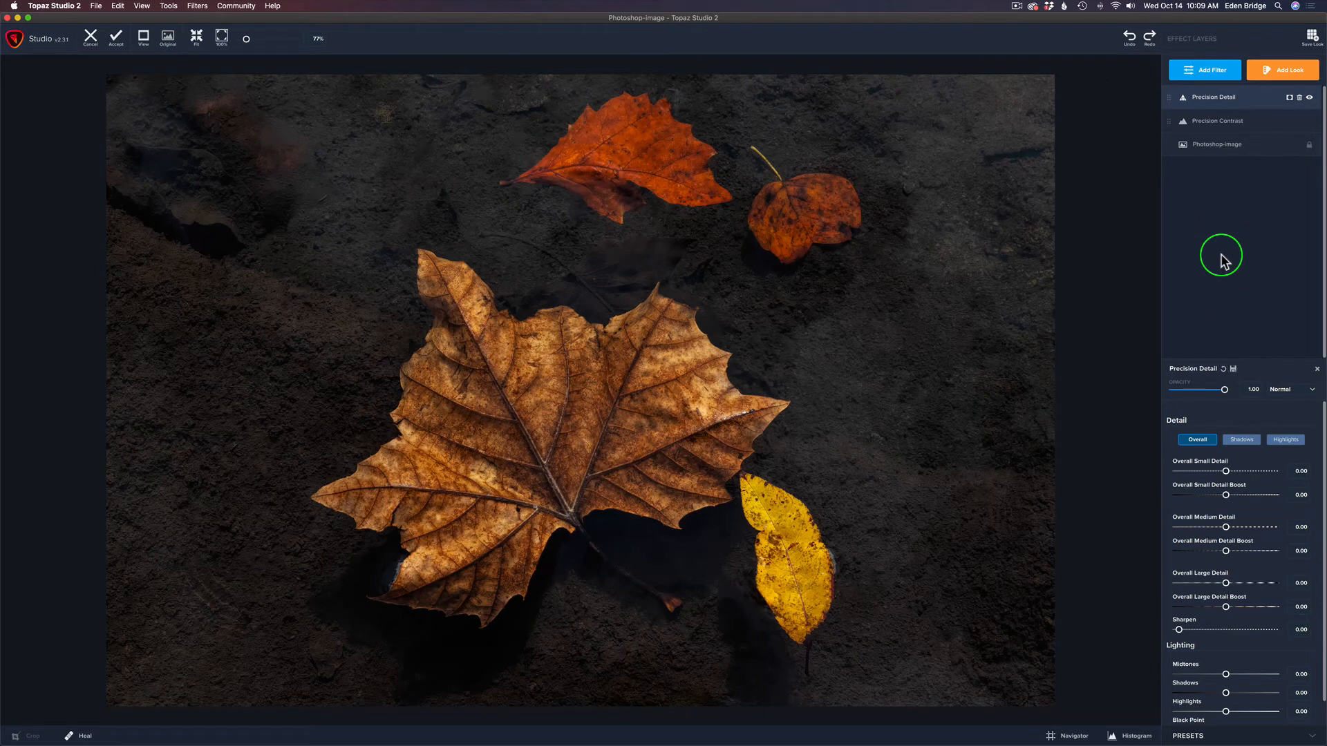
mouse_move(1222, 321)
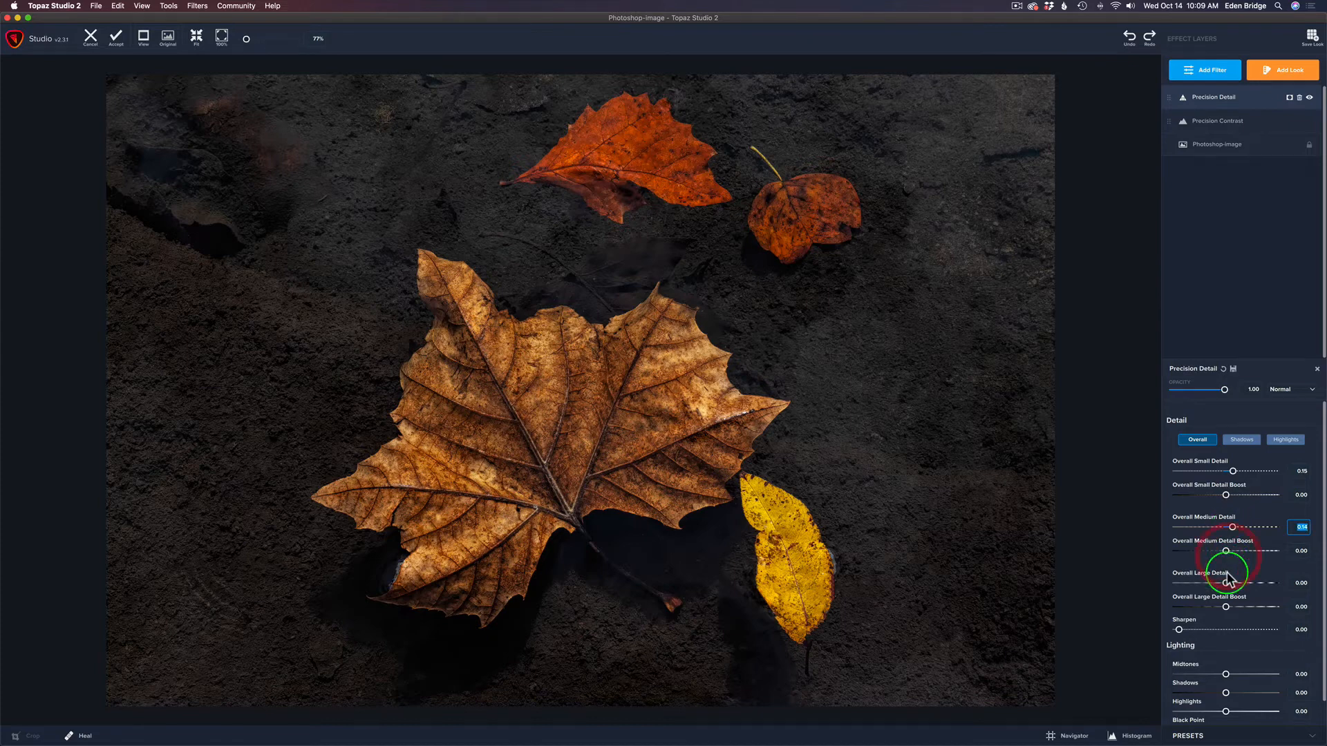
drag(1252, 574, 1226, 582)
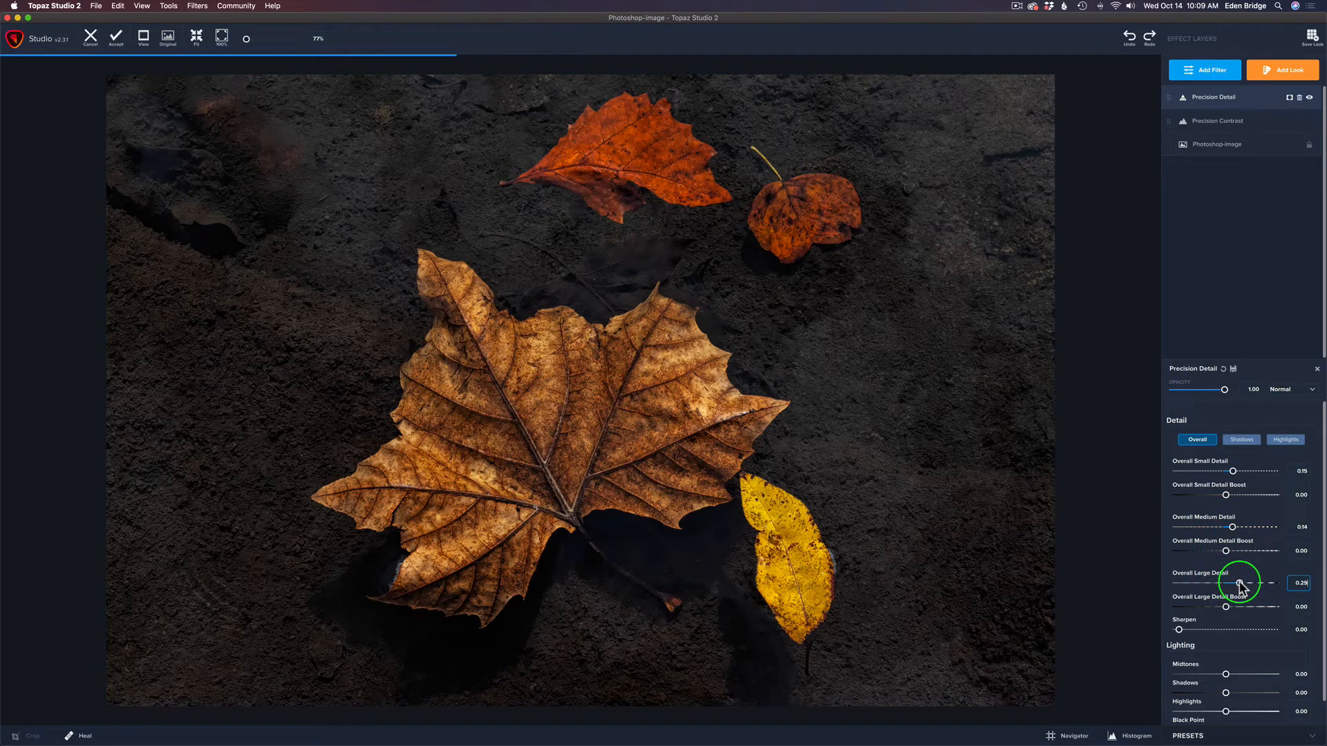
drag(1241, 583, 1226, 583)
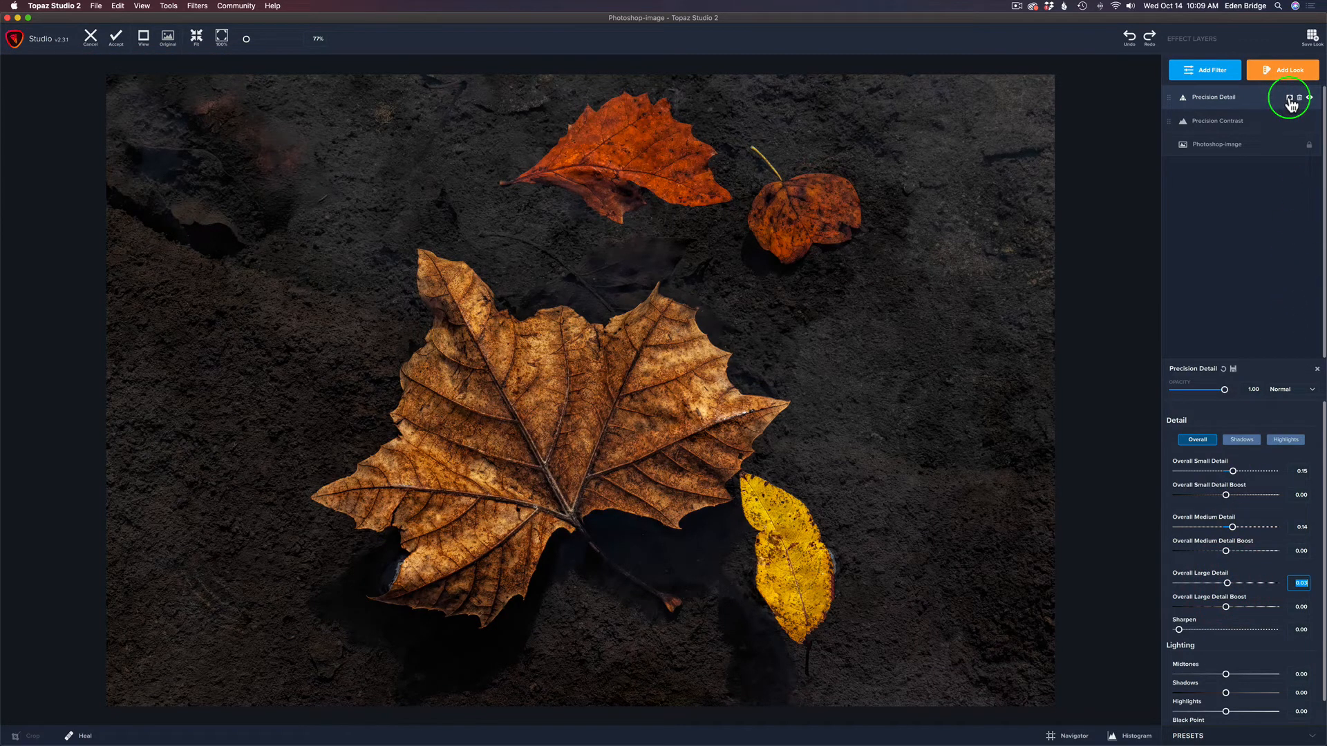
Step: Add a mask to the Precision Detail layer and set up a less soft Mask Brush
click(1289, 96)
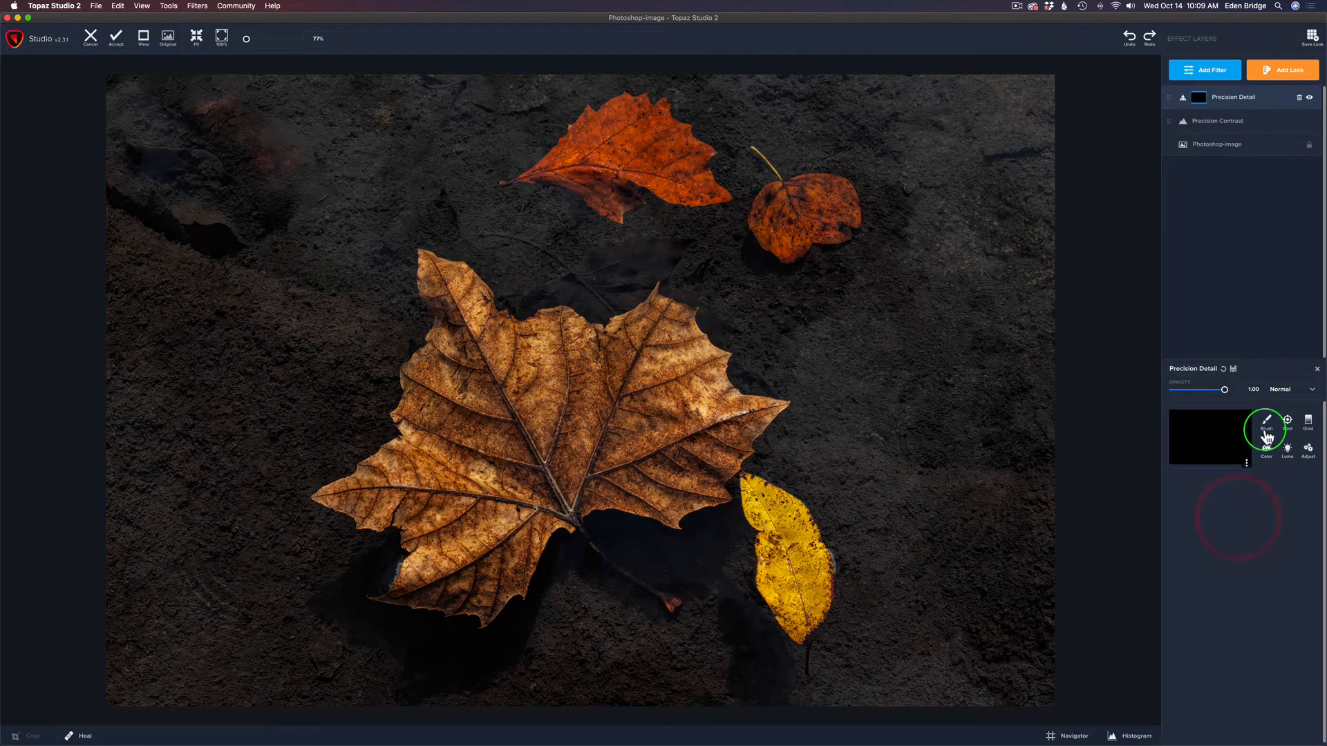
click(1266, 421)
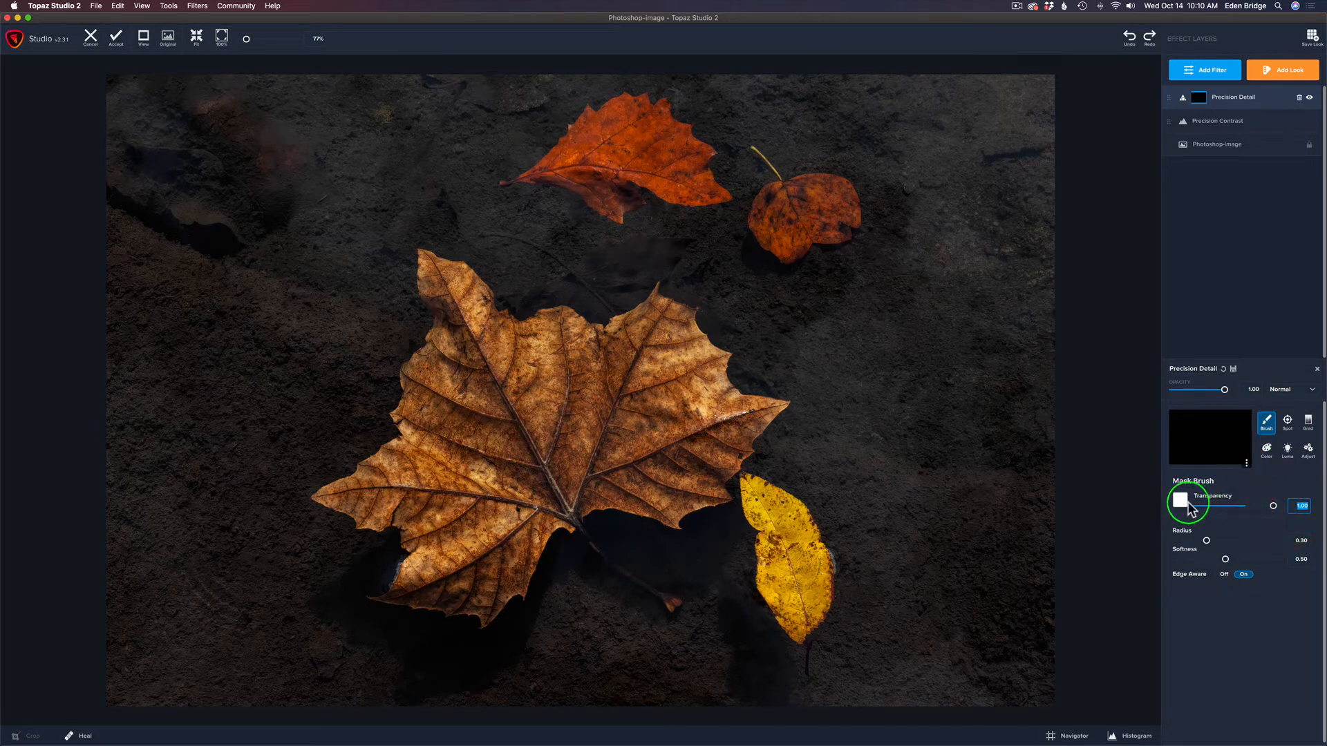
mouse_move(1214, 546)
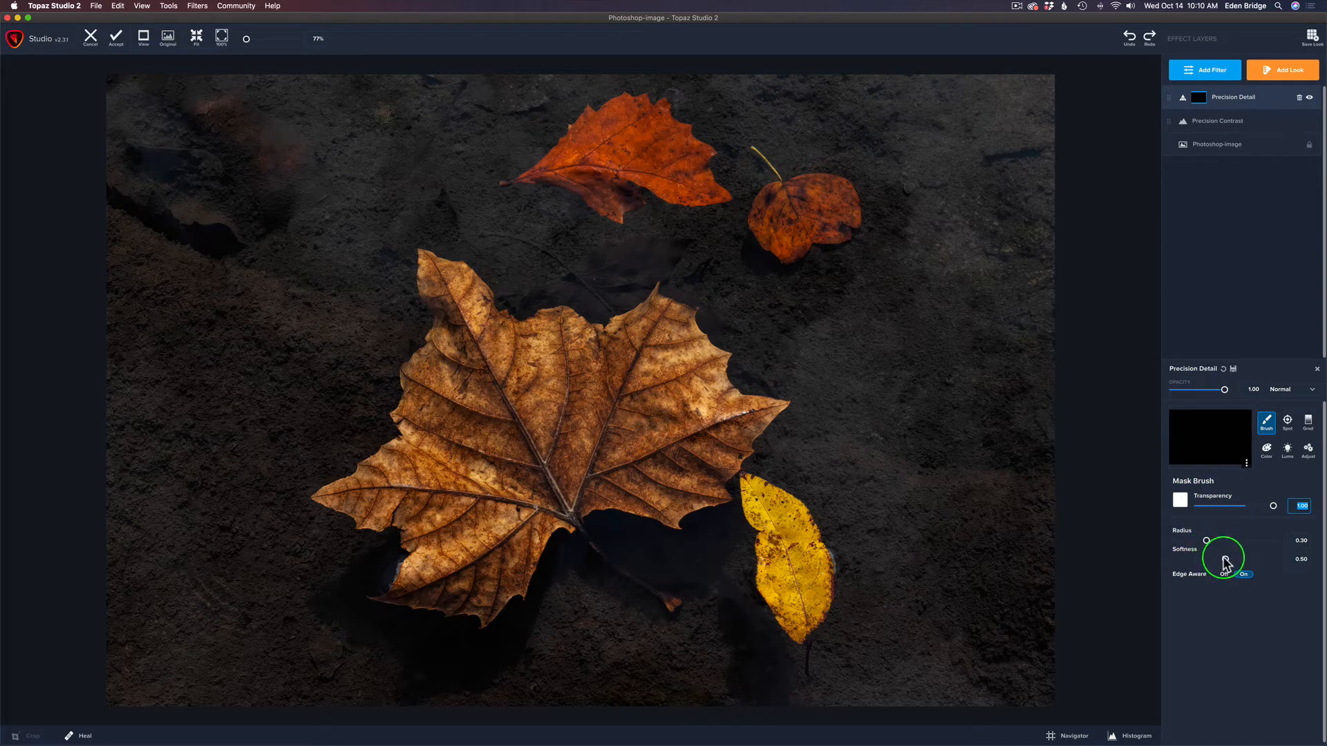
drag(1236, 559, 1218, 562)
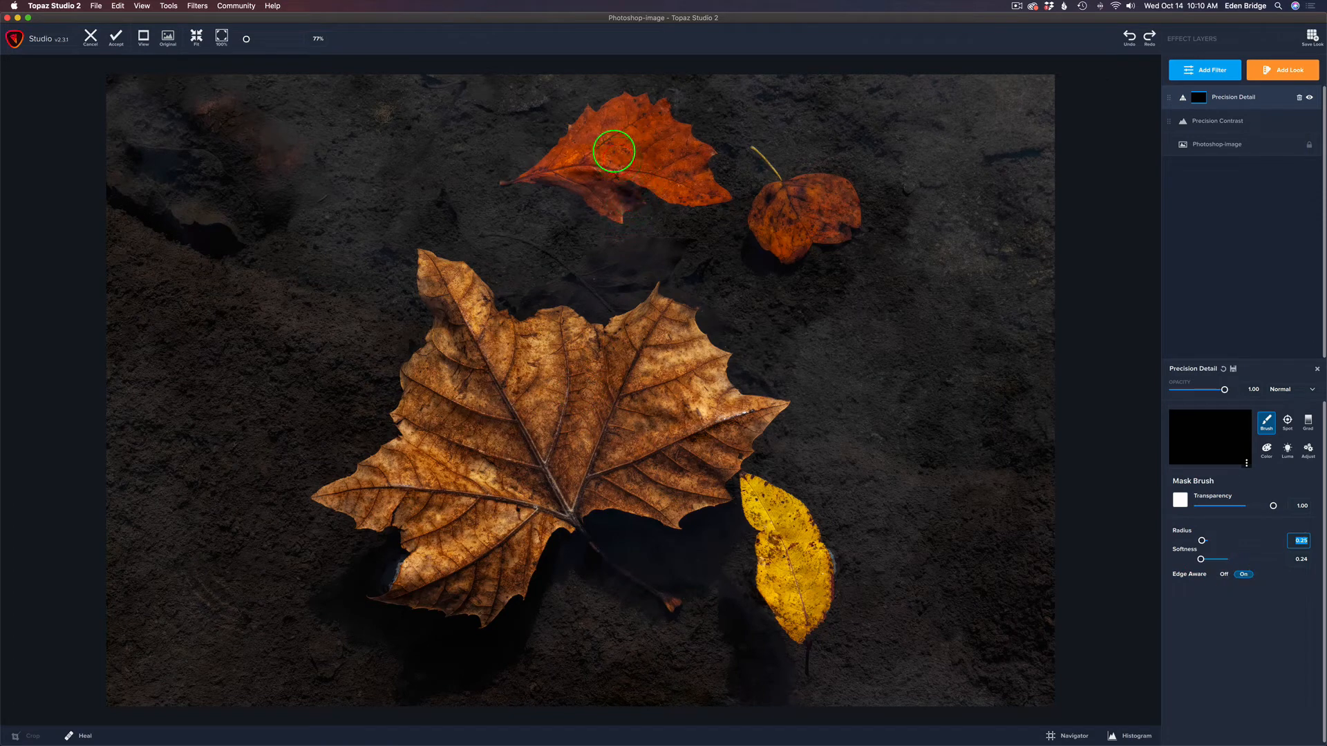
Step: Paint the effect onto the top orange leaf and the small round leaf
drag(613, 151, 558, 161)
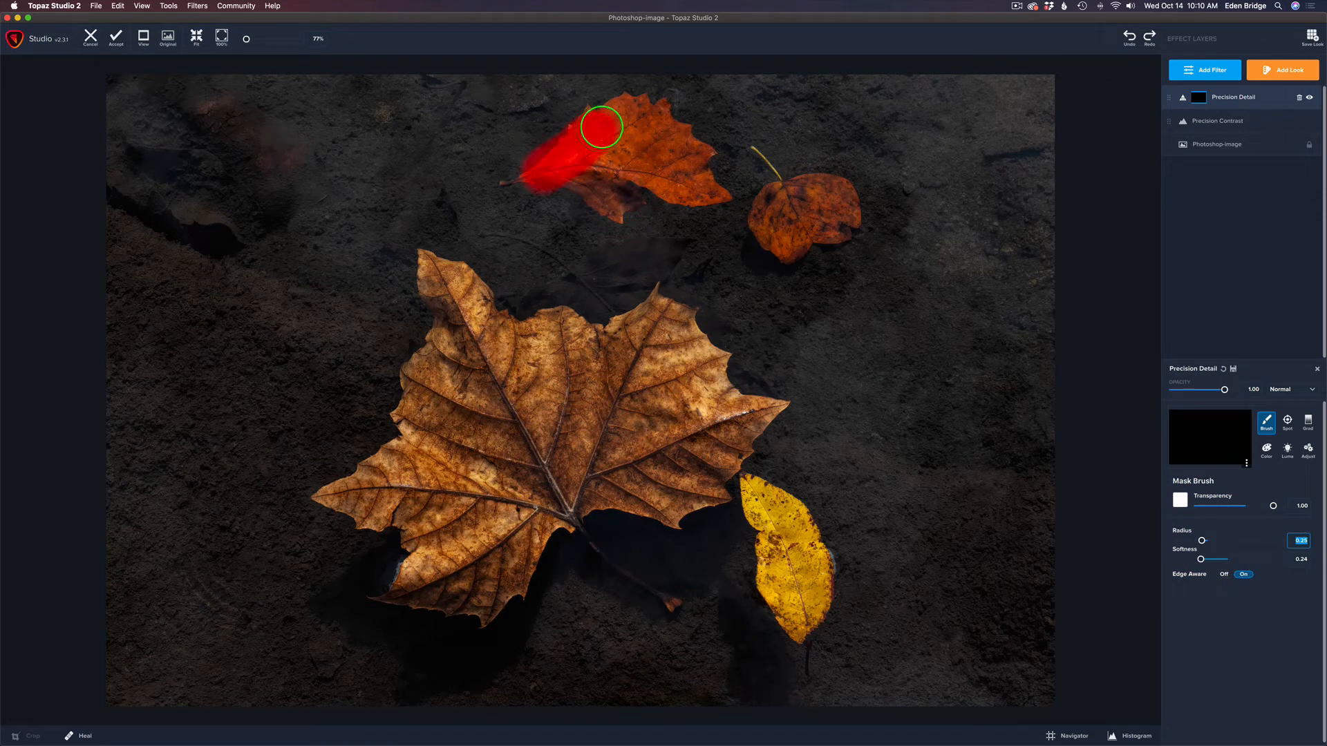
drag(600, 127, 692, 163)
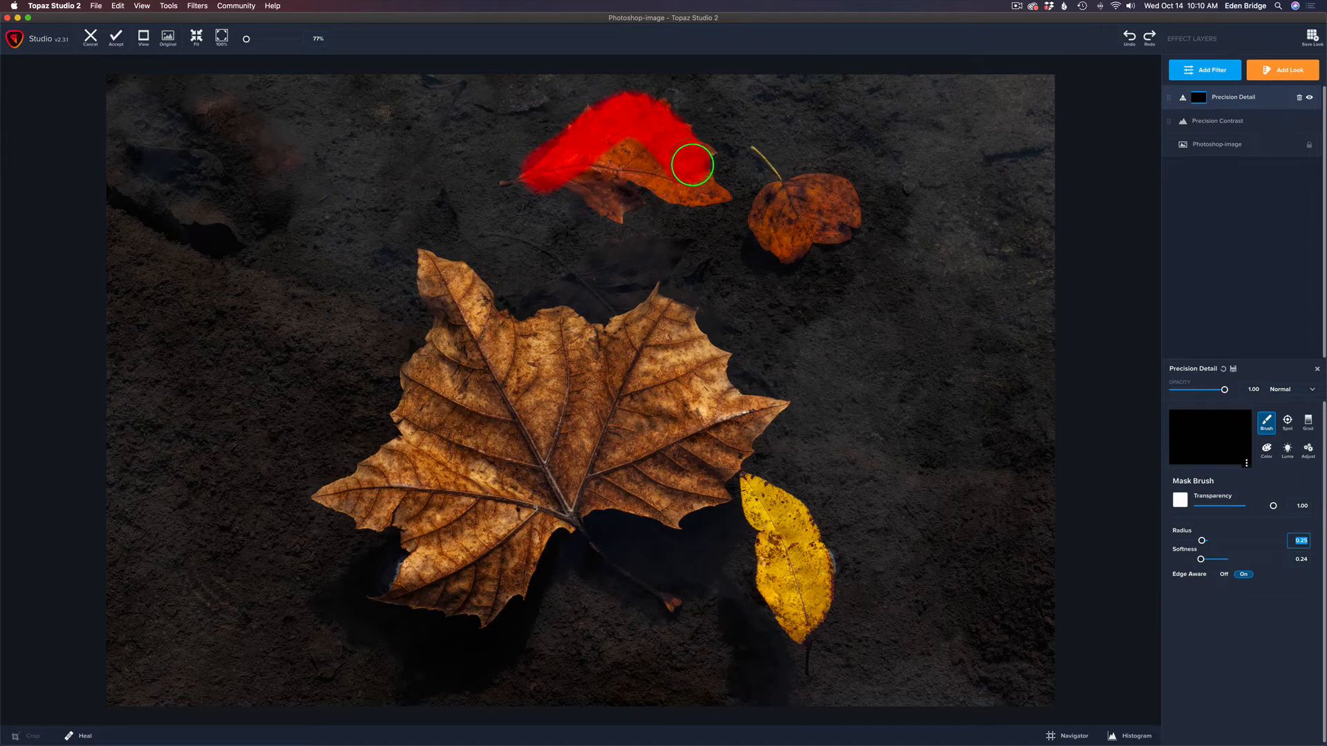
drag(693, 164, 621, 203)
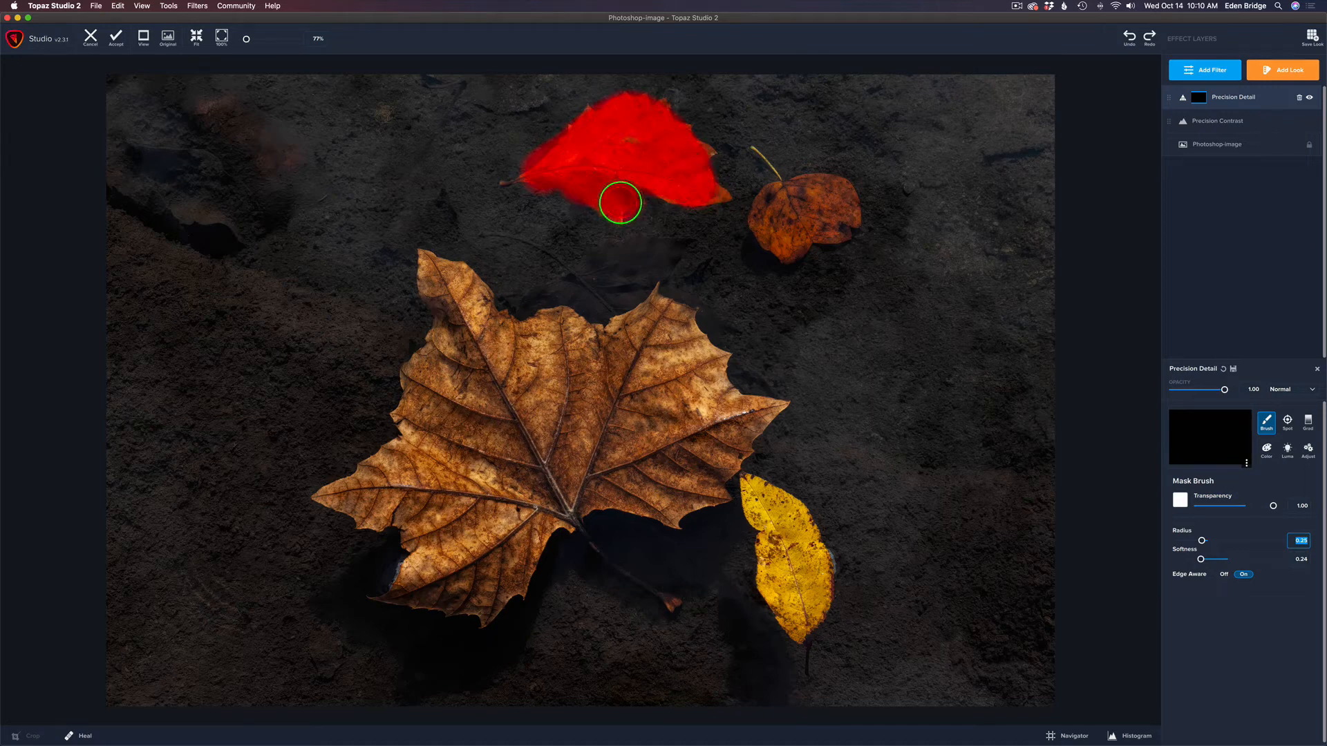
drag(621, 202, 698, 155)
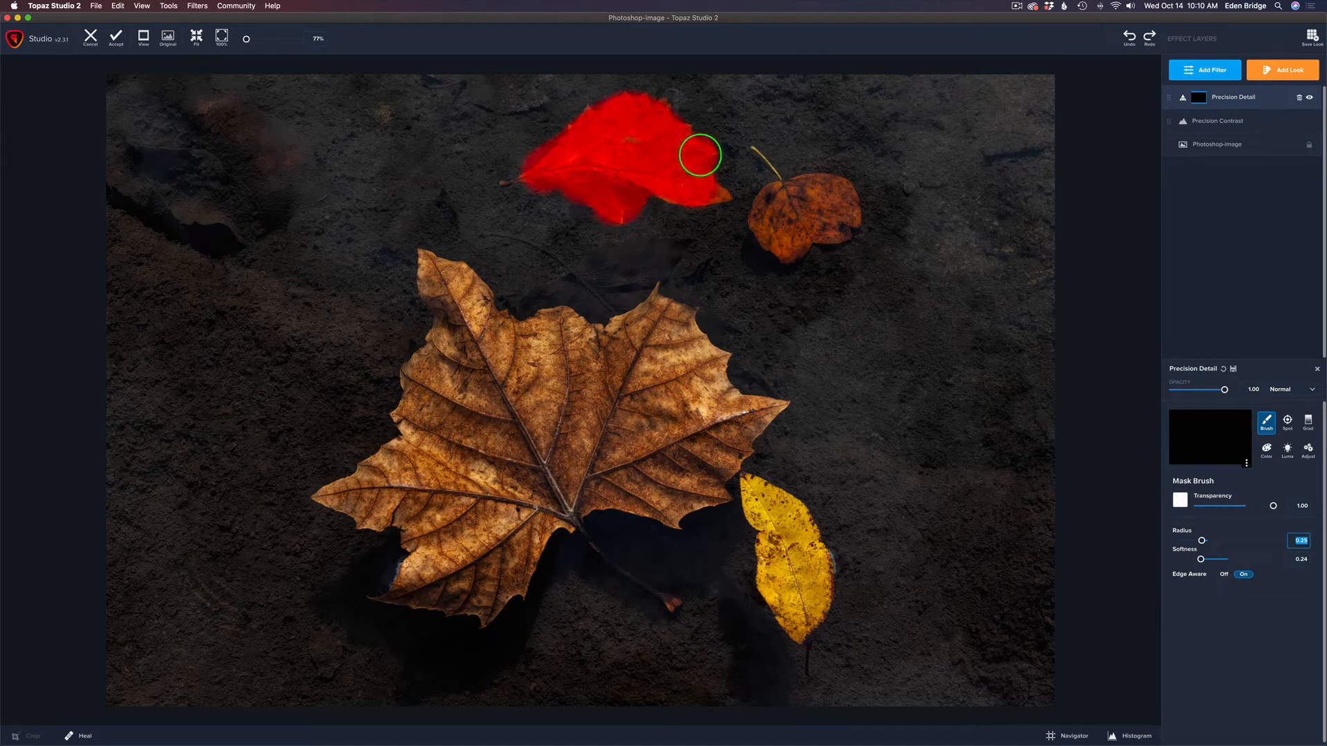
drag(700, 154, 630, 174)
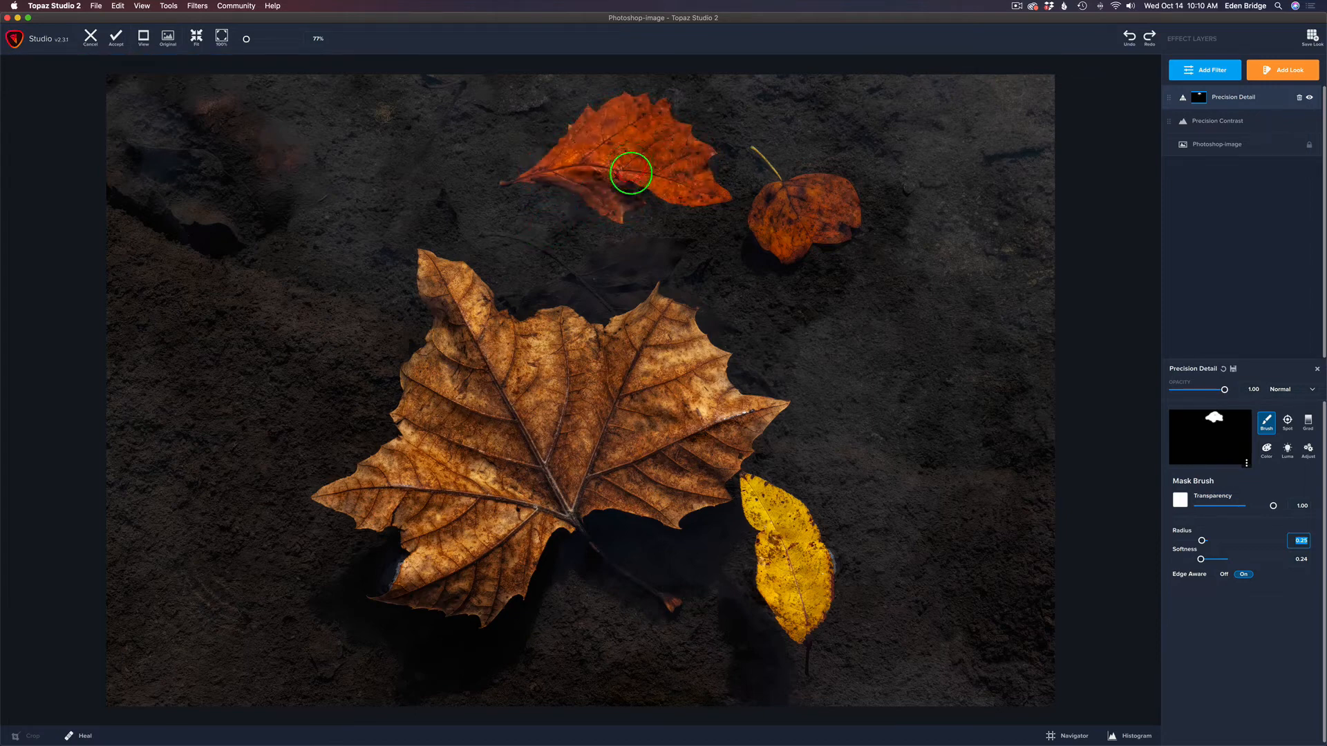
drag(631, 173, 804, 224)
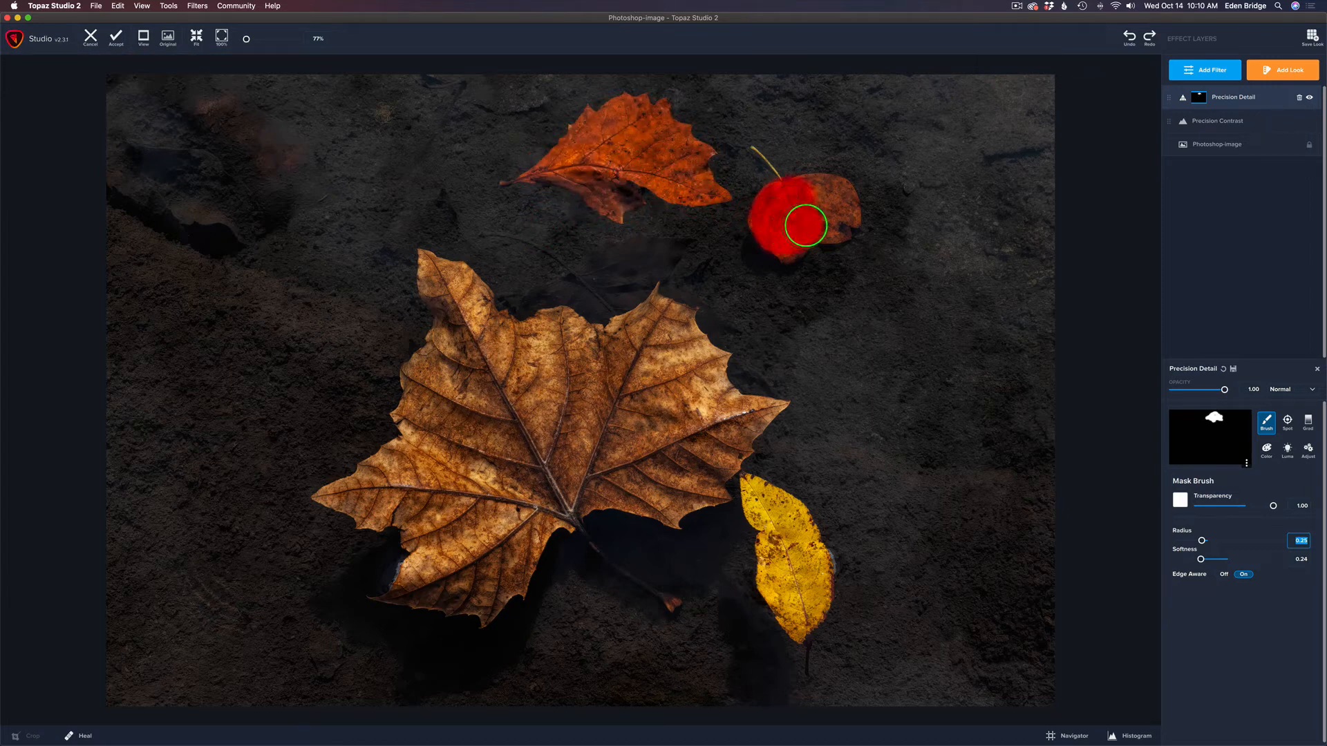
drag(799, 224, 803, 228)
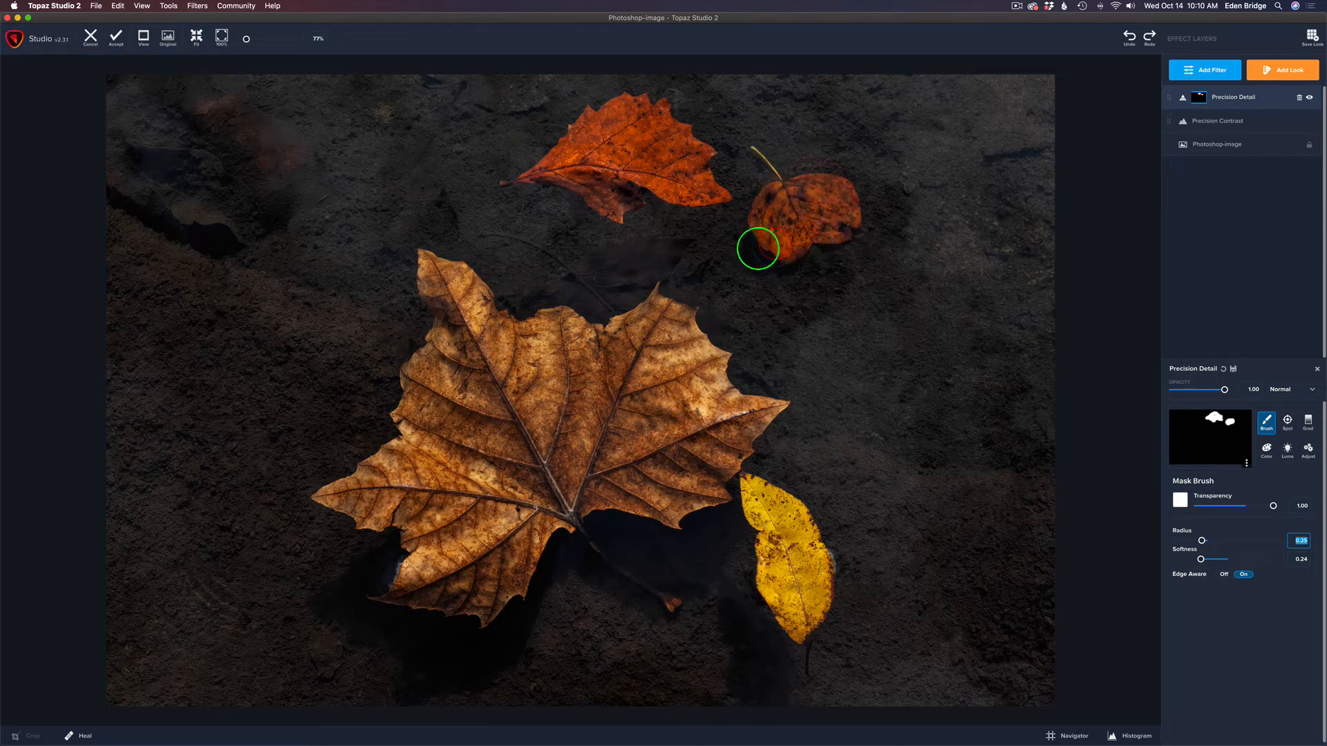
Step: Paint the mask around the big maple leaf's edges and lobes
drag(757, 248, 445, 328)
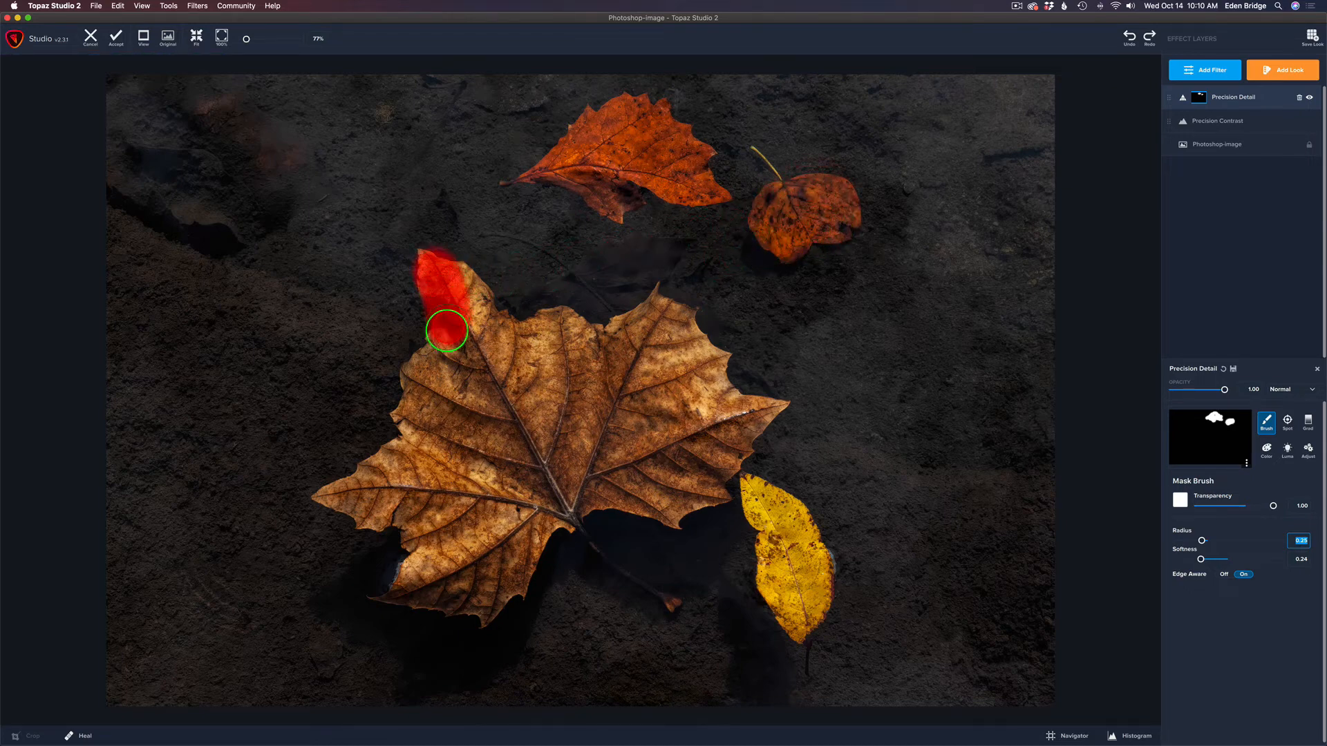
drag(447, 330, 336, 496)
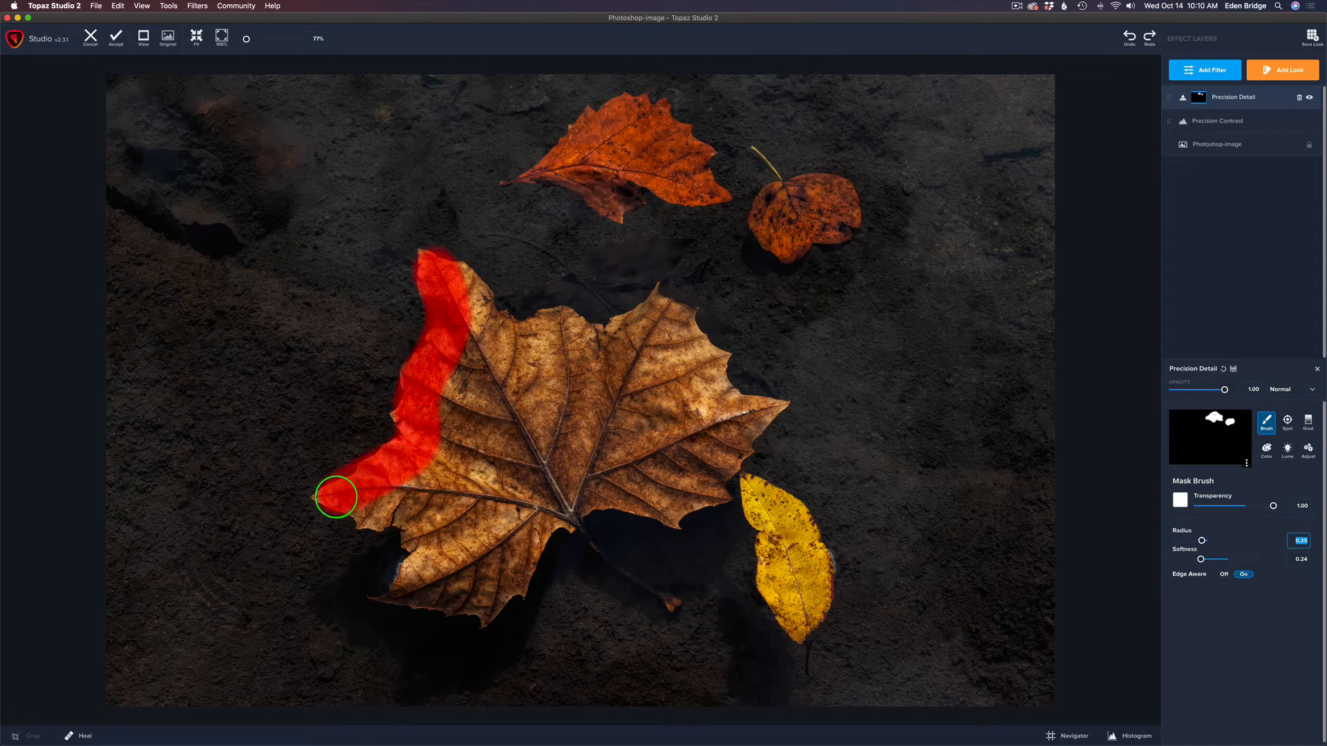
drag(336, 497, 425, 591)
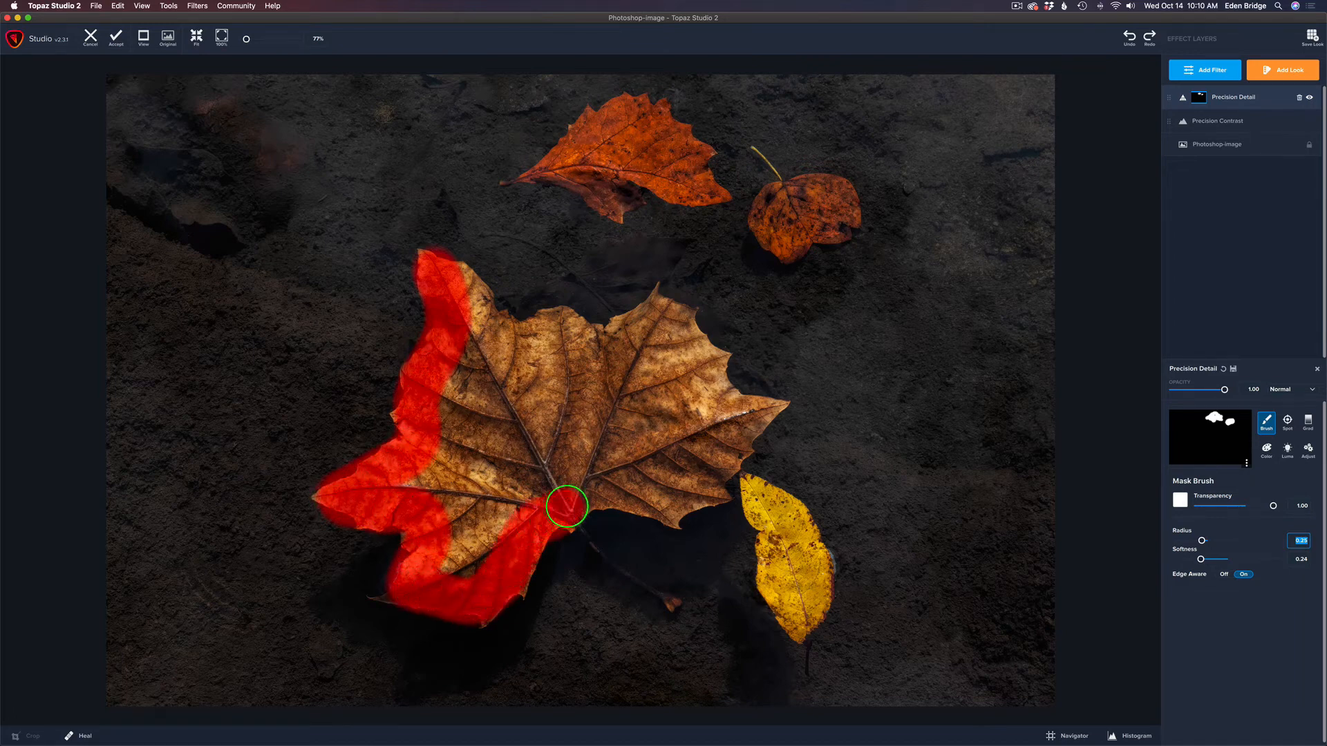
drag(567, 506, 711, 485)
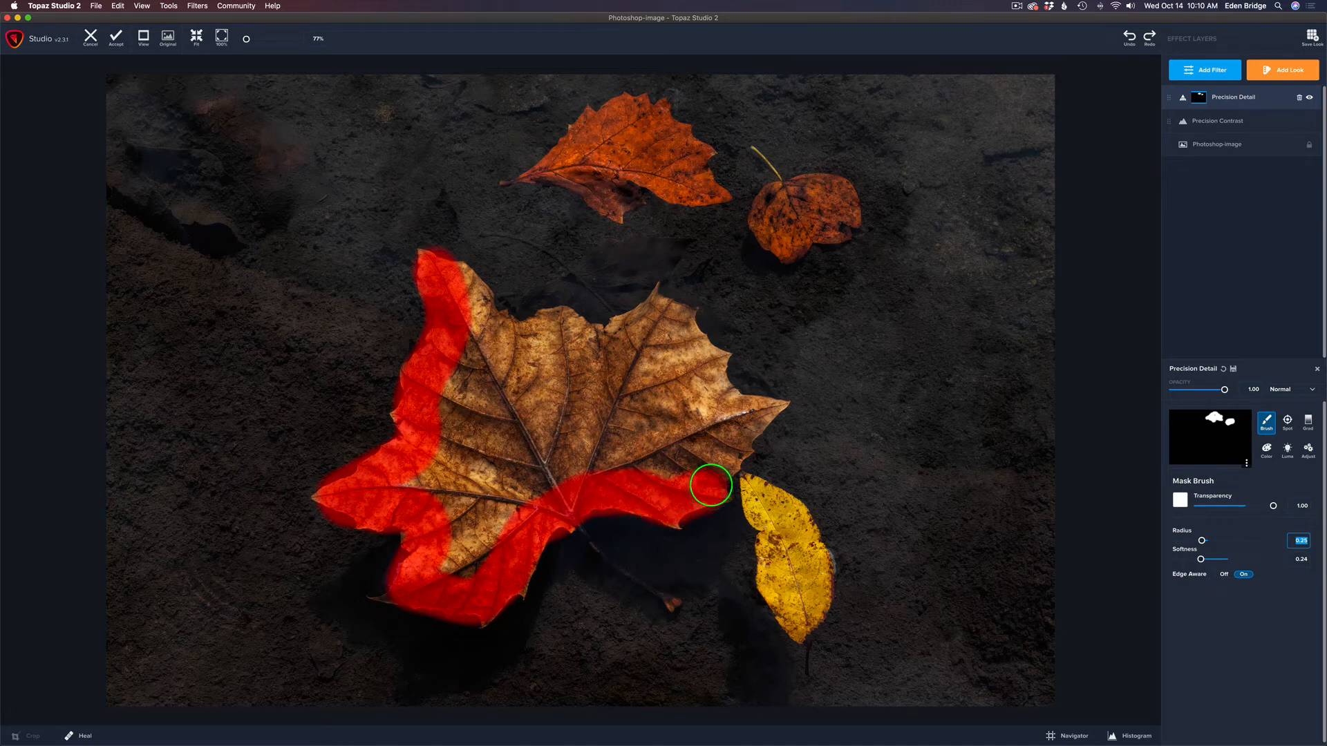
drag(709, 485, 762, 412)
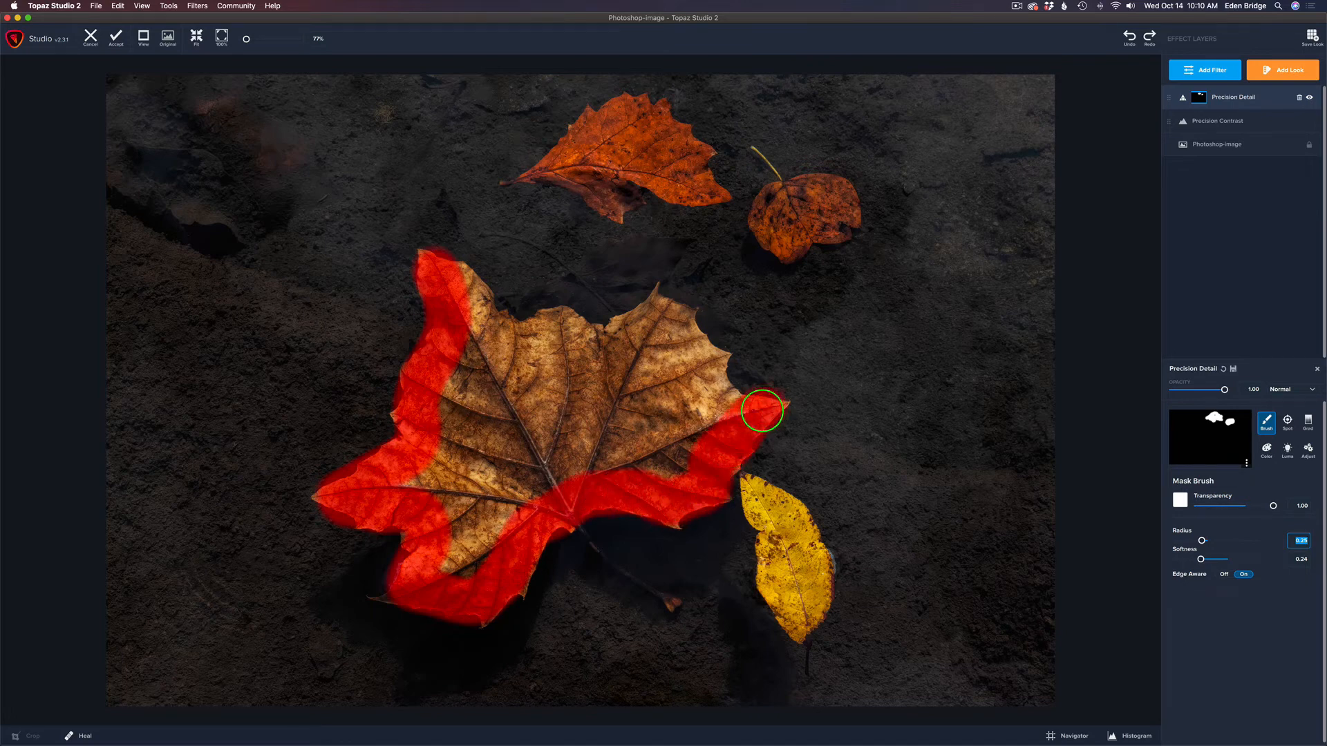
drag(762, 411, 659, 313)
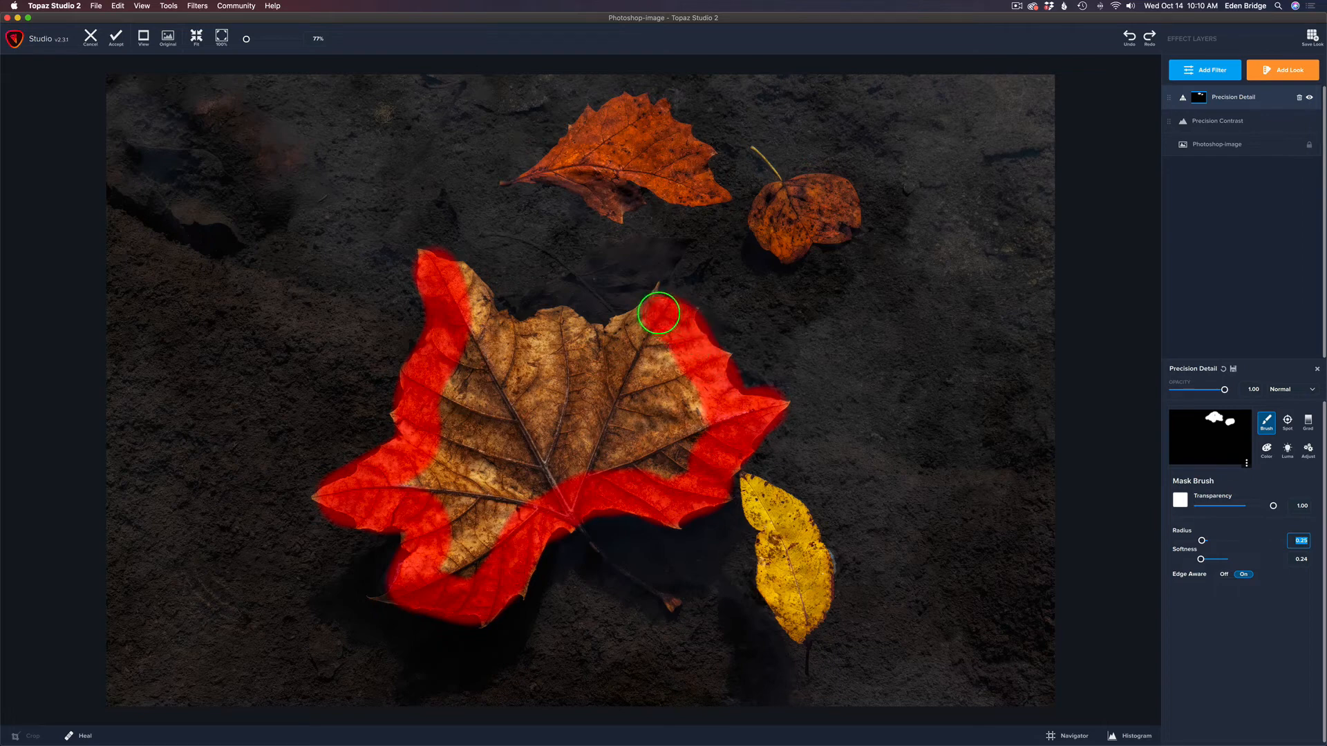
drag(659, 313, 474, 301)
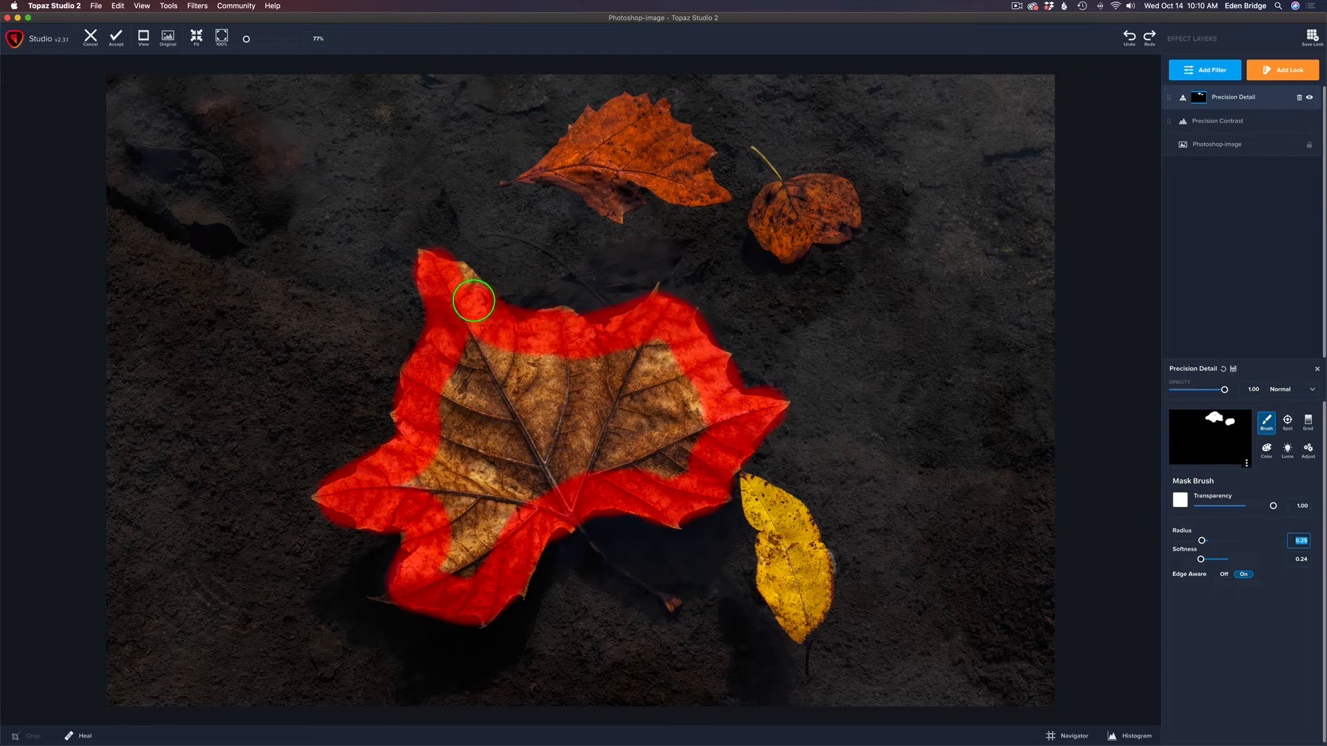
Step: Fill the big leaf's interior and brown centre with mask
drag(474, 299, 481, 542)
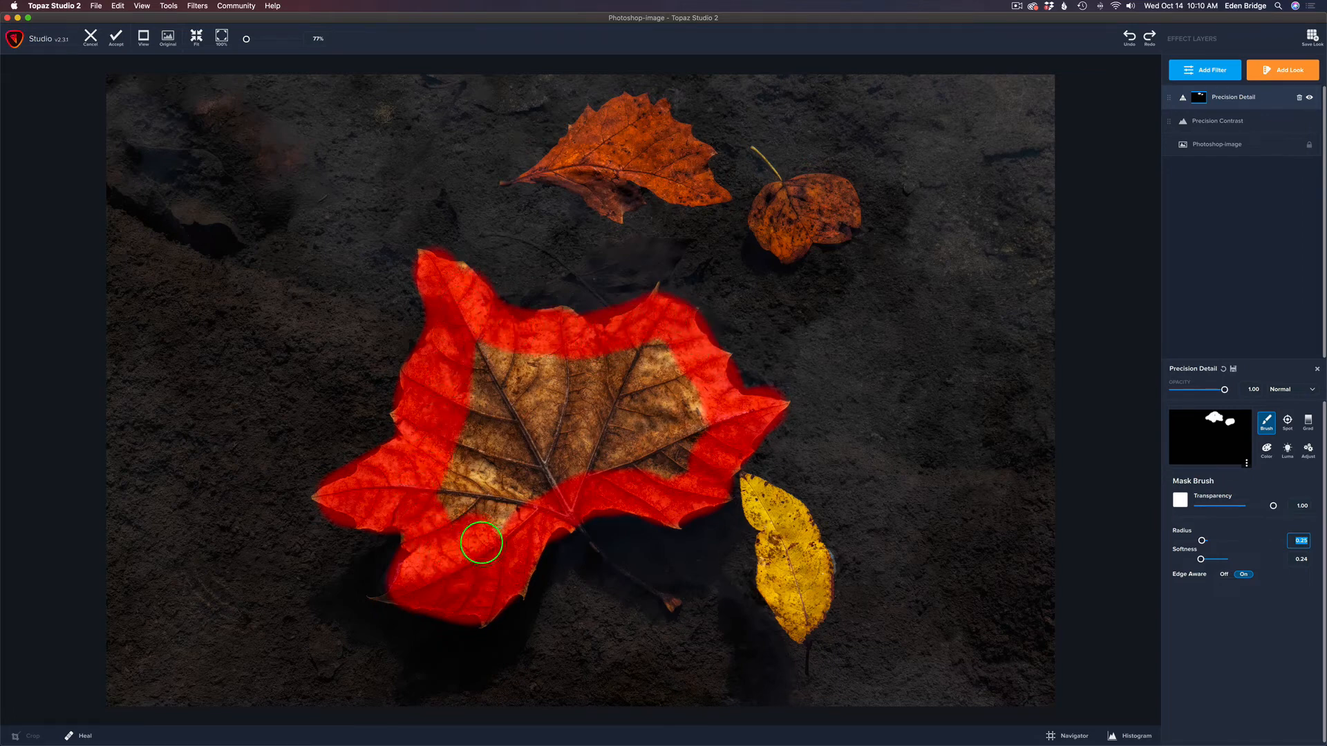
drag(481, 543, 548, 491)
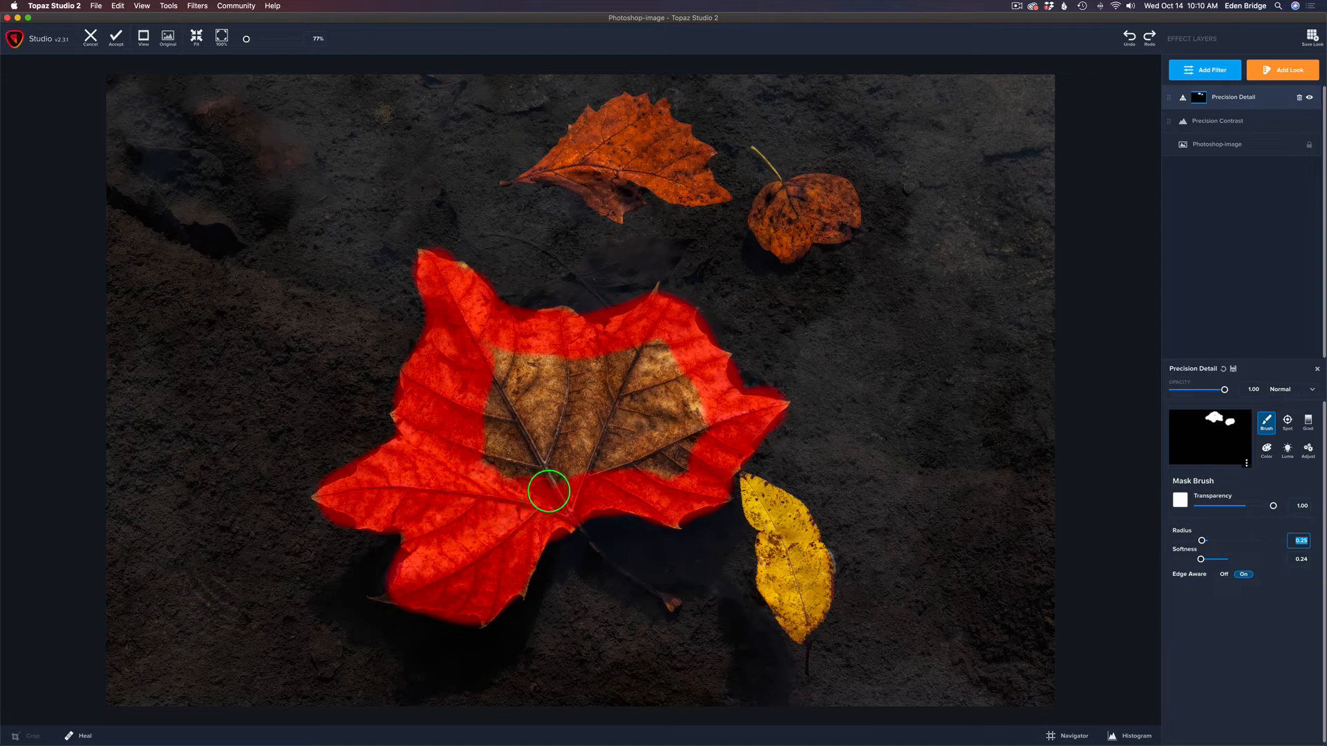
drag(548, 491, 482, 385)
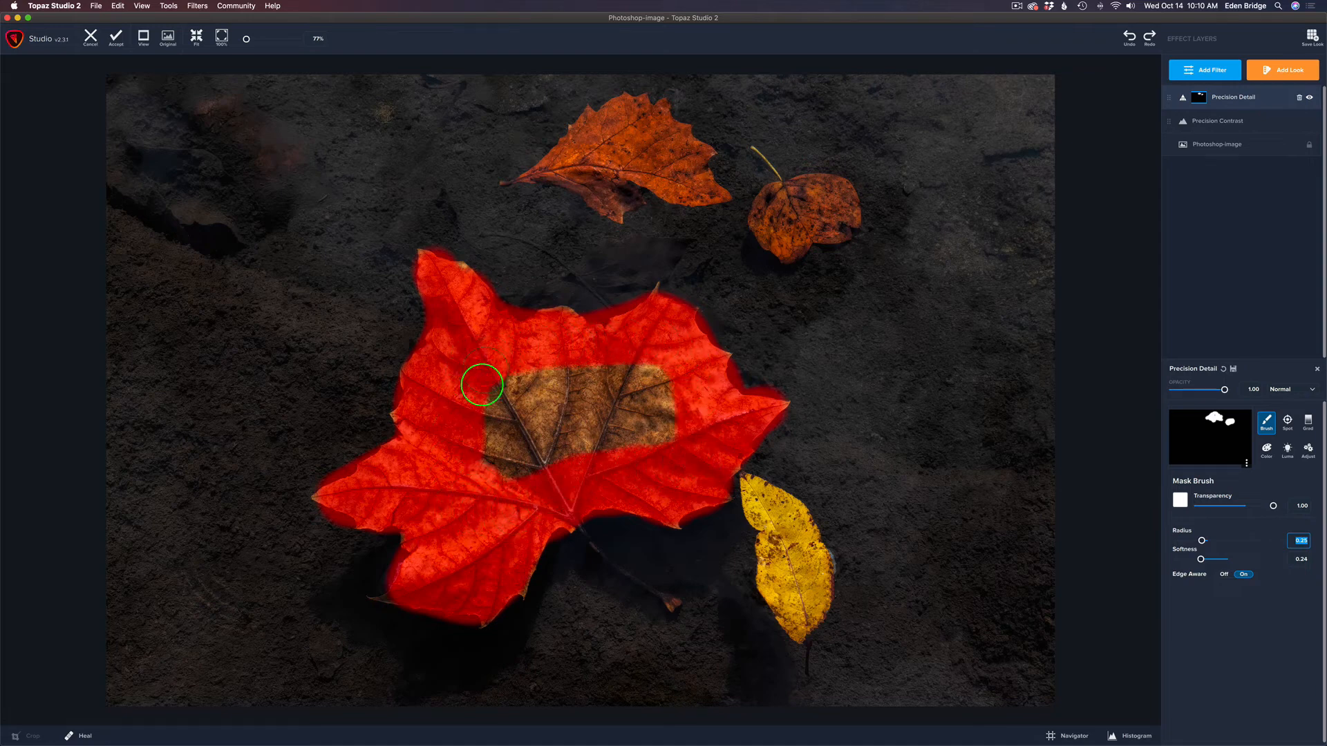
drag(483, 385, 648, 411)
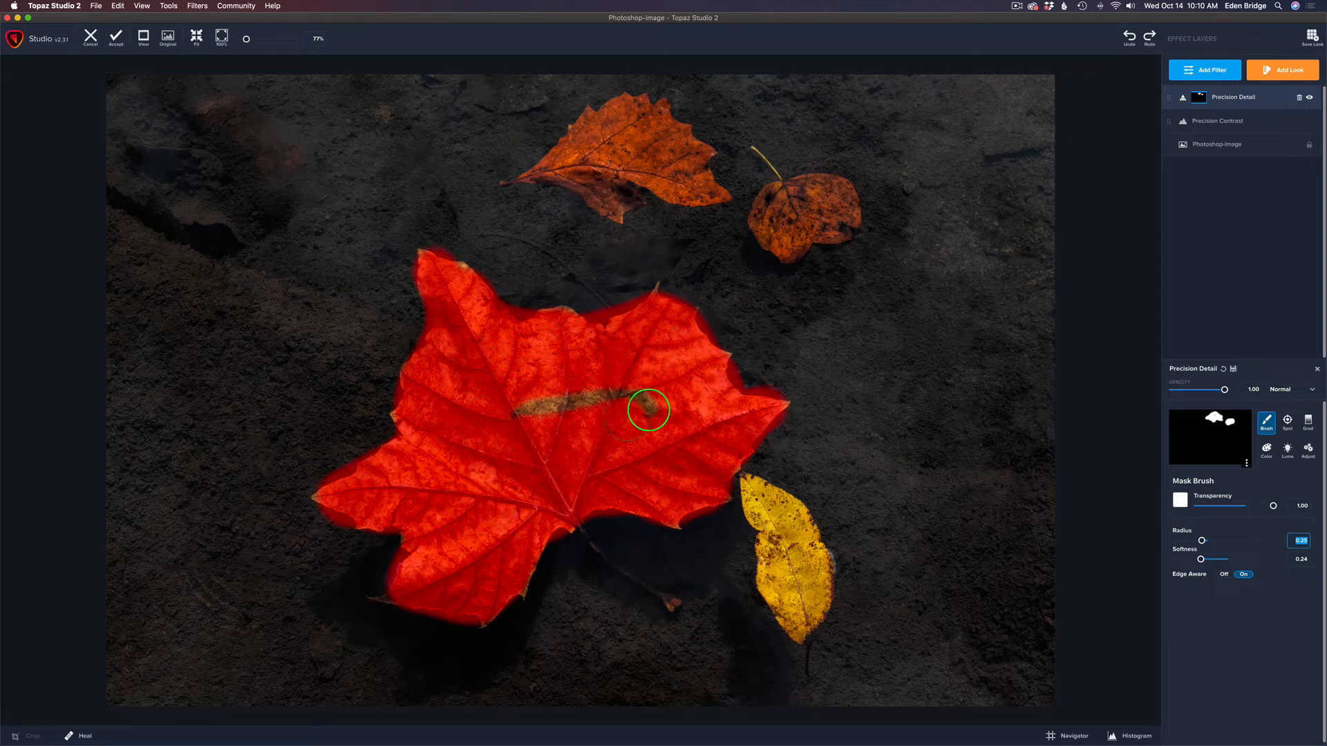
drag(647, 411, 489, 467)
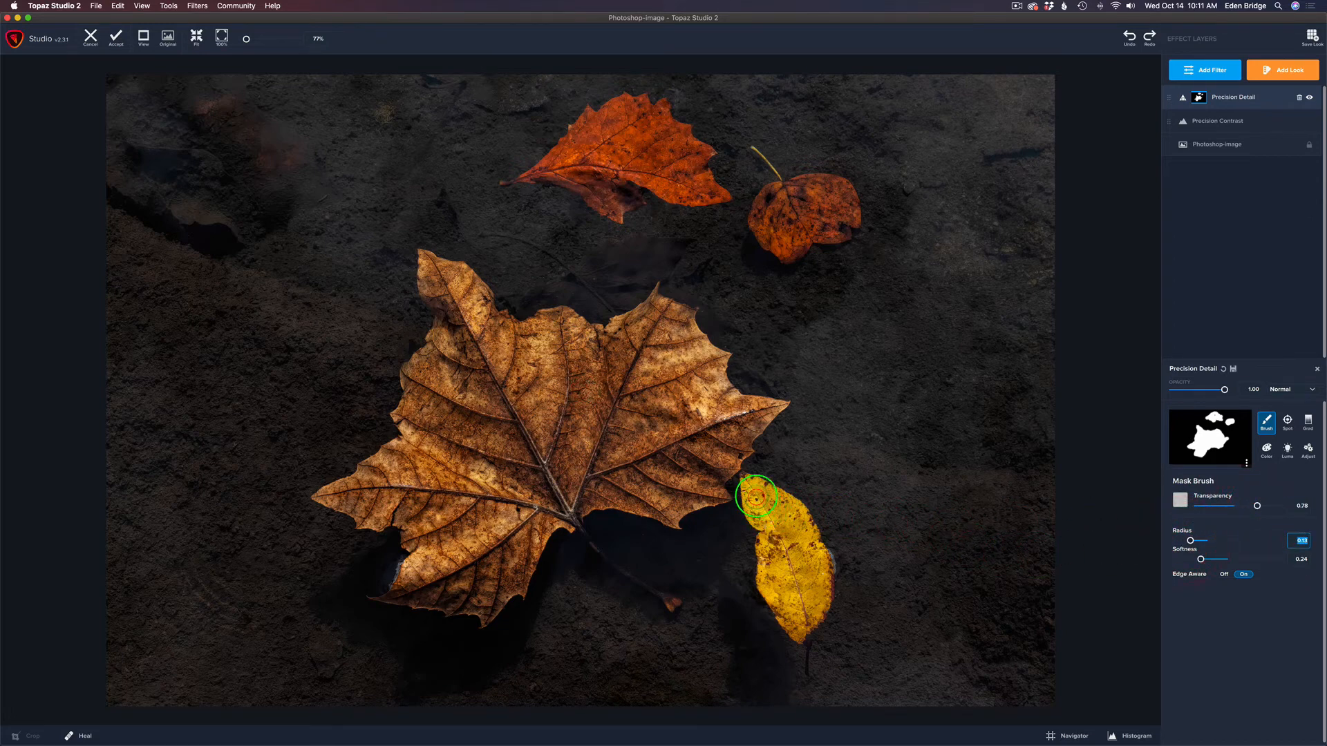
Step: Paint the yellow leaf into the Precision Detail mask at 0.78 brush transparency
drag(753, 495, 766, 582)
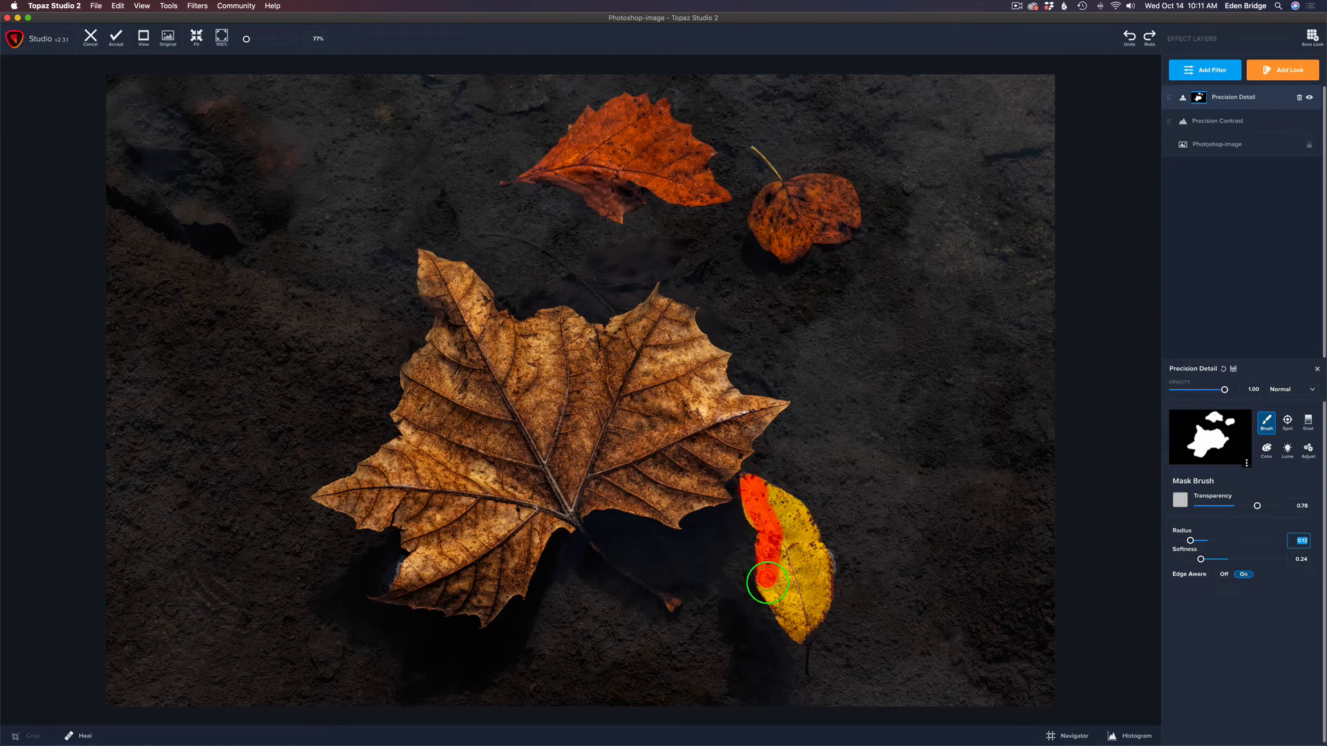
drag(765, 581, 810, 555)
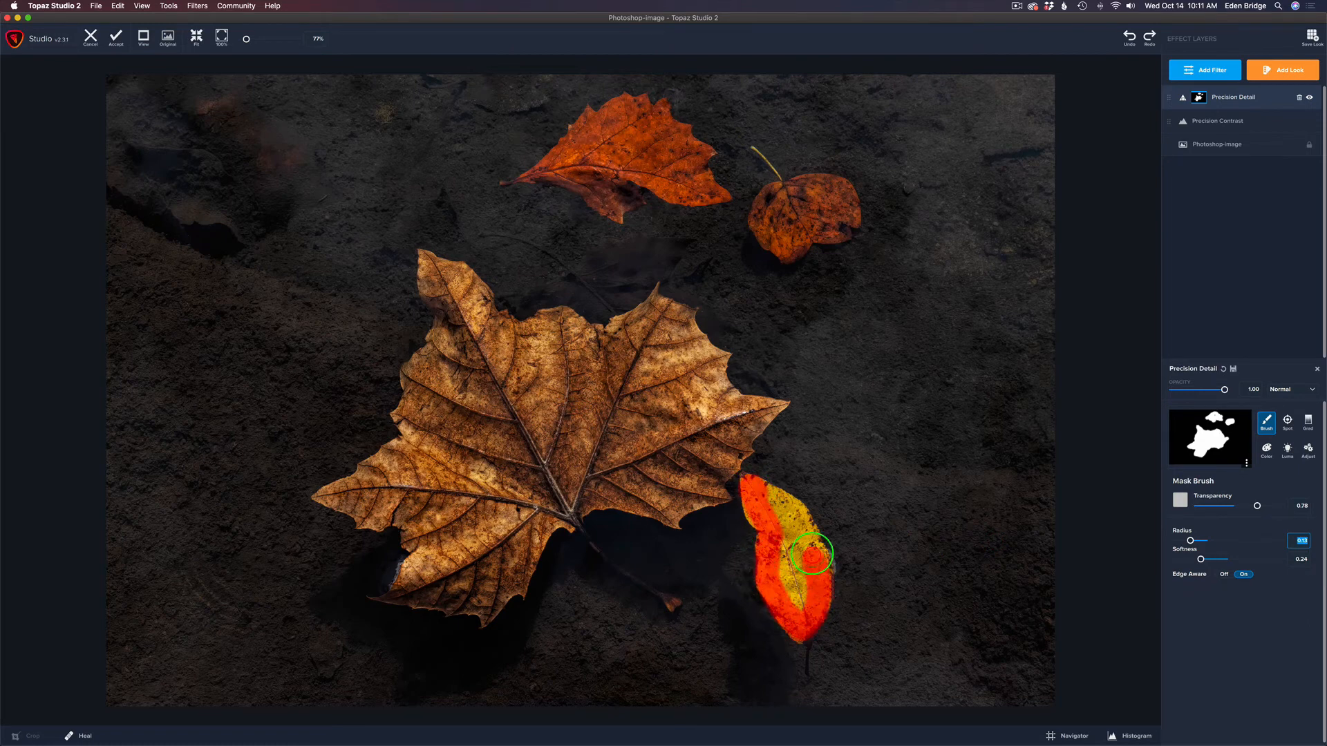
drag(808, 555, 787, 553)
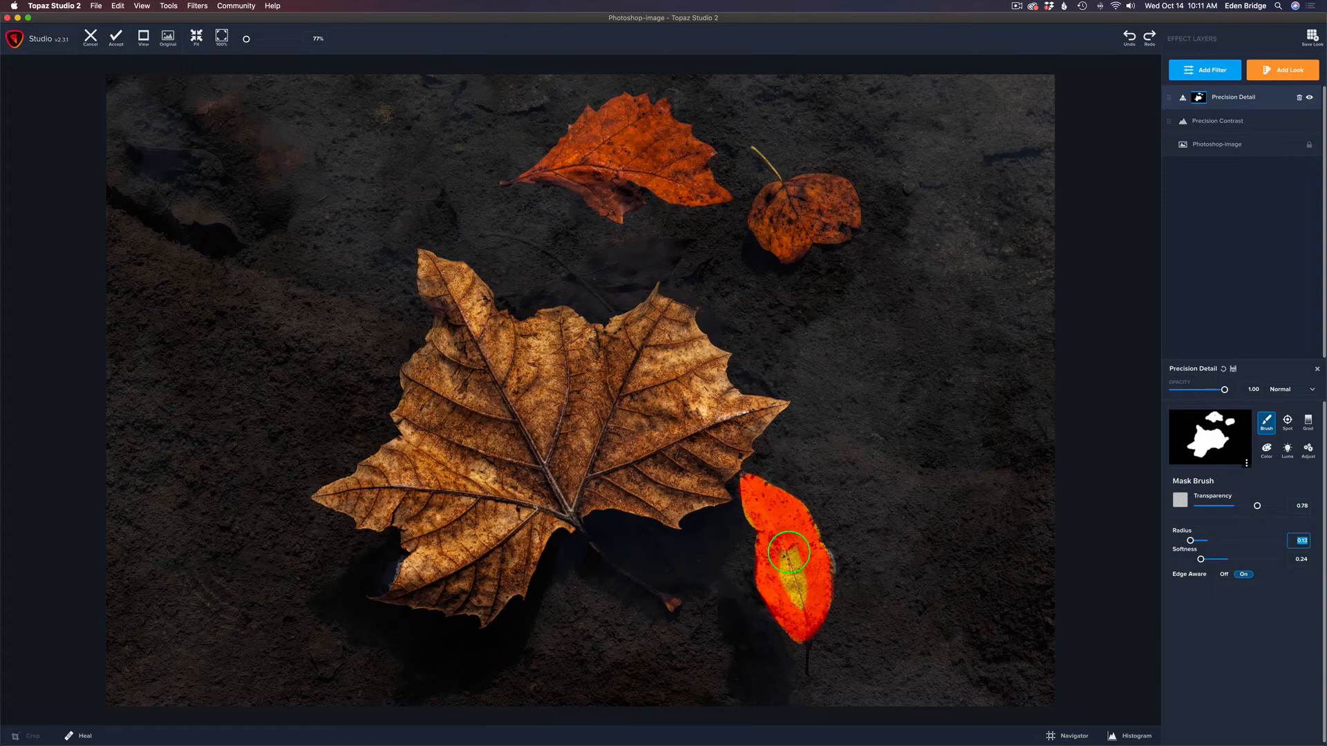
drag(791, 551, 758, 517)
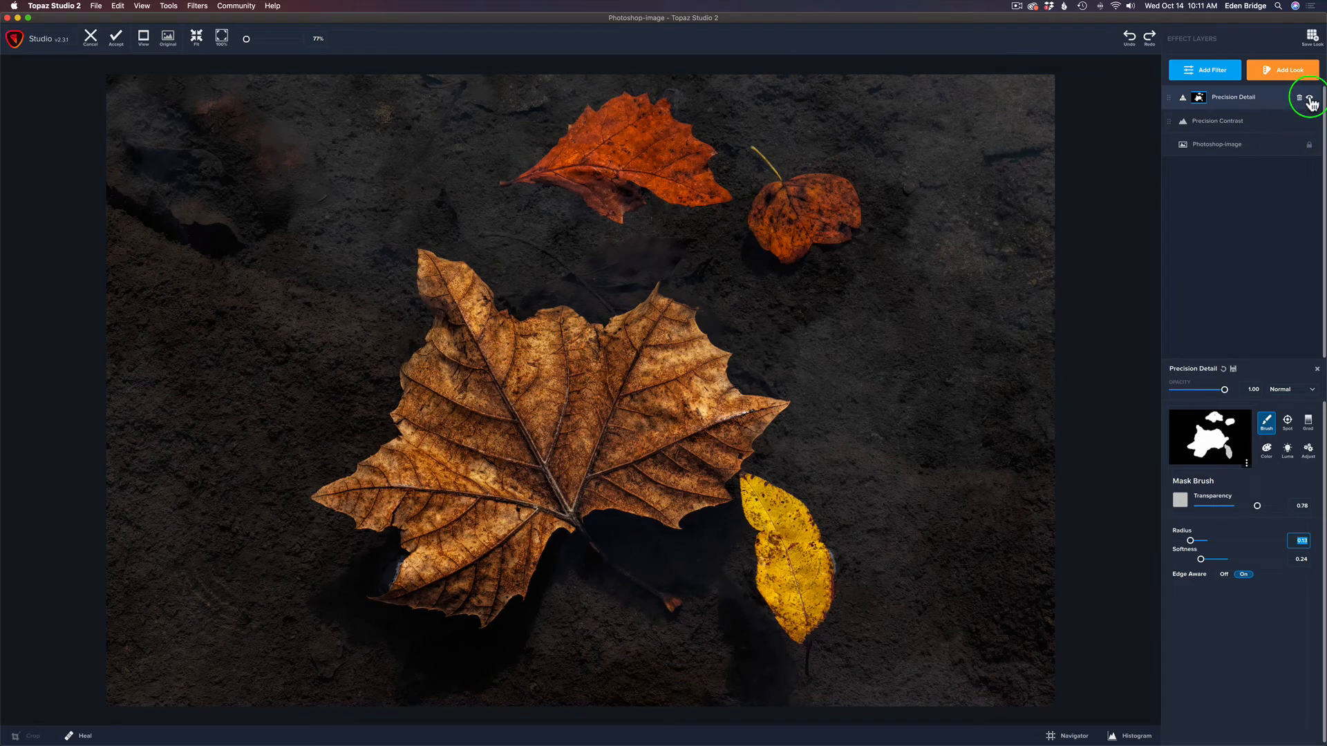
Step: Compare the effect on and off, then set Precision Detail opacity to about 0.54
click(1309, 97)
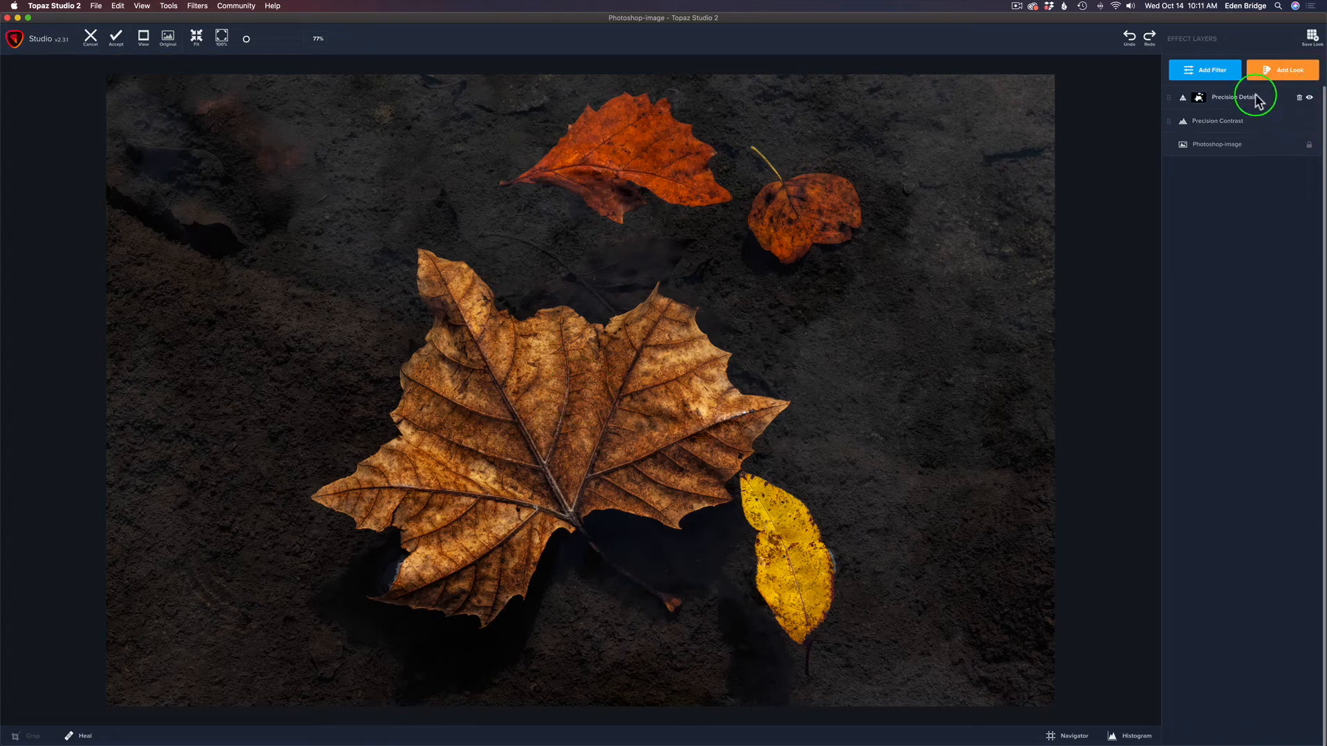
click(1232, 97)
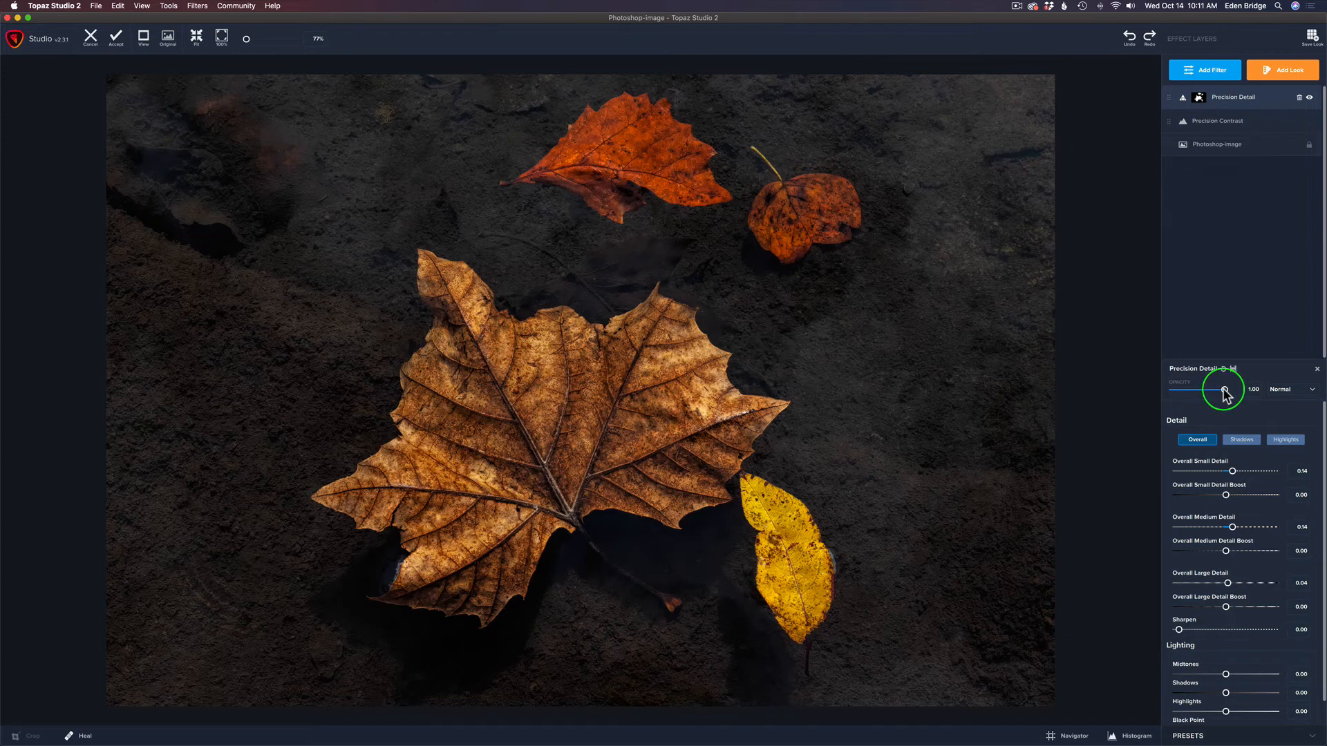
drag(1227, 389, 1176, 388)
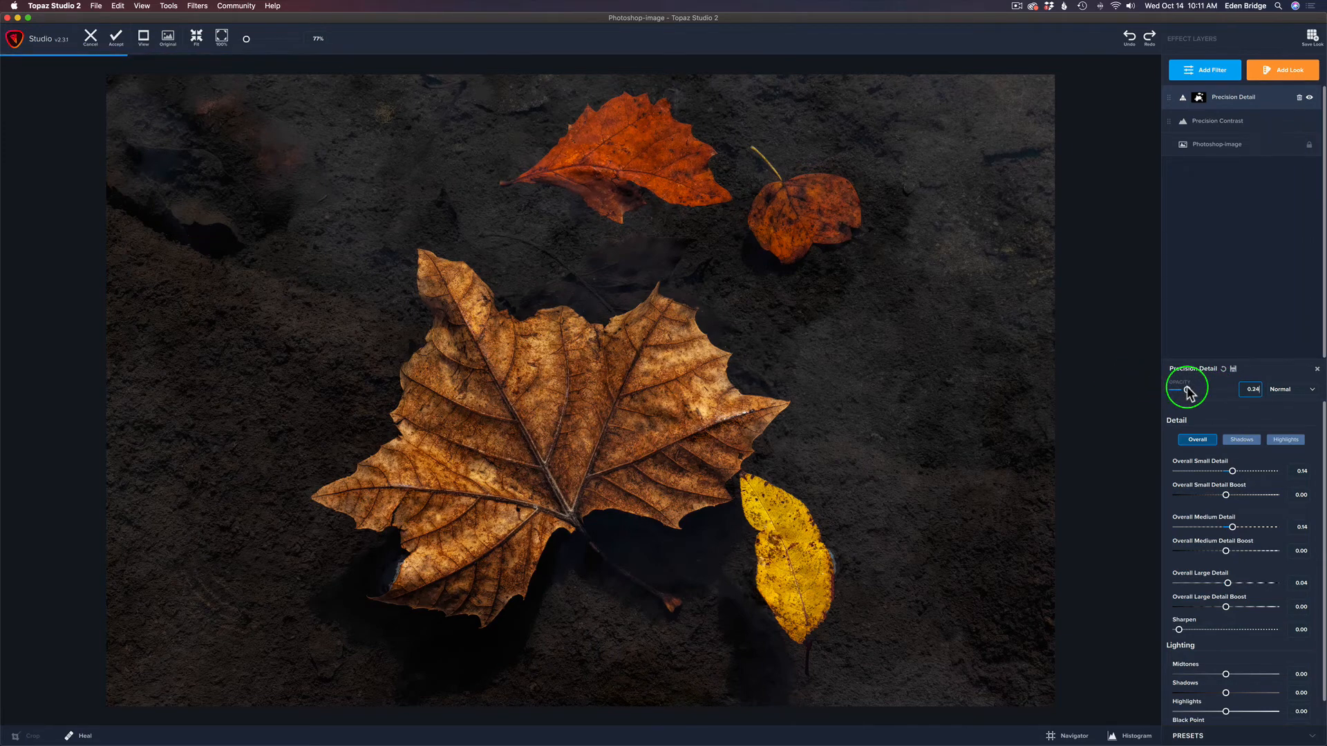
drag(1177, 393, 1198, 389)
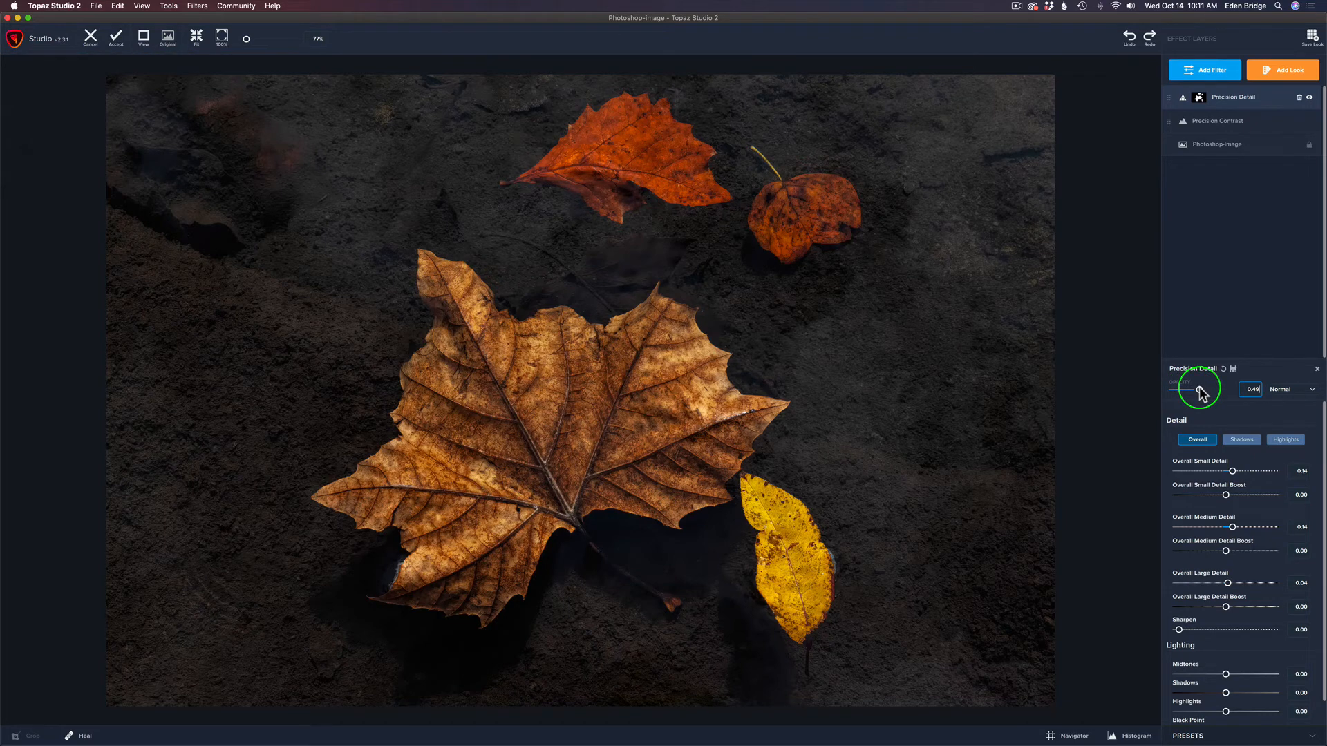
drag(1195, 389, 1200, 389)
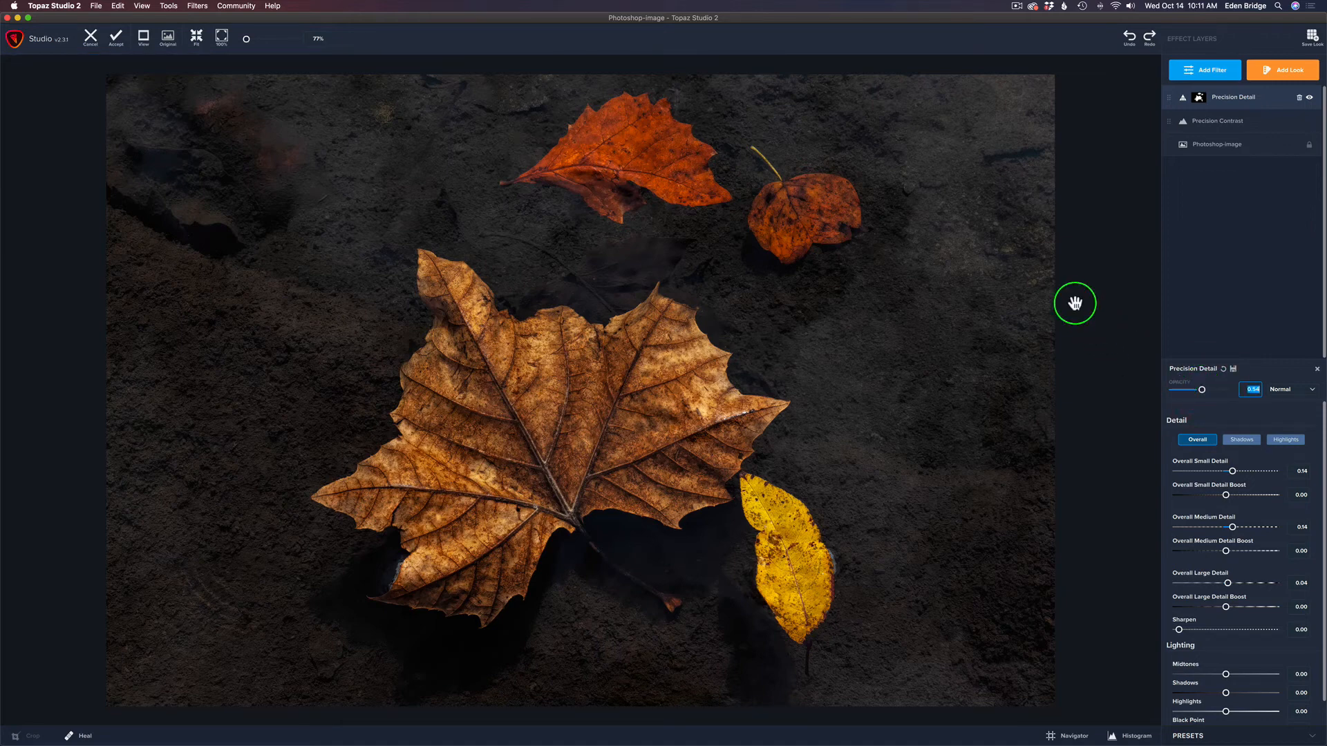
click(167, 35)
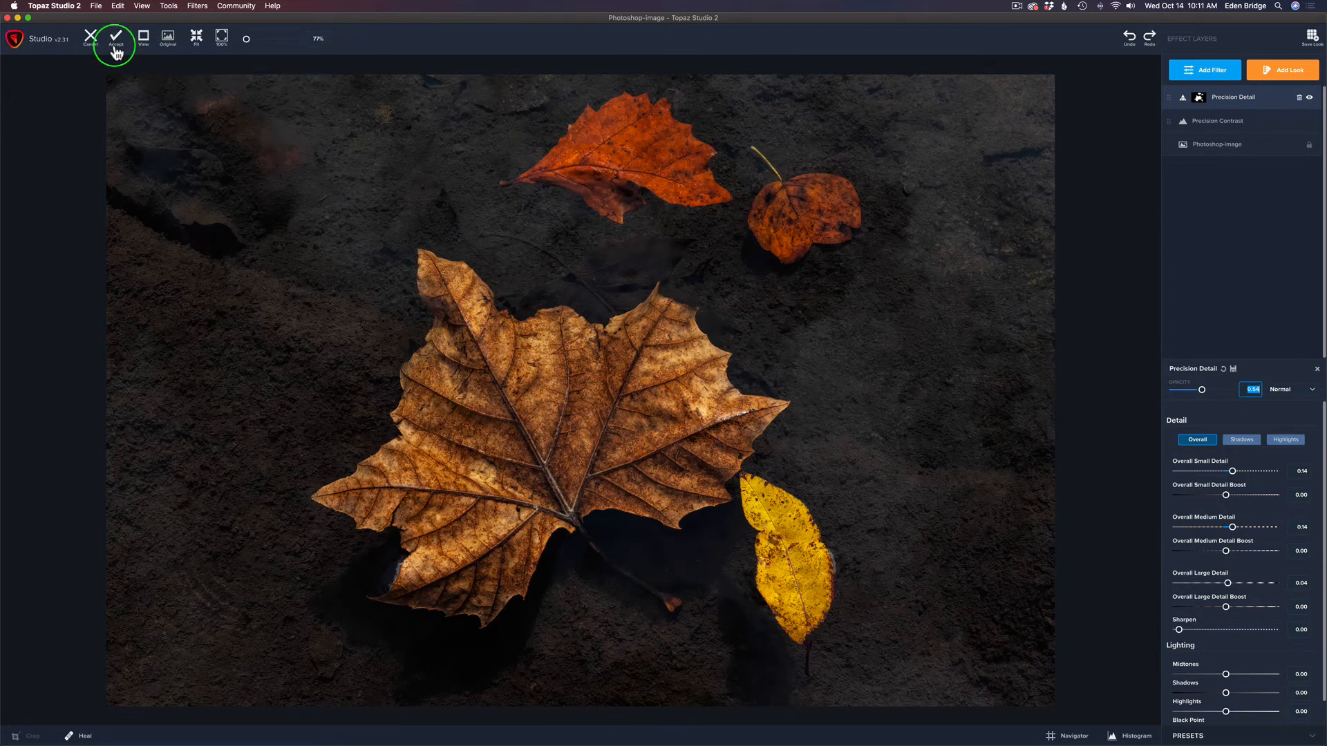
mouse_move(116, 38)
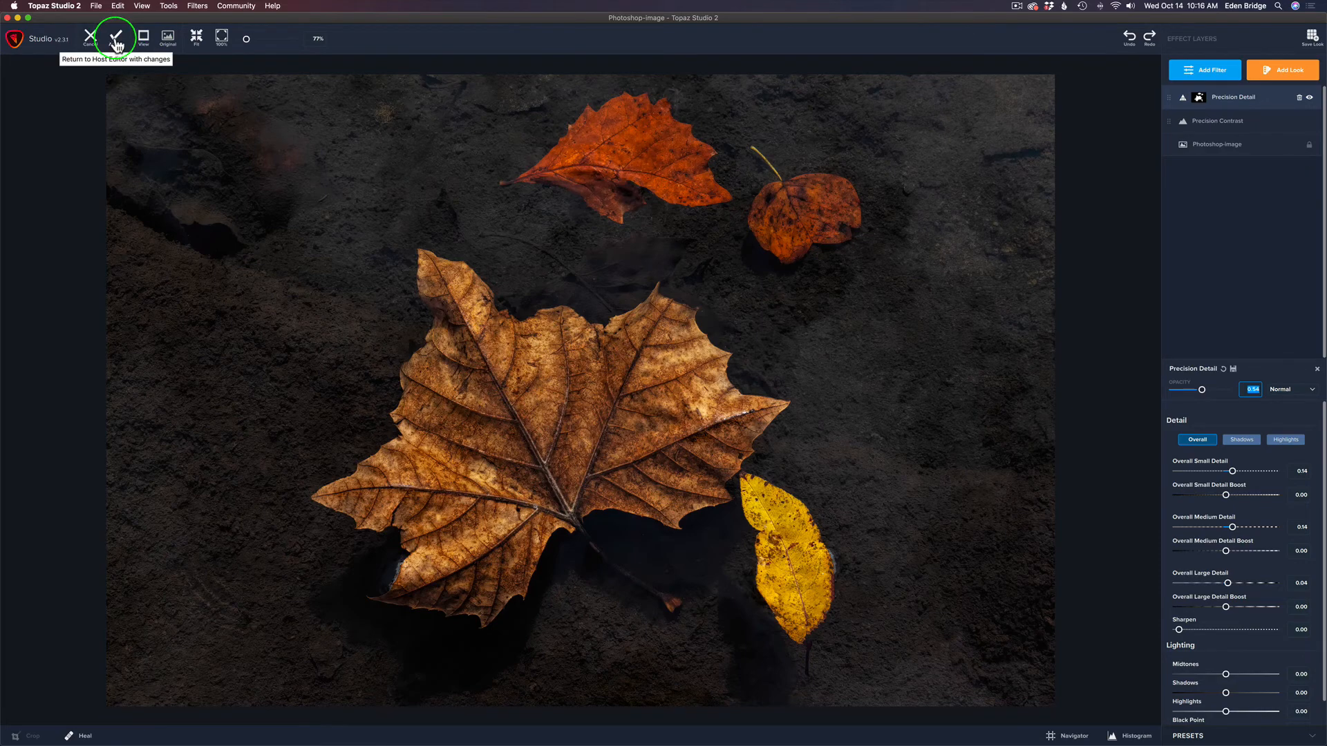
Step: Accept the Topaz Studio 2 edit to send it back to Photoshop
click(117, 37)
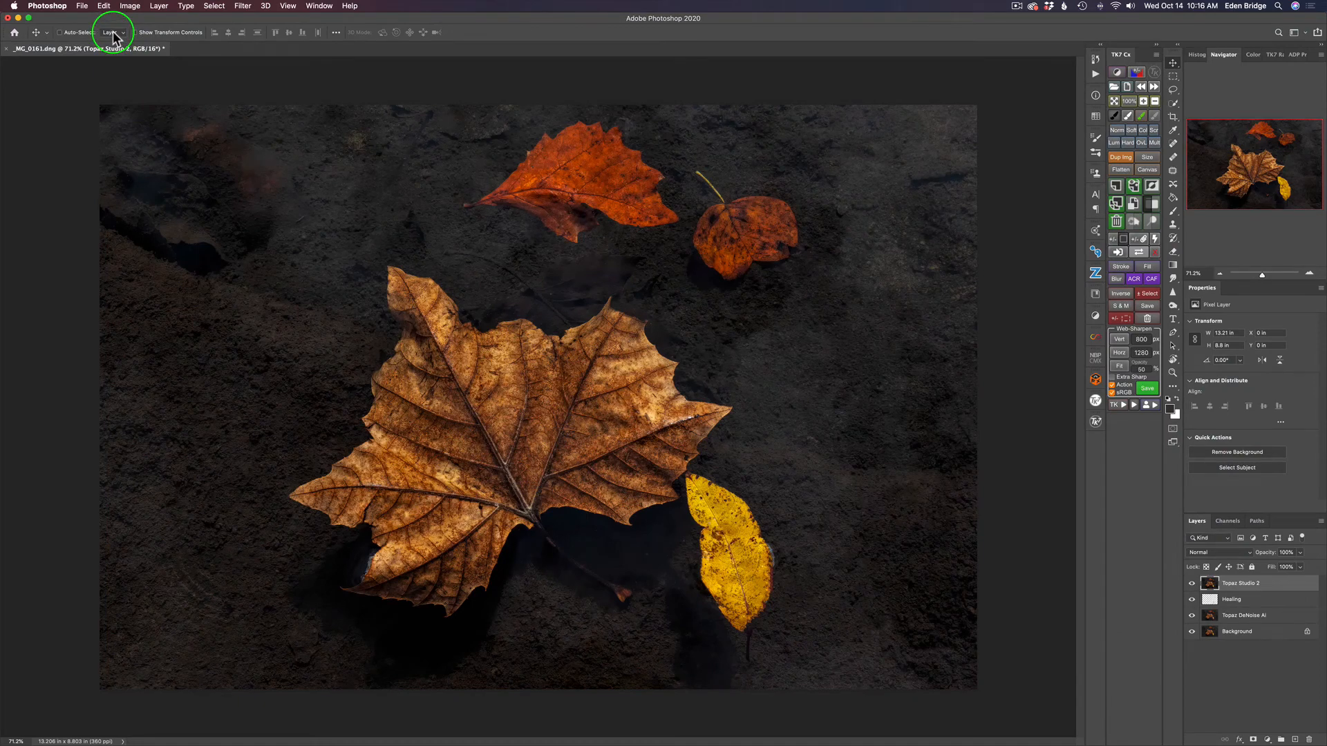
mouse_move(111, 33)
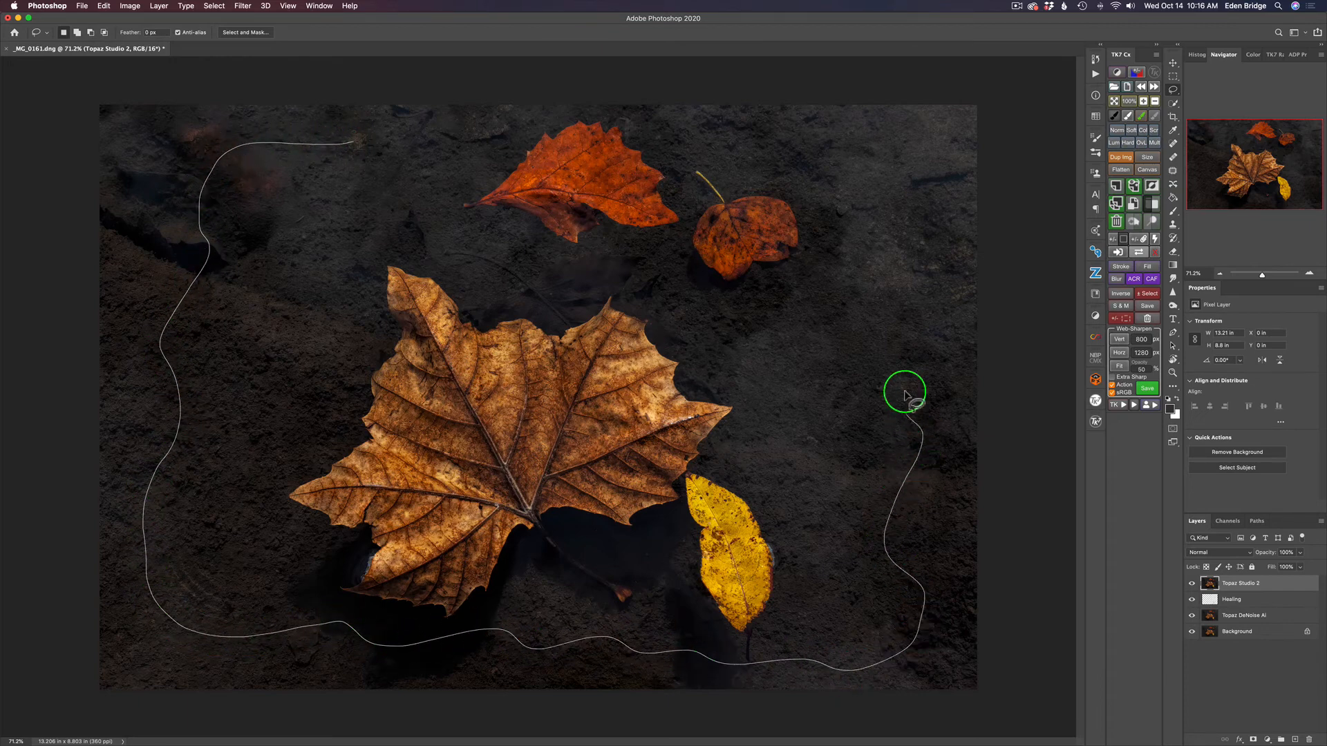
Step: Draw a wavy freehand Lasso selection around the leaves
drag(905, 393, 546, 136)
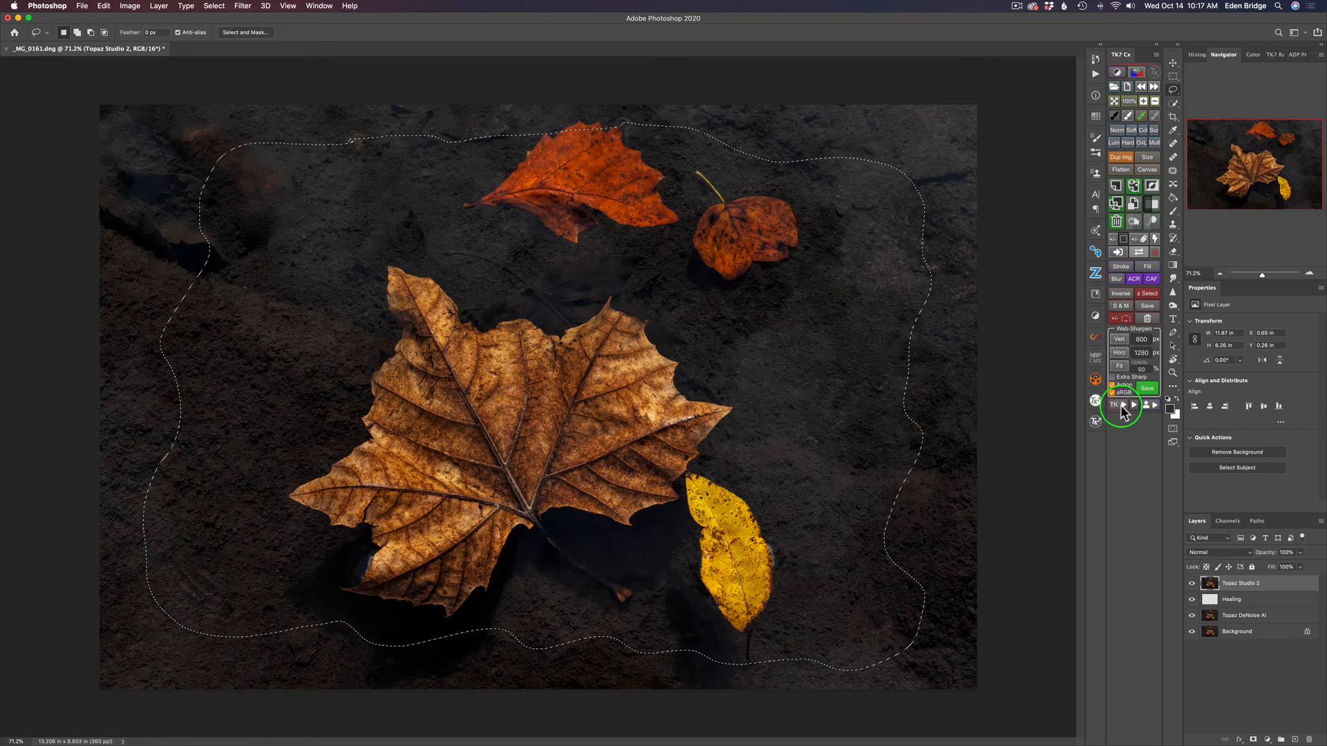
Step: Run the TK7 Freehand Vignette action with its Gaussian Blur and set opacity to 41%
click(1123, 404)
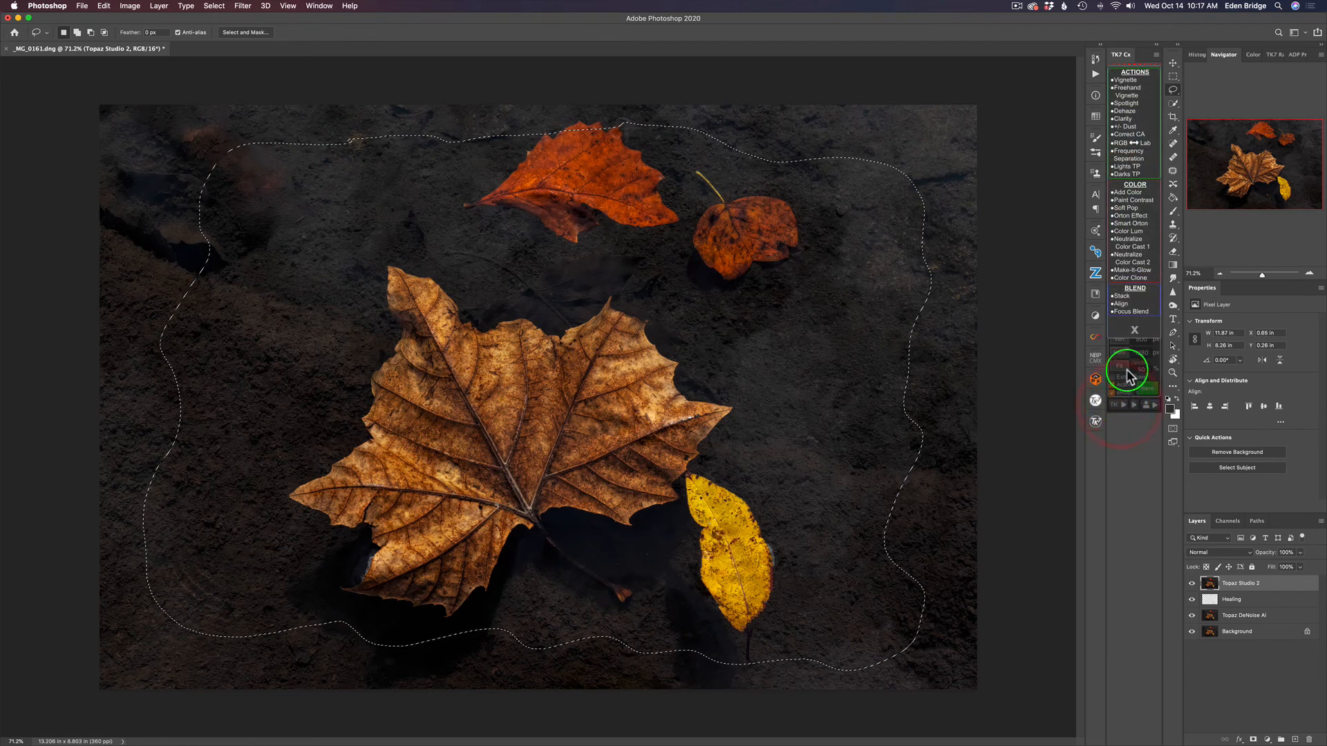
click(1126, 88)
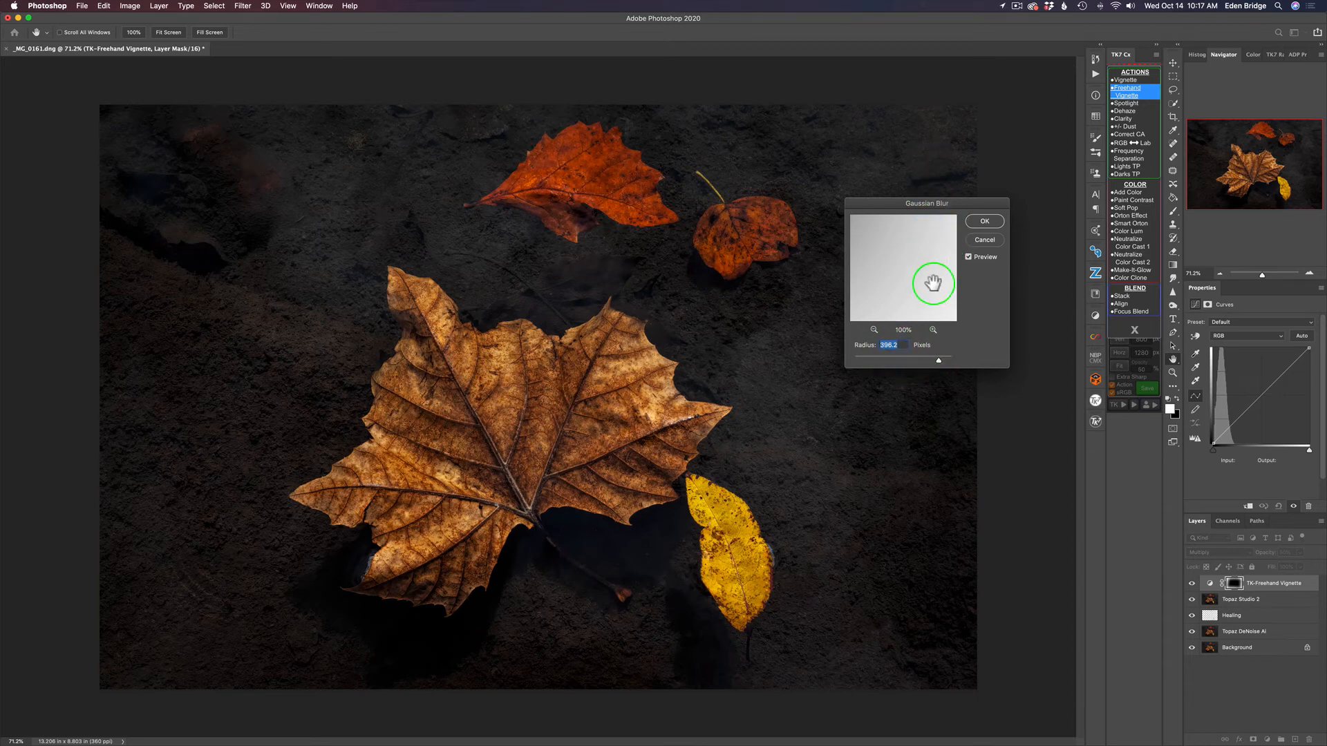
click(983, 221)
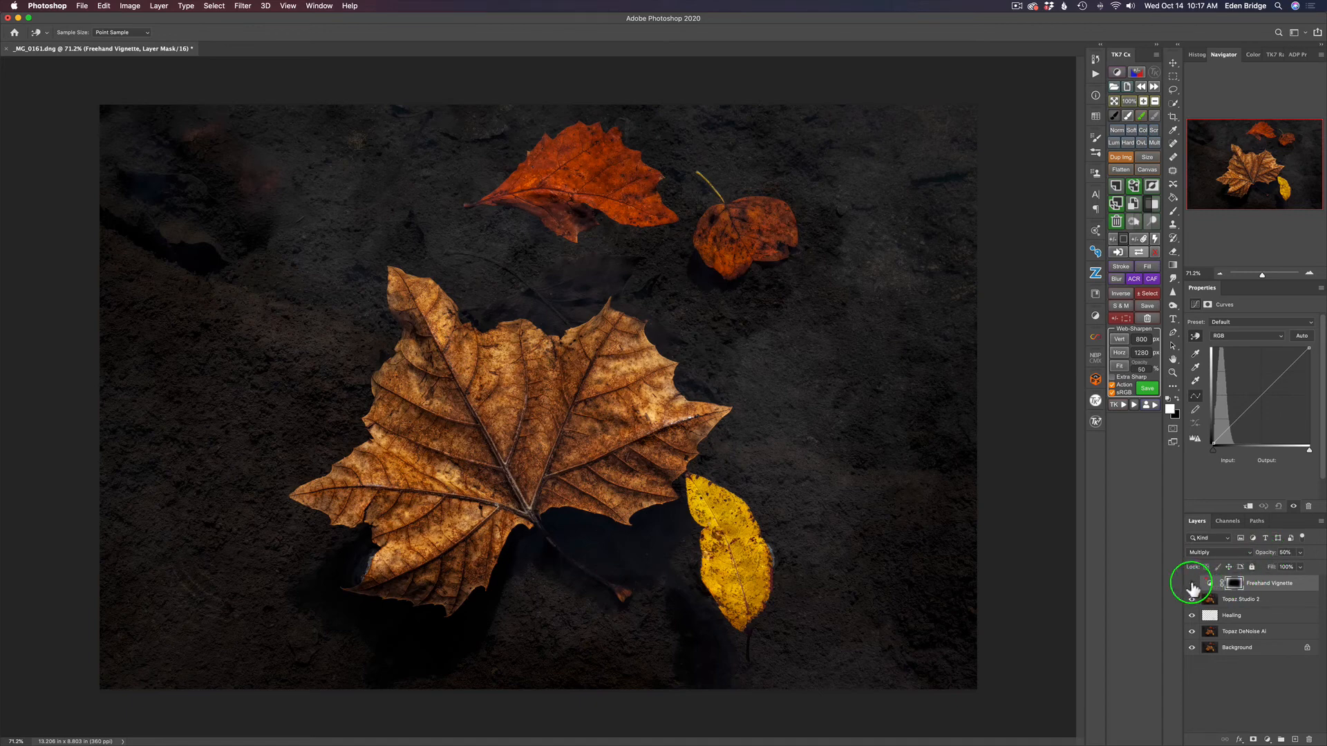
mouse_move(1232, 548)
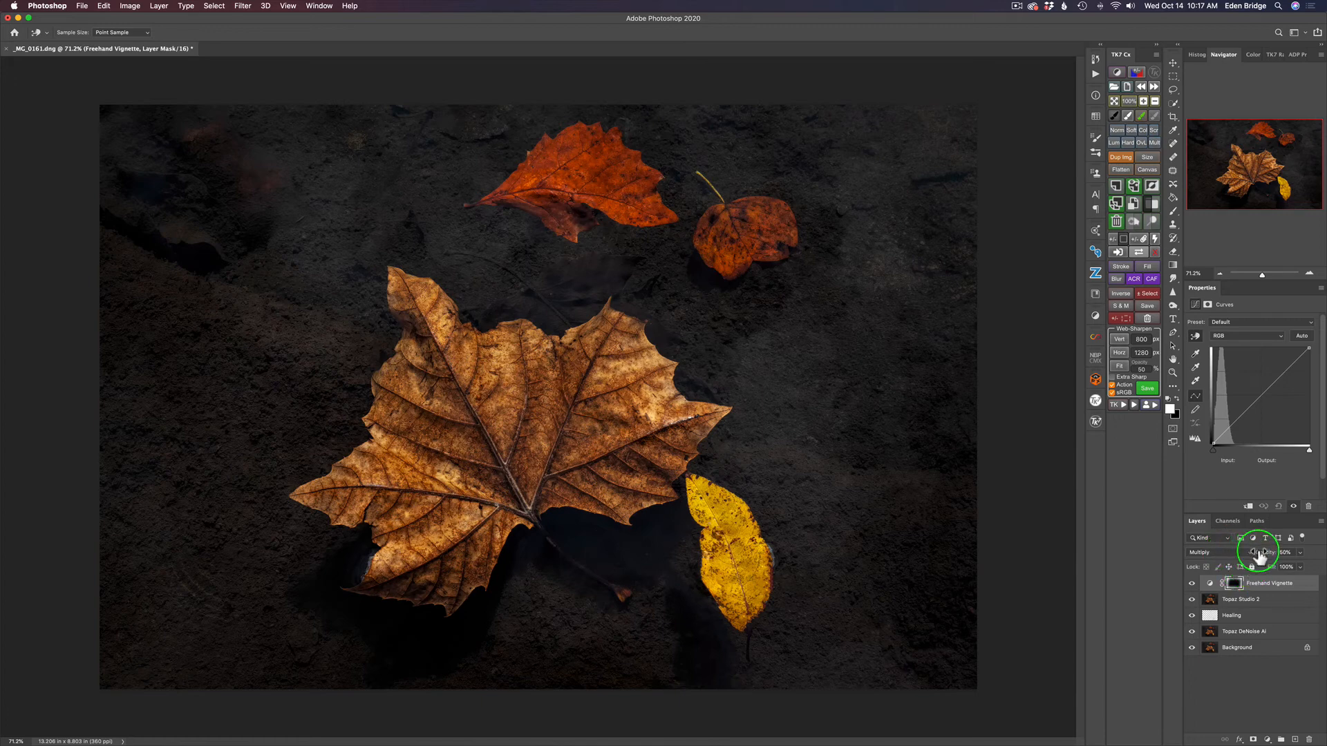
drag(1286, 553, 1269, 553)
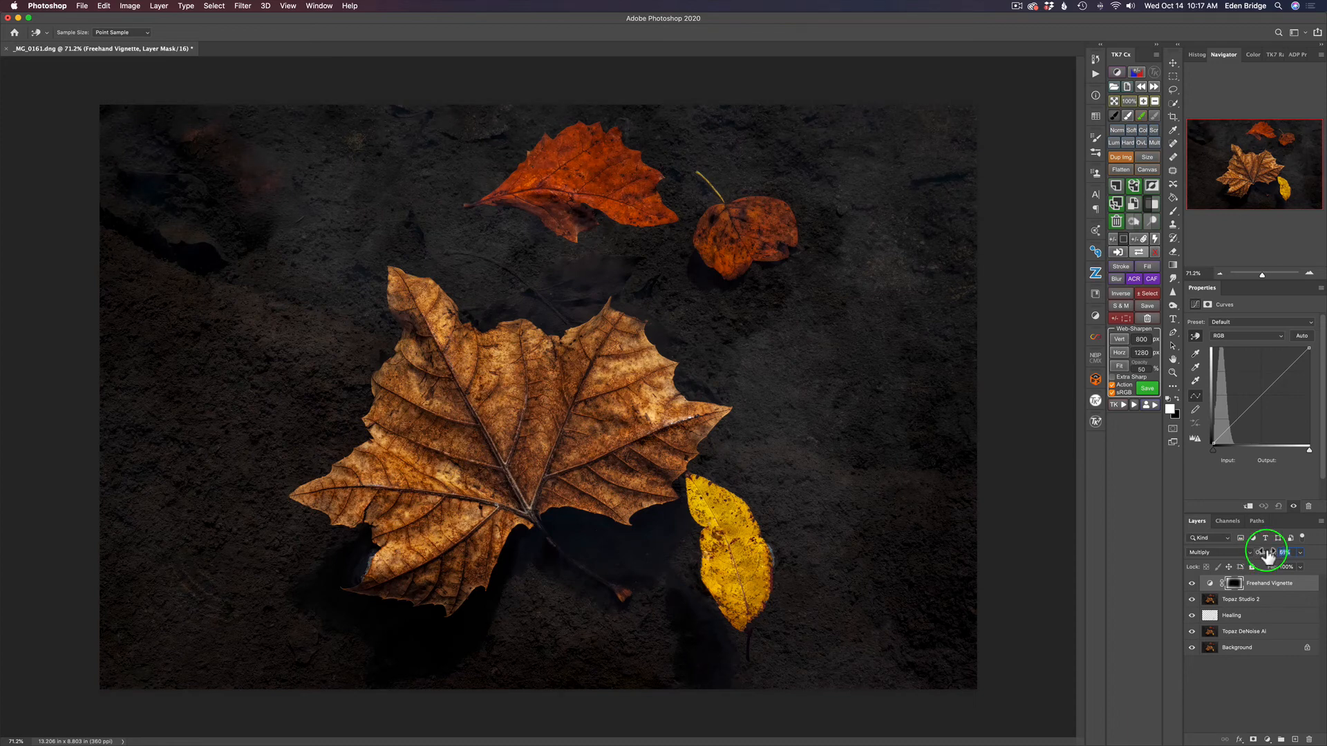
click(1265, 557)
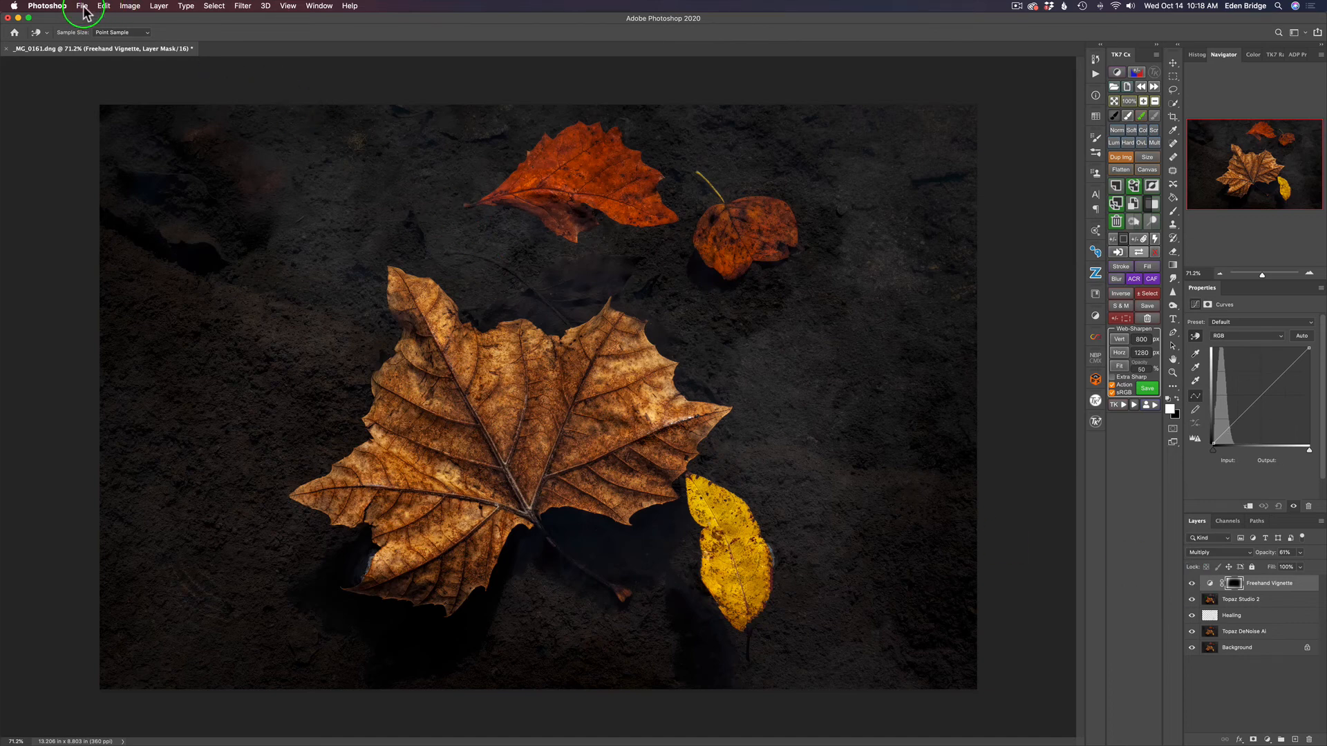
Step: Save the vignetted image from the File menu
click(81, 7)
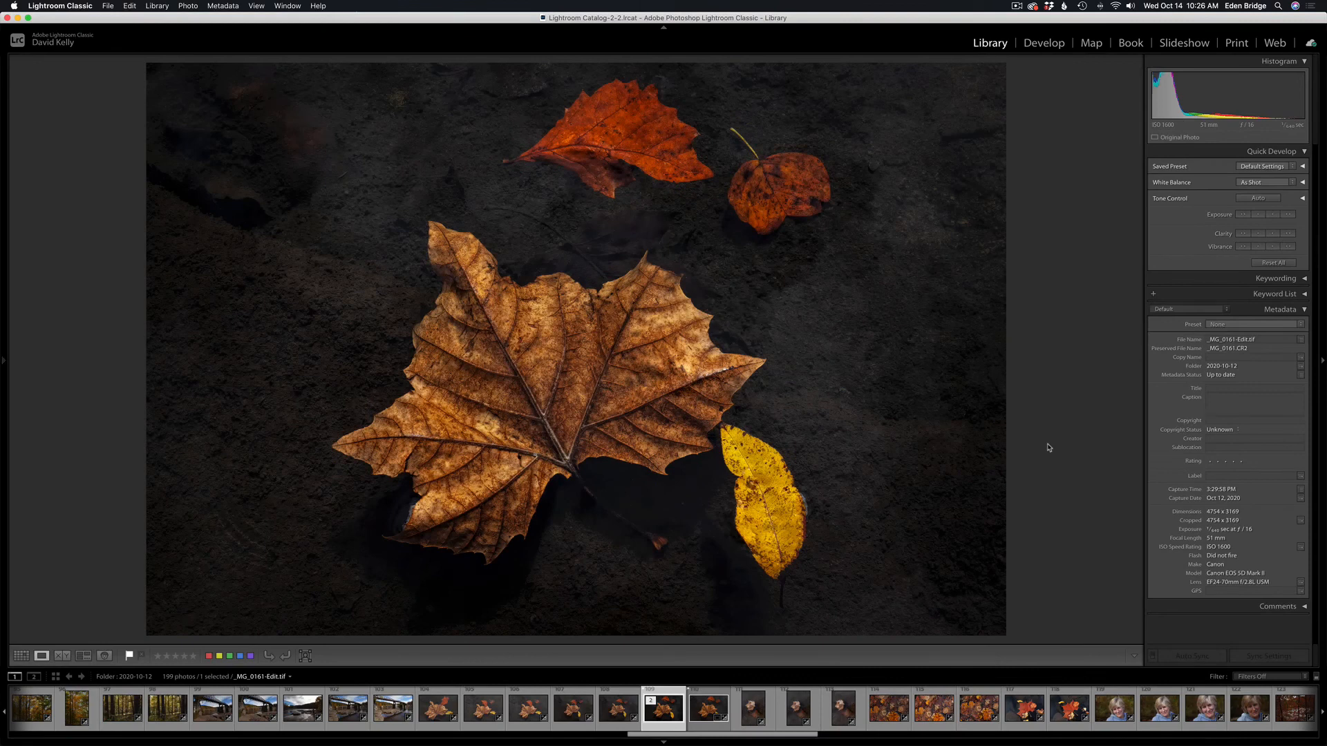
Step: Select _MG_0161.dng and _MG_0161-Edit.tif together and view them side by side in Compare
click(709, 709)
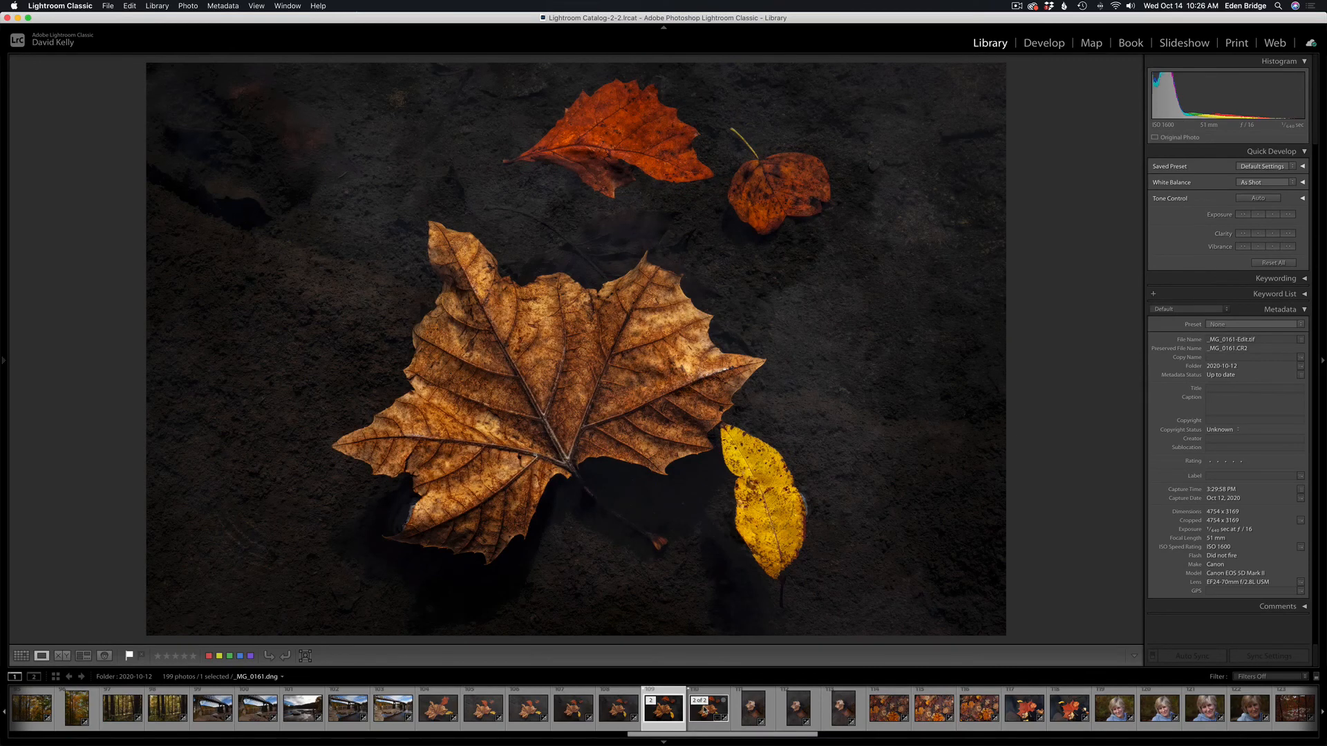
click(709, 707)
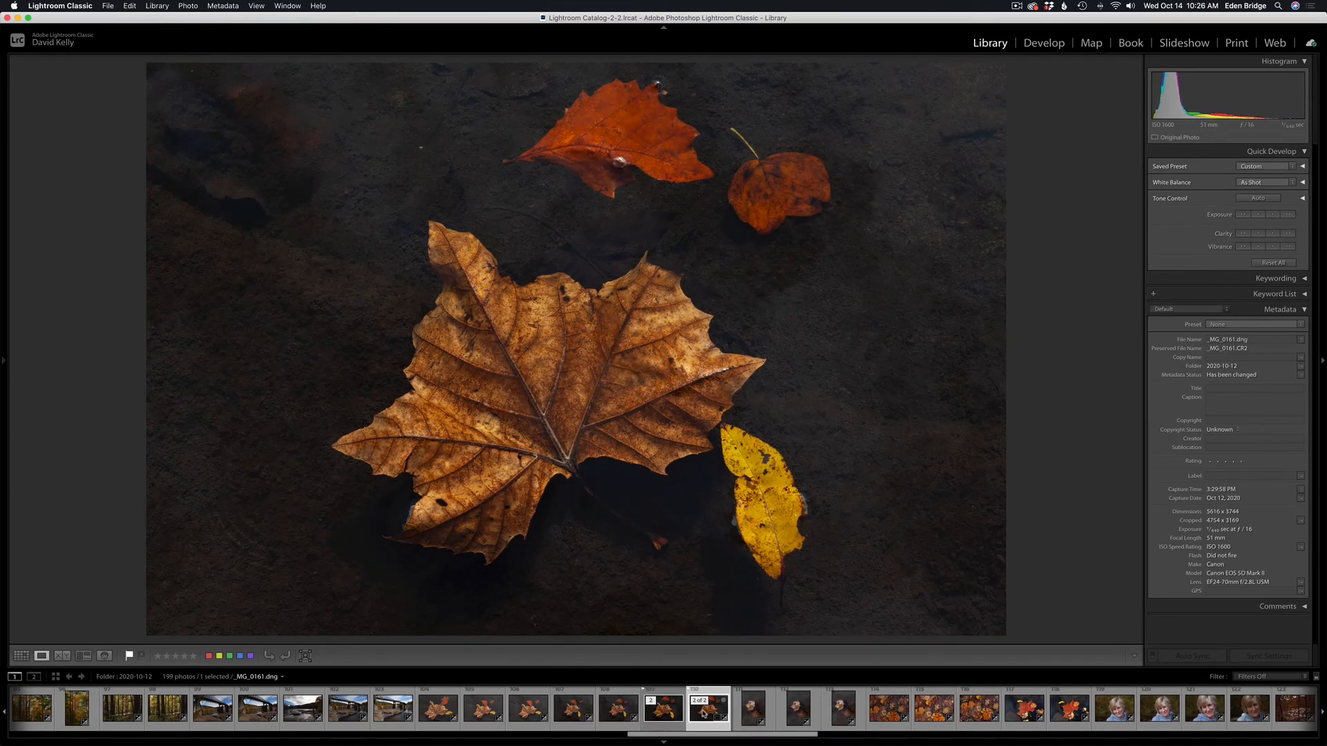
click(664, 707)
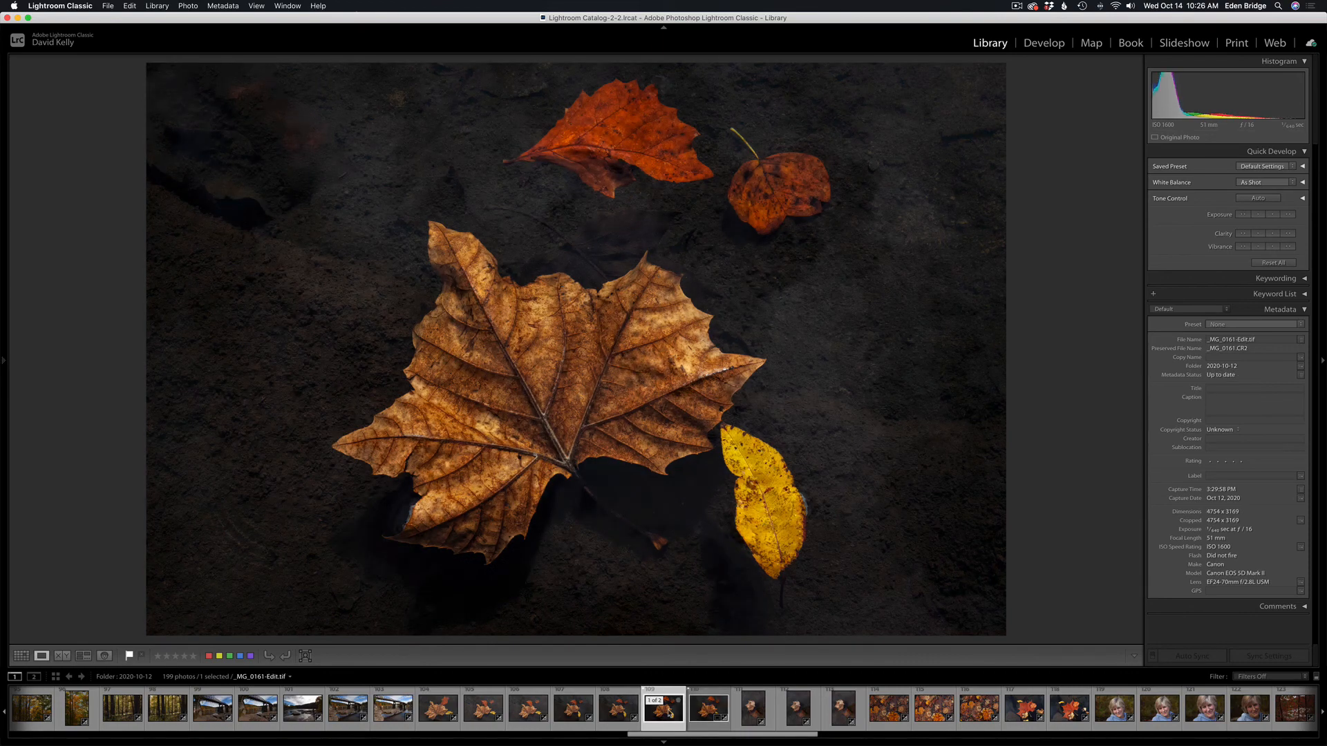
click(709, 706)
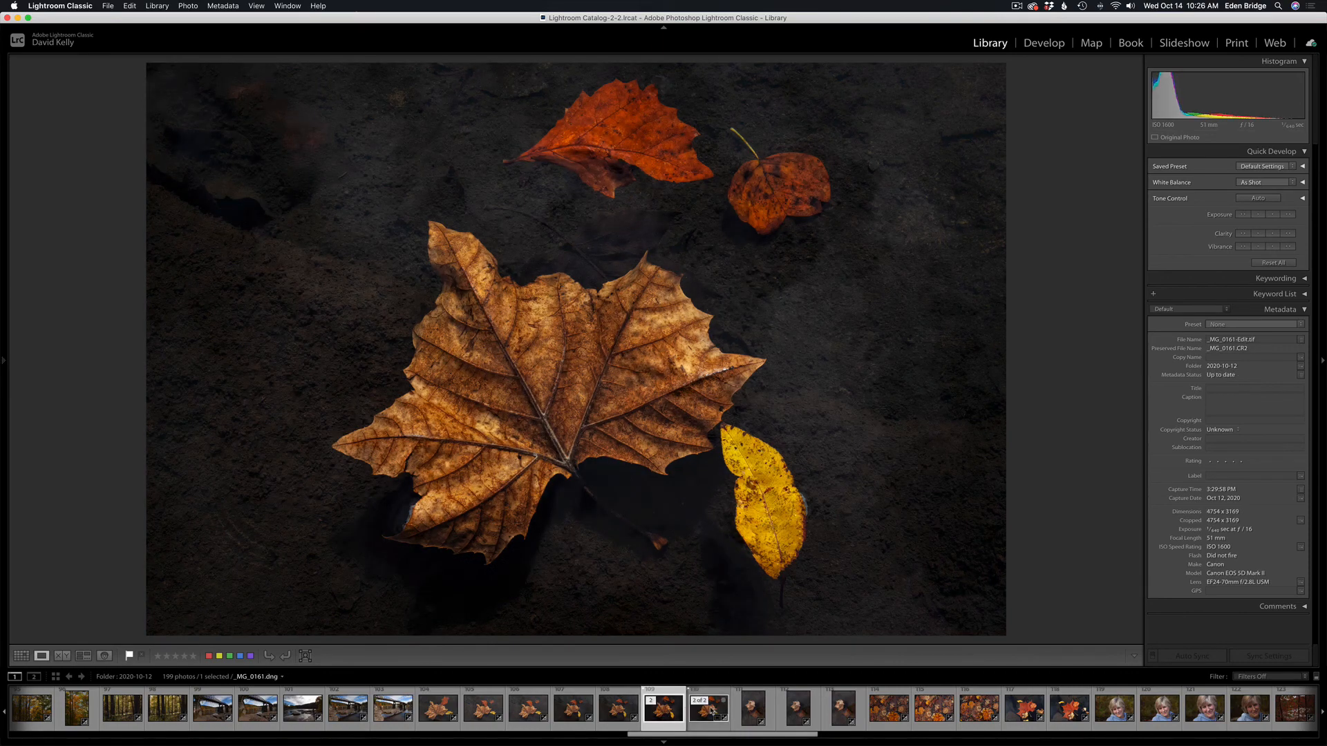
click(706, 708)
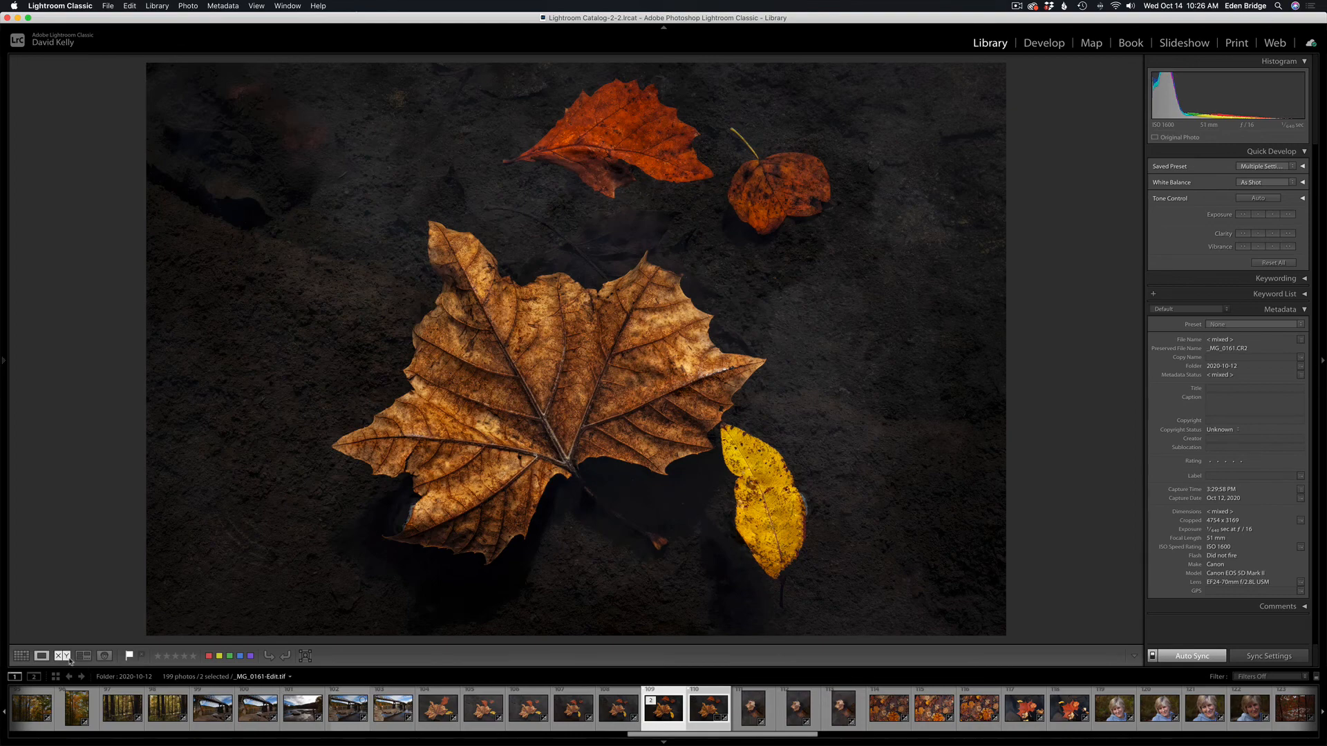